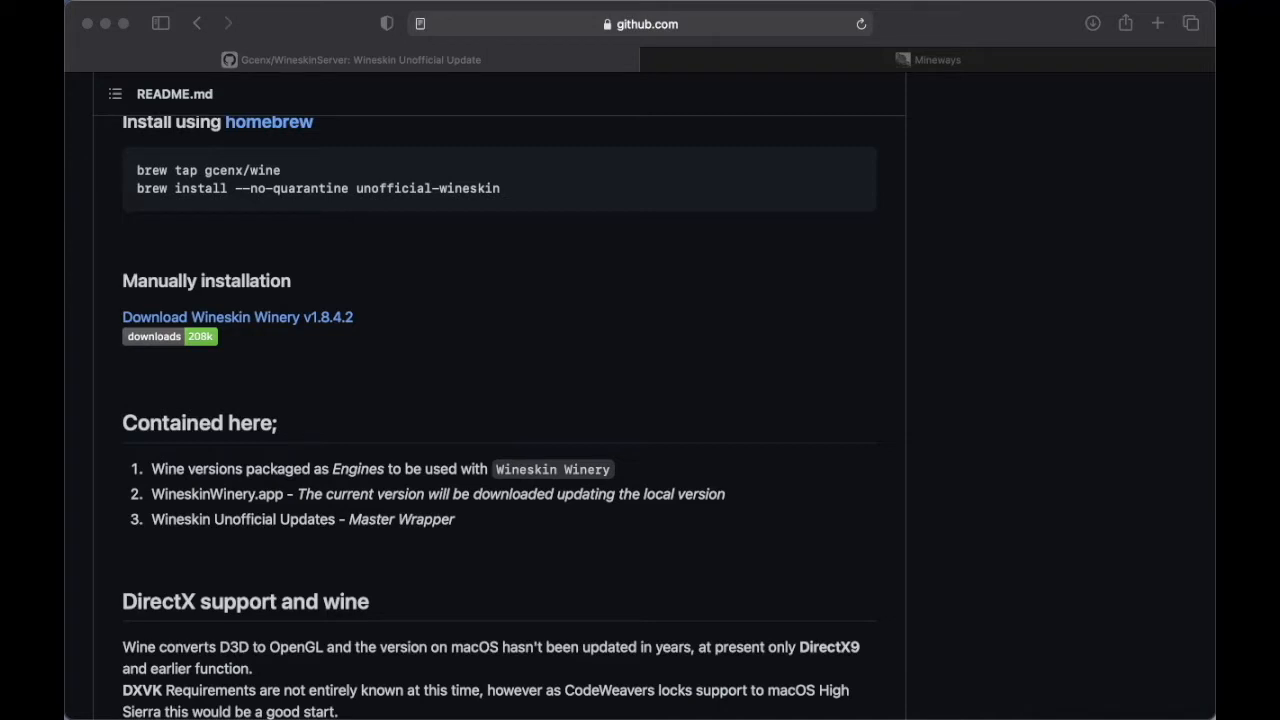
{"action": "mouse_move", "coordinate": [474, 488]}
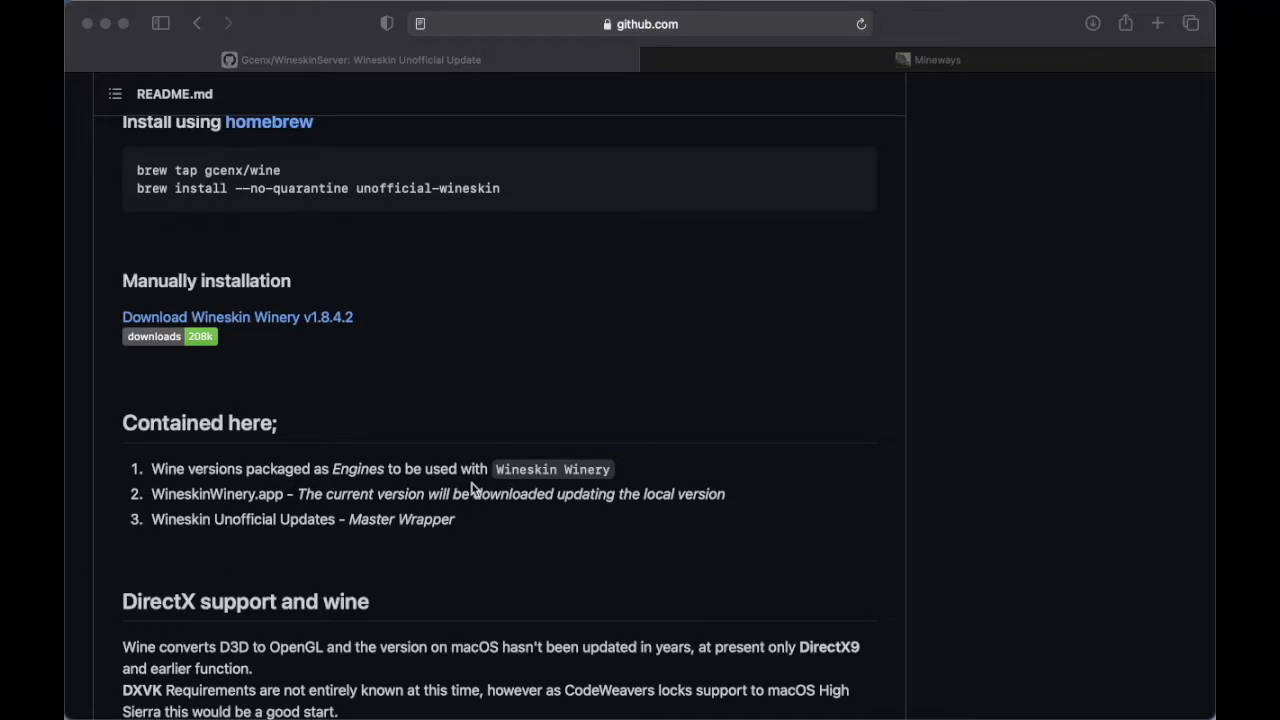
{"action": "mouse_move", "coordinate": [484, 482]}
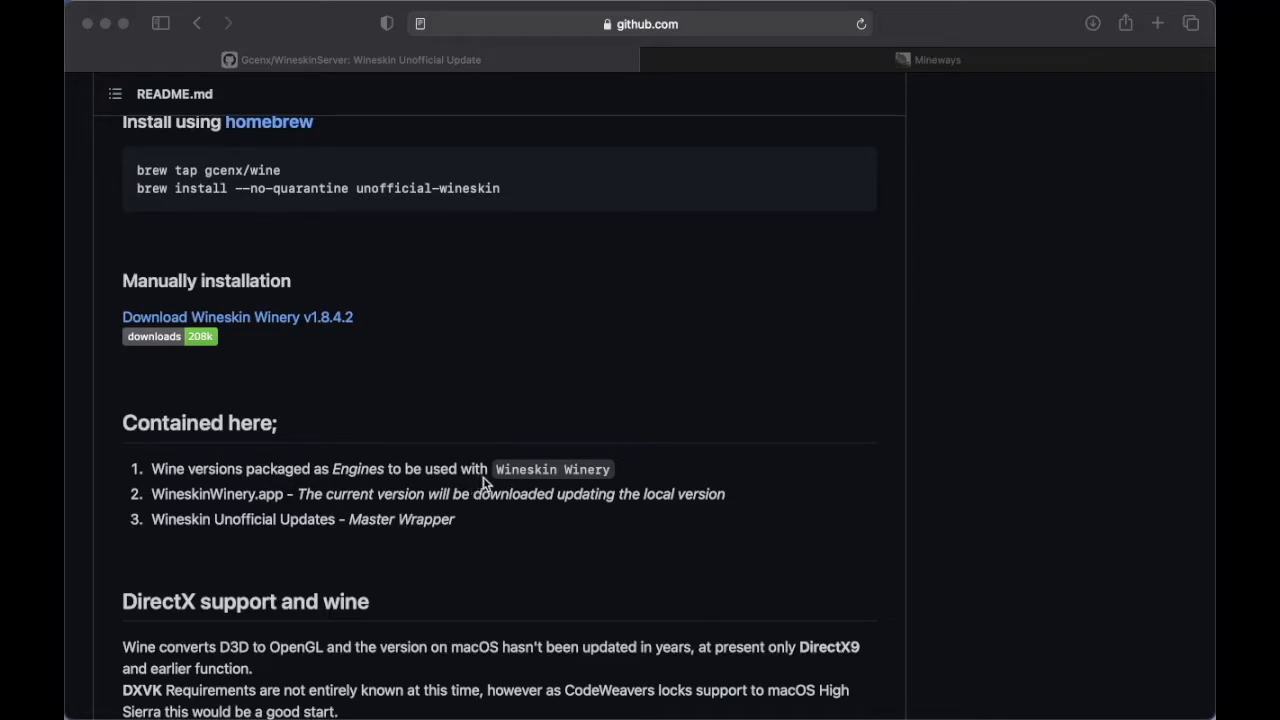
- Scroll the Applications folder to locate the 2.6 MB Wineskin Winery app
{"action": "scroll", "scroll_direction": "up", "scroll_amount": 3}
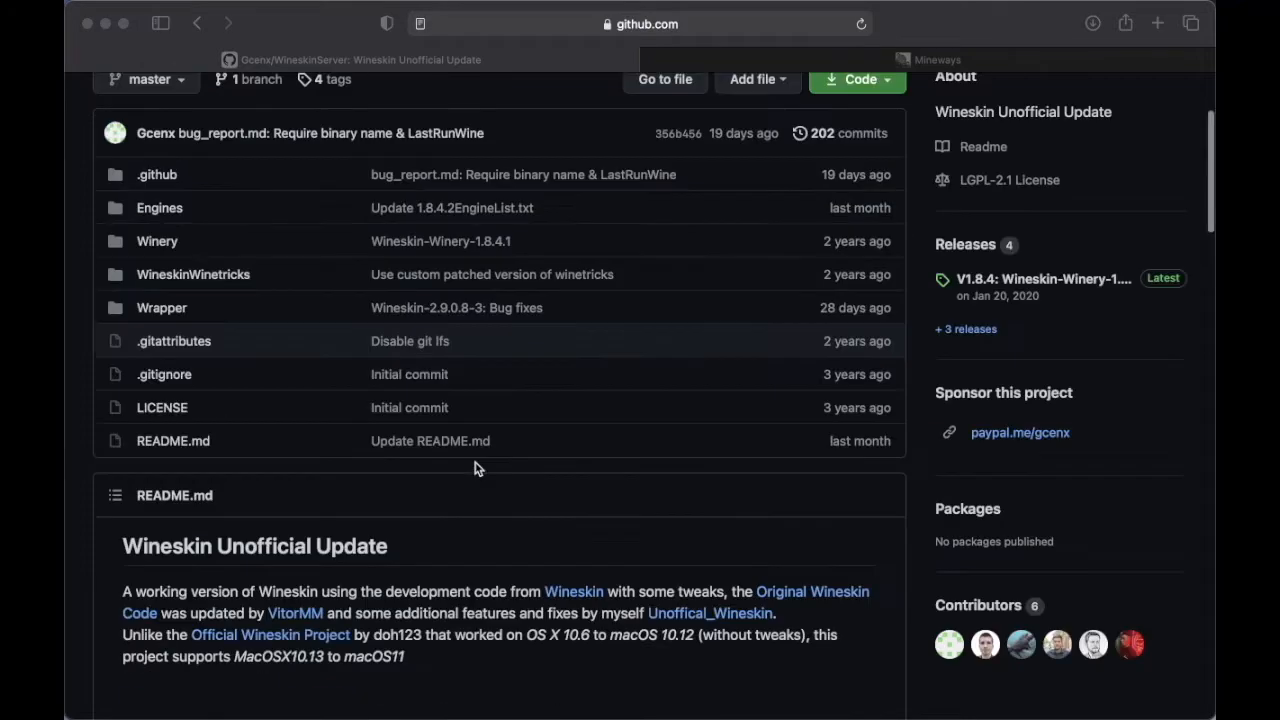
{"action": "scroll", "scroll_direction": "down", "scroll_amount": 3}
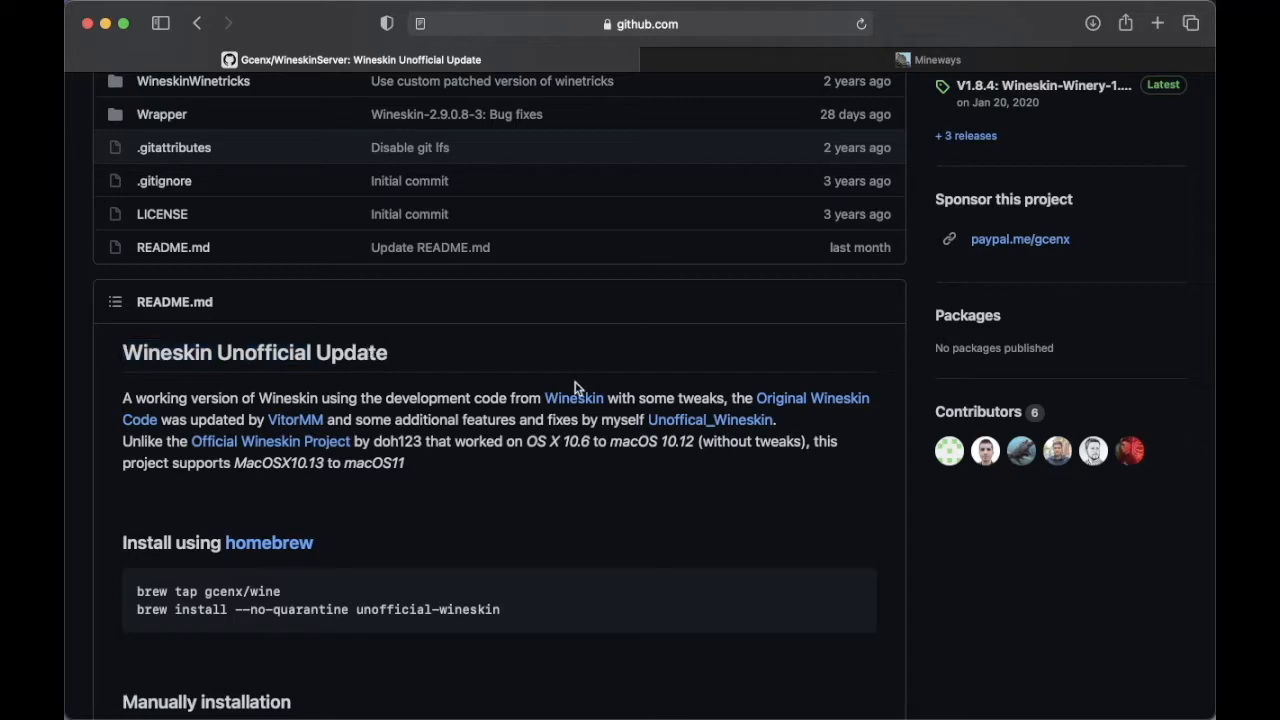
{"action": "mouse_move", "coordinate": [500, 384]}
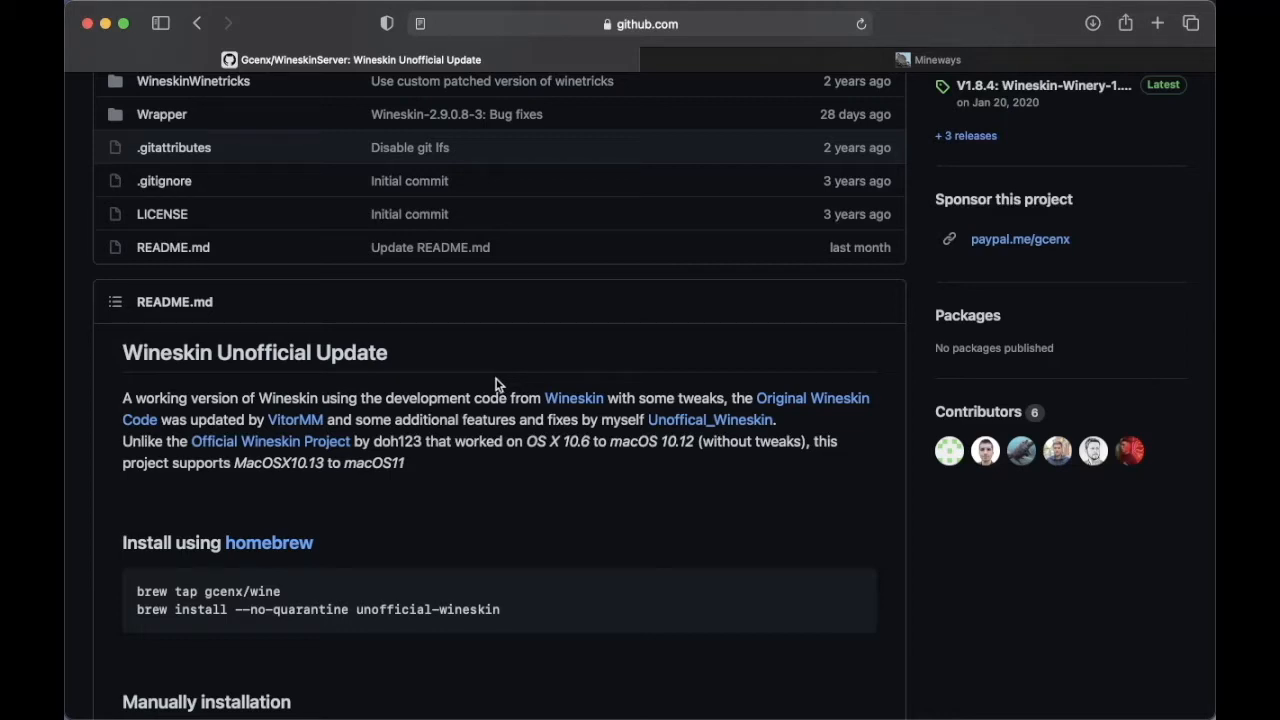
{"action": "scroll", "scroll_direction": "down", "scroll_amount": 3}
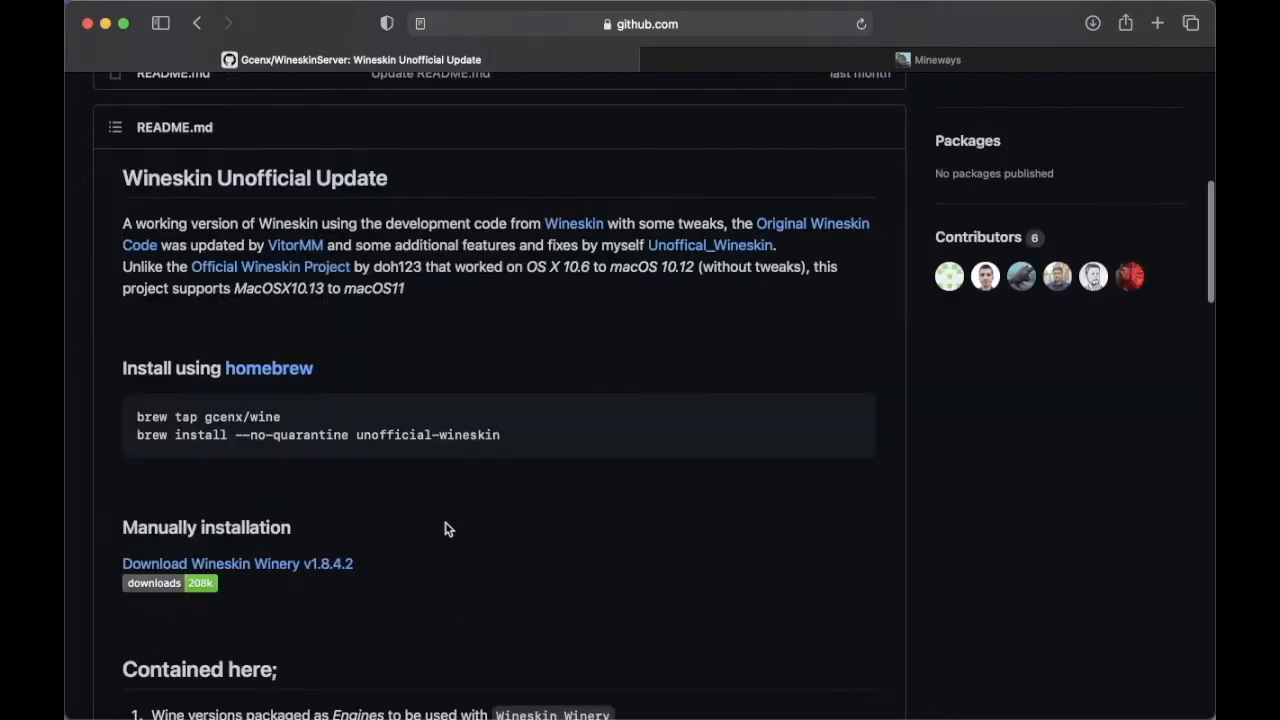
{"action": "scroll", "scroll_direction": "down", "scroll_amount": 3}
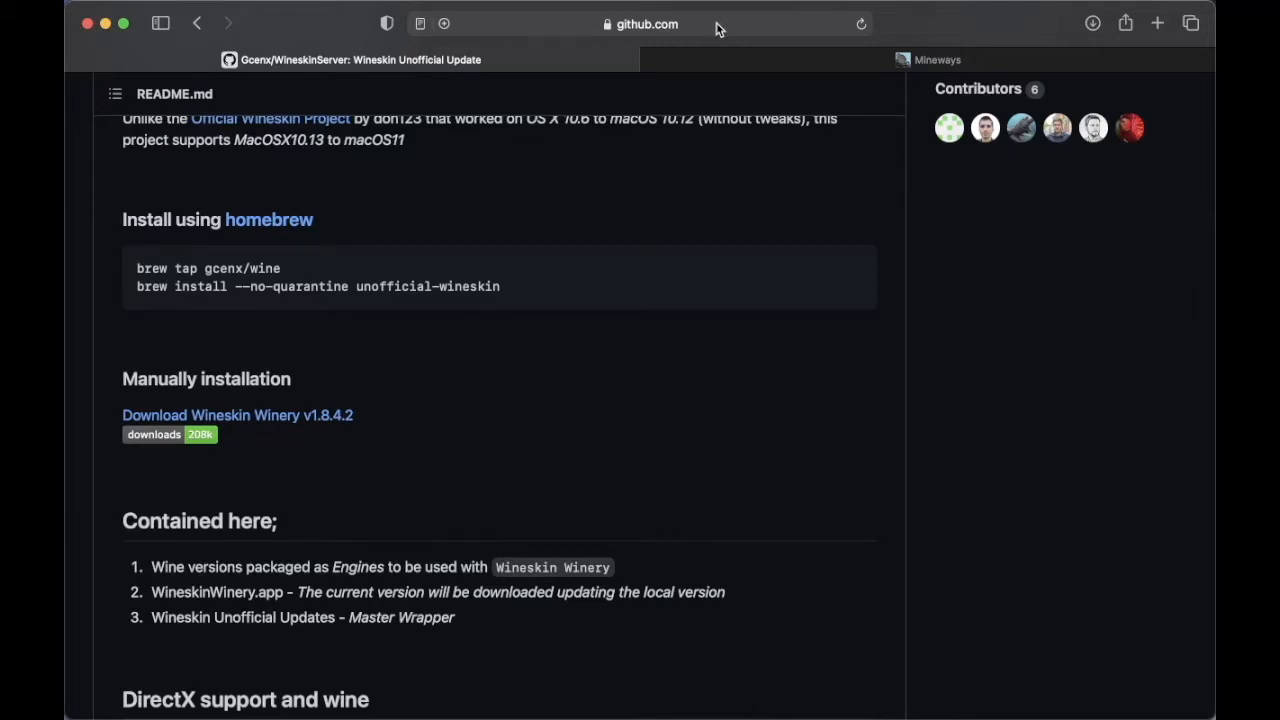
{"action": "mouse_move", "coordinate": [148, 224]}
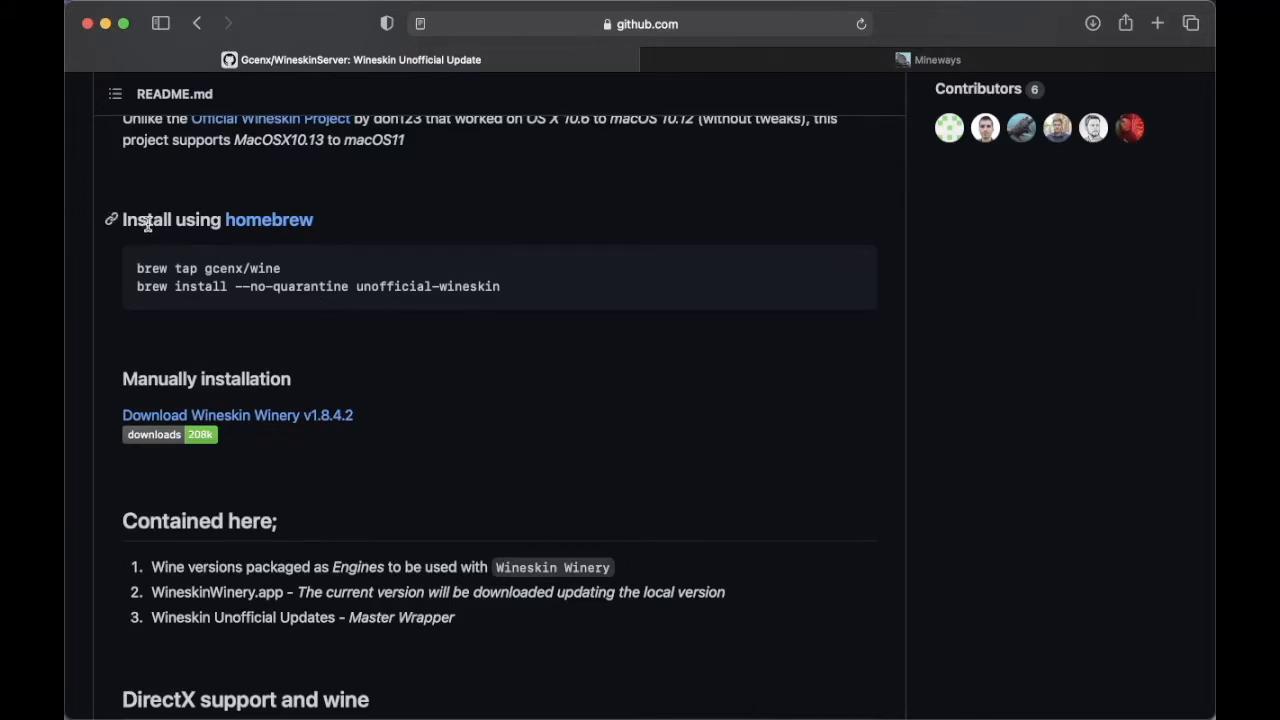
{"action": "mouse_move", "coordinate": [238, 250]}
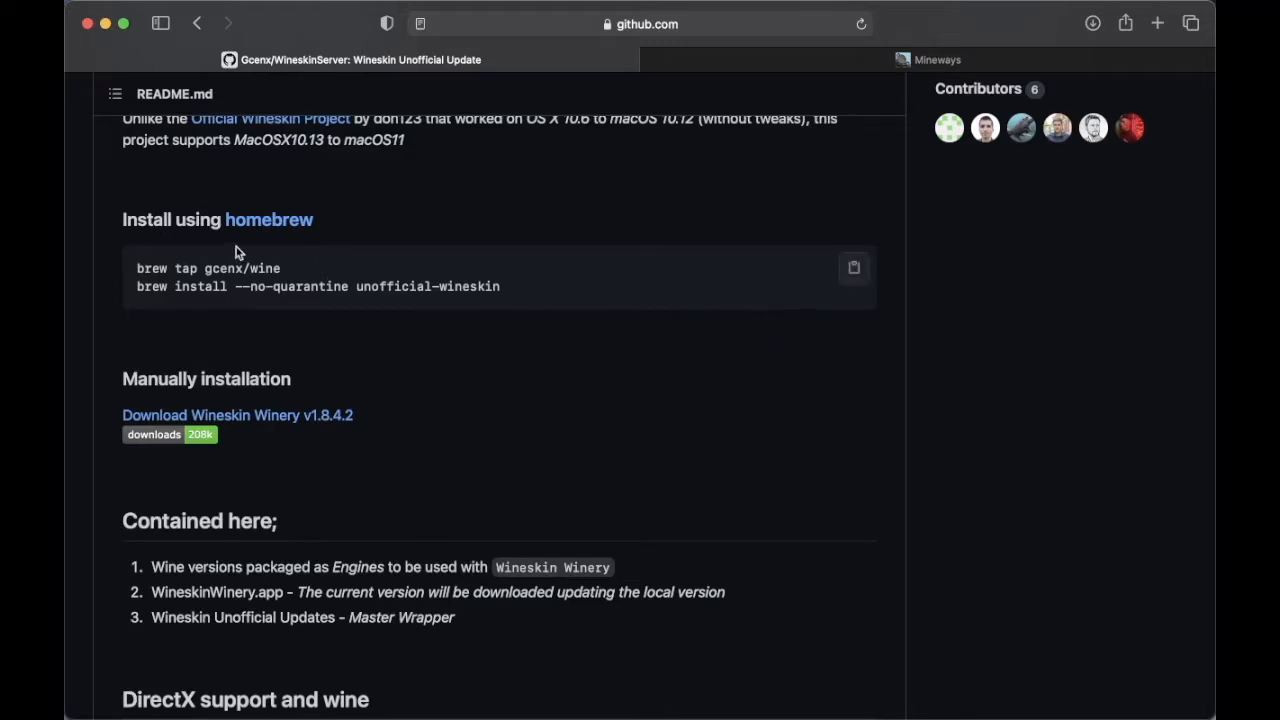
{"action": "mouse_move", "coordinate": [158, 266]}
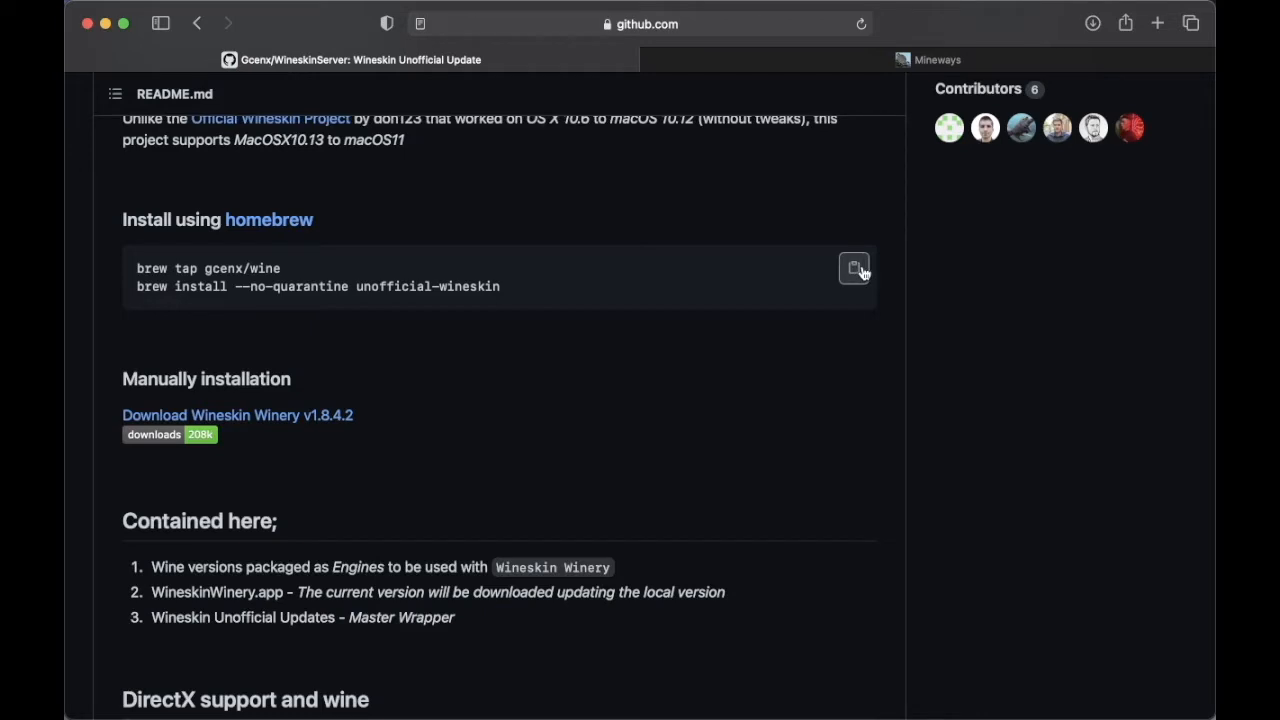
{"action": "mouse_move", "coordinate": [476, 358]}
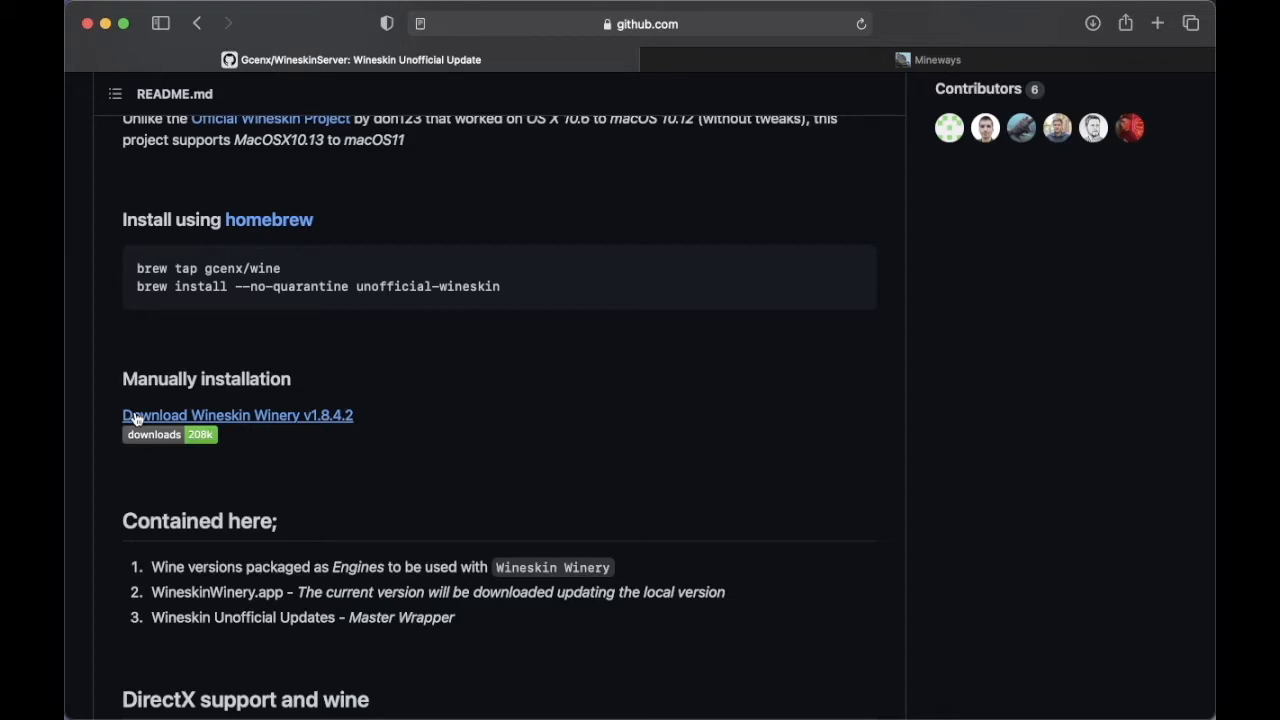
{"action": "mouse_move", "coordinate": [216, 420]}
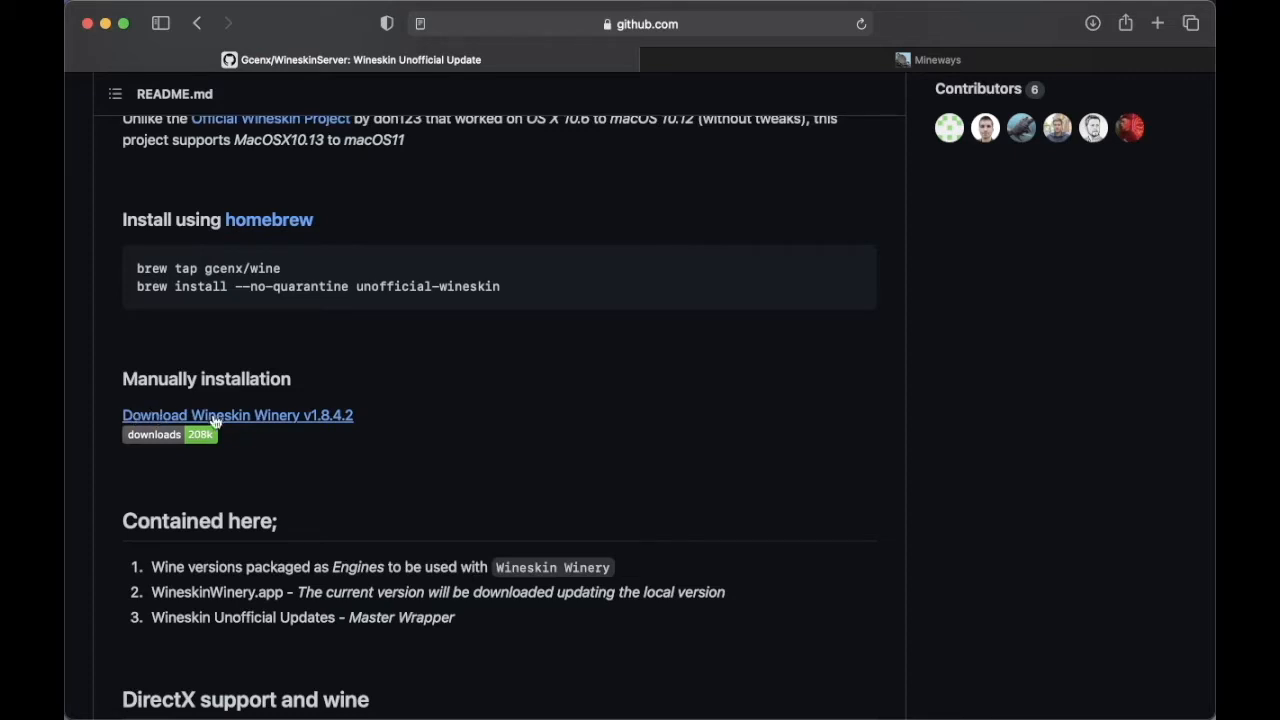
{"action": "mouse_move", "coordinate": [138, 378]}
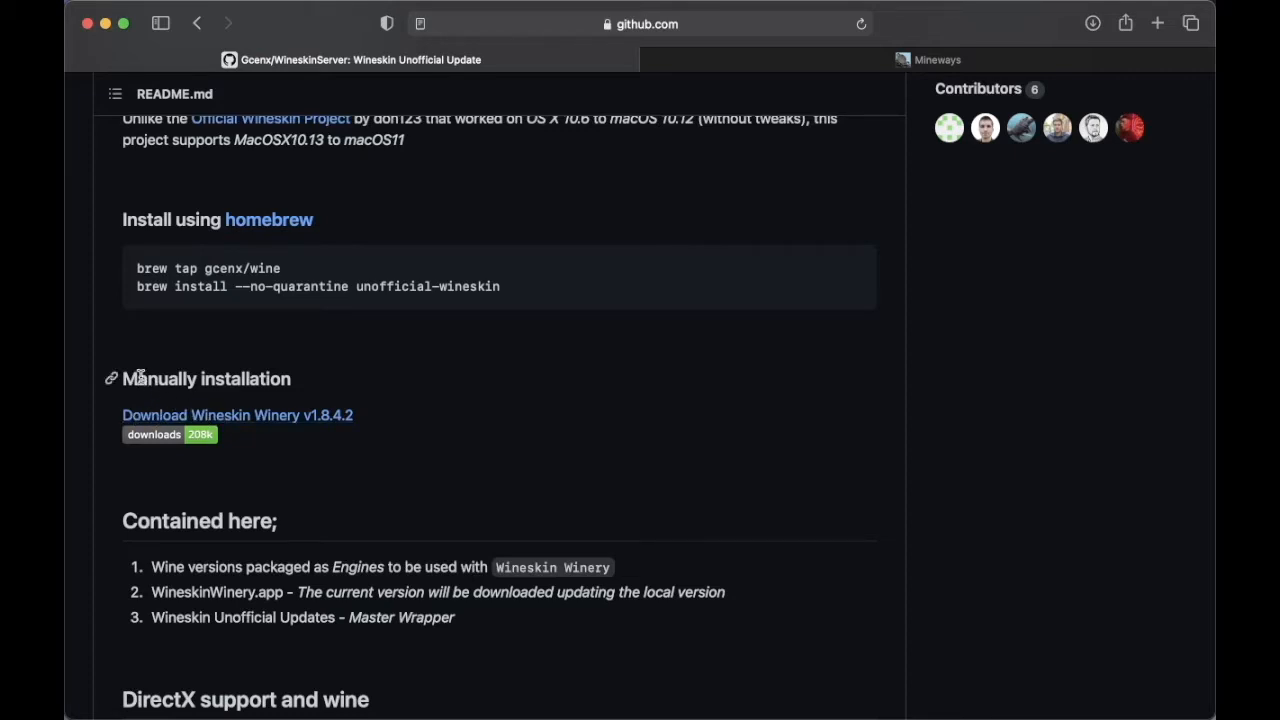
{"action": "mouse_move", "coordinate": [236, 414]}
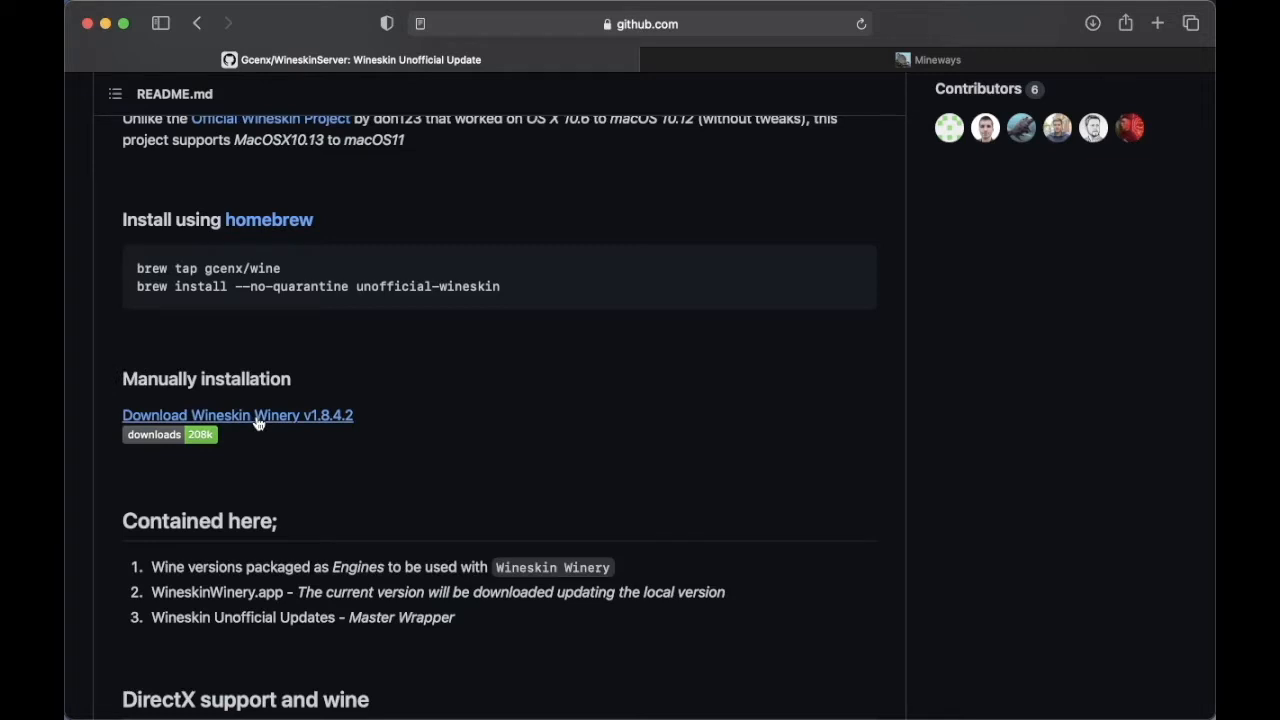
{"action": "mouse_move", "coordinate": [320, 270]}
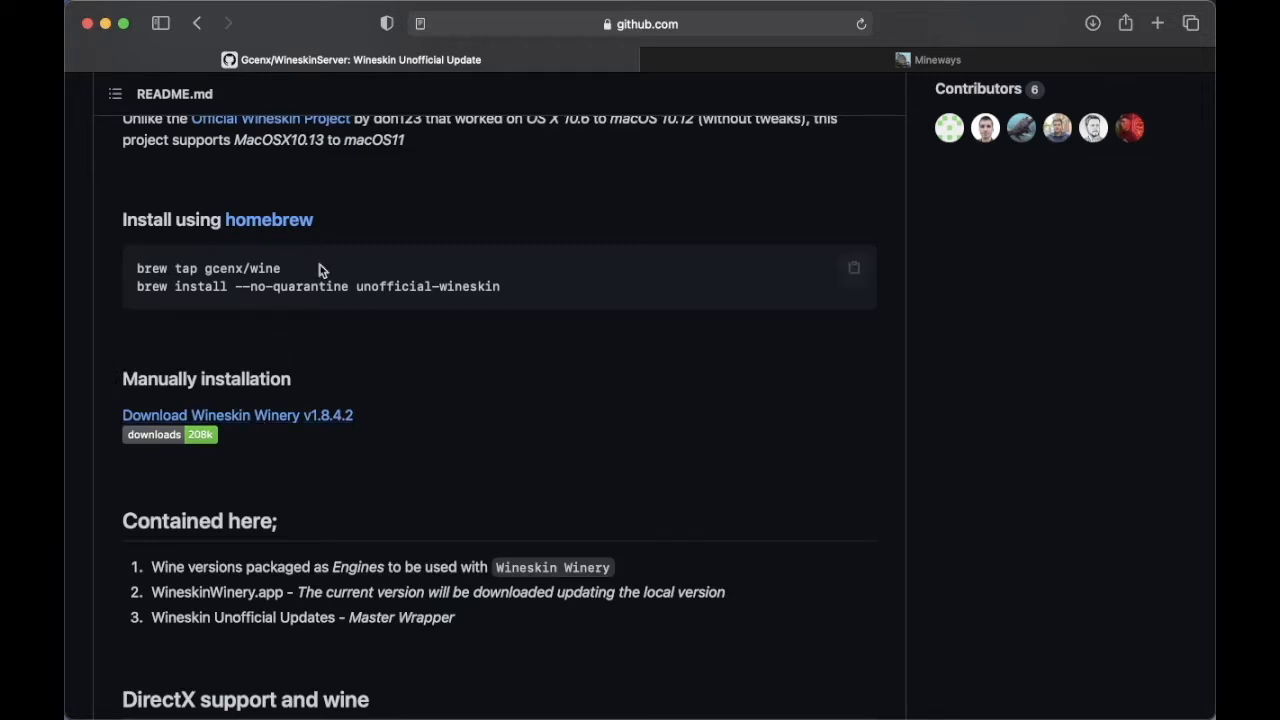
{"action": "mouse_move", "coordinate": [904, 50]}
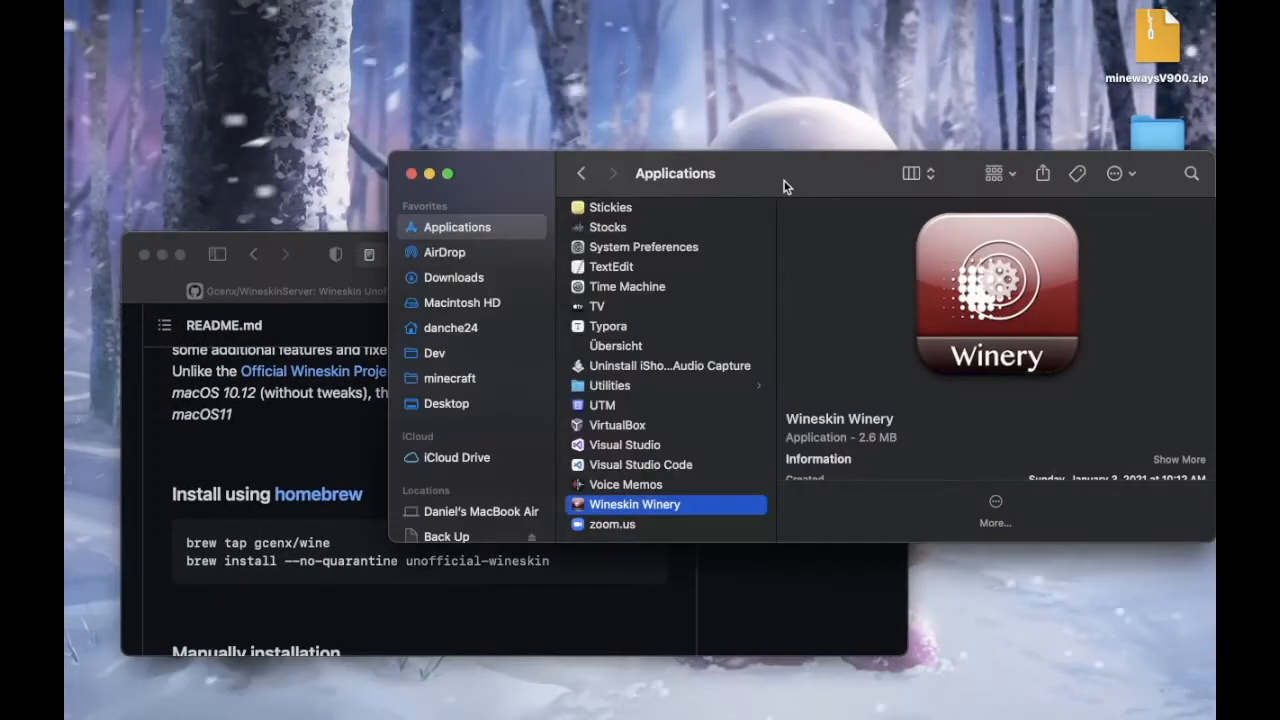
{"action": "mouse_move", "coordinate": [812, 188]}
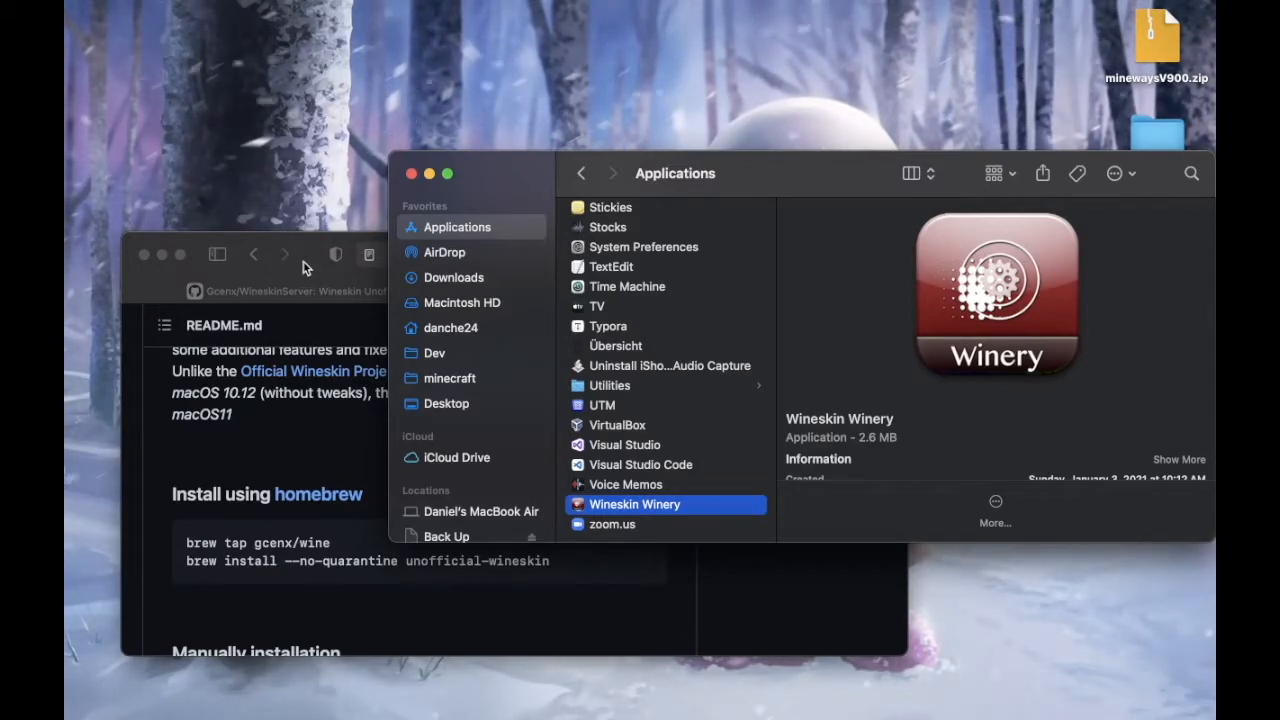
- Bring Safari forward and show the Mineways site's Windows and Wineskin downloads
{"action": "left_click", "coordinate": [280, 254]}
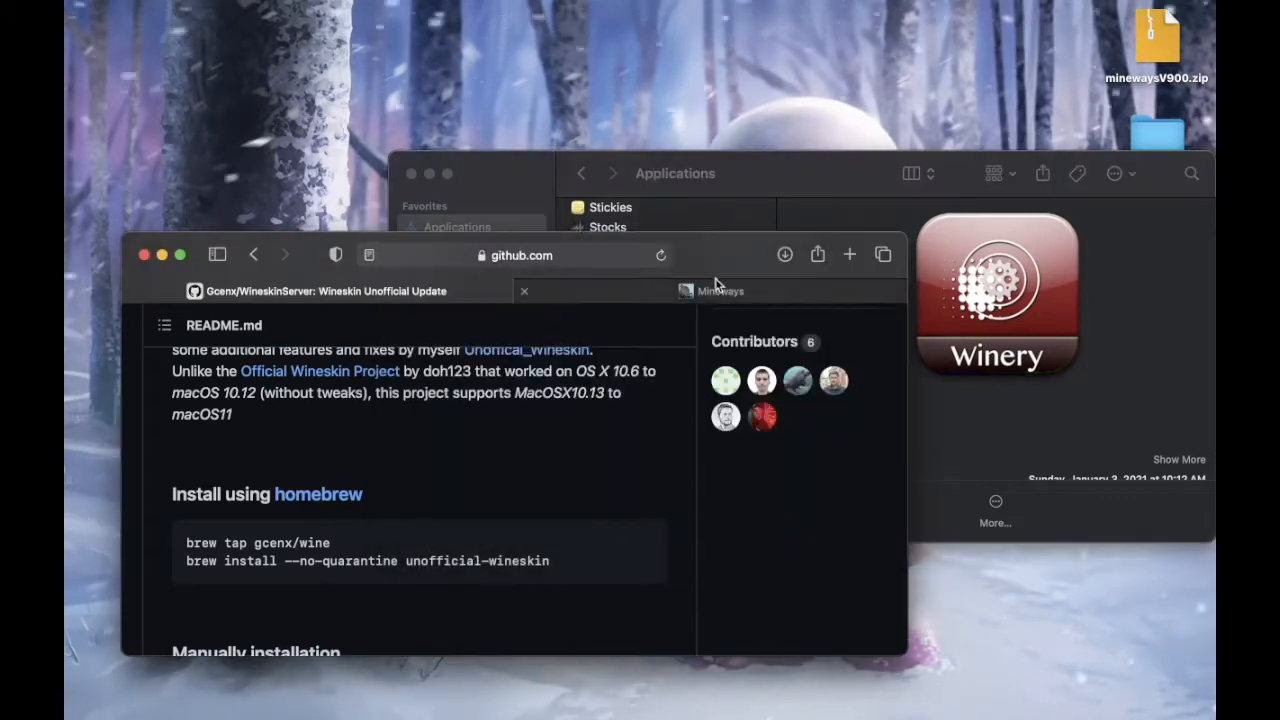
{"action": "left_click", "coordinate": [720, 290]}
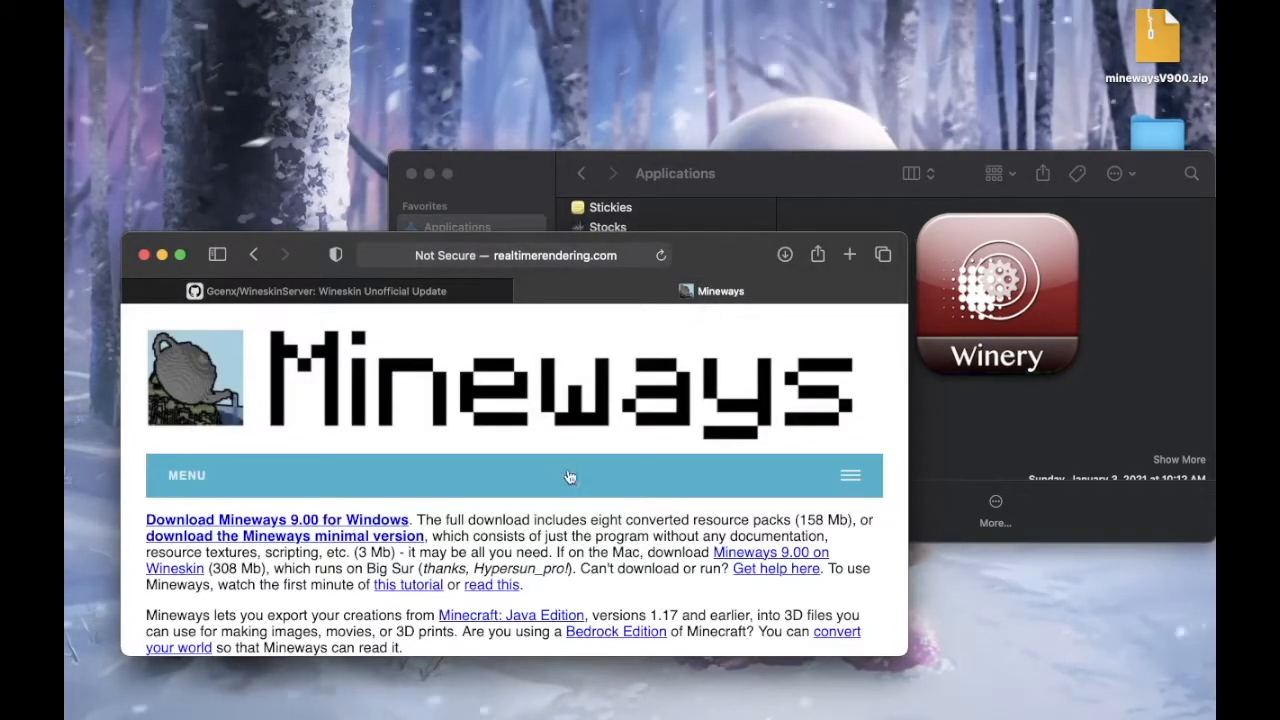
{"action": "mouse_move", "coordinate": [364, 524]}
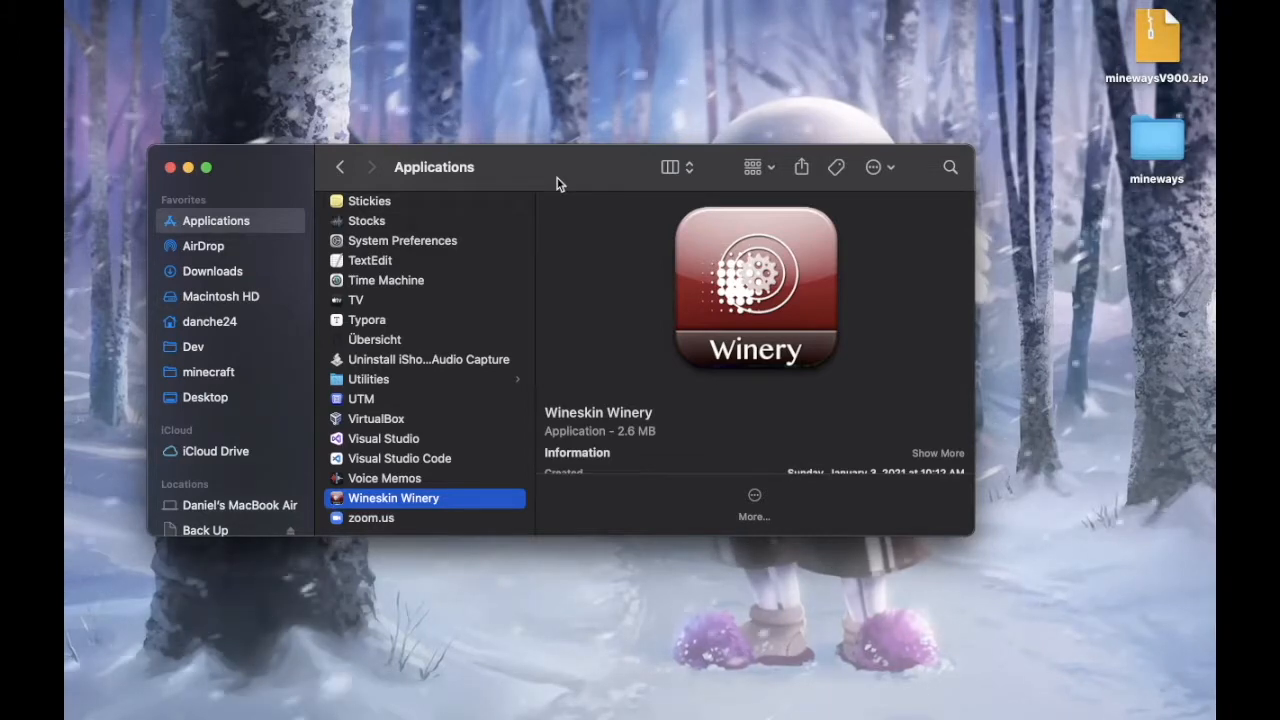
{"action": "mouse_move", "coordinate": [1096, 184]}
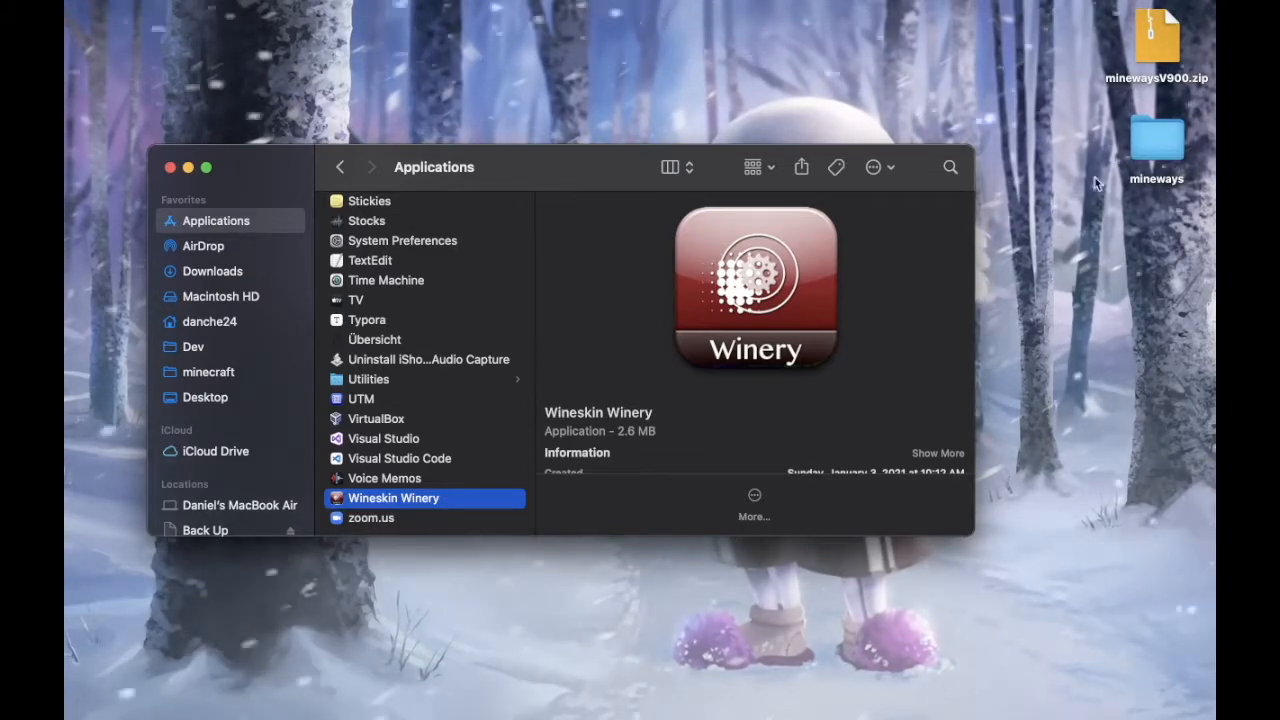
{"action": "mouse_move", "coordinate": [1100, 36]}
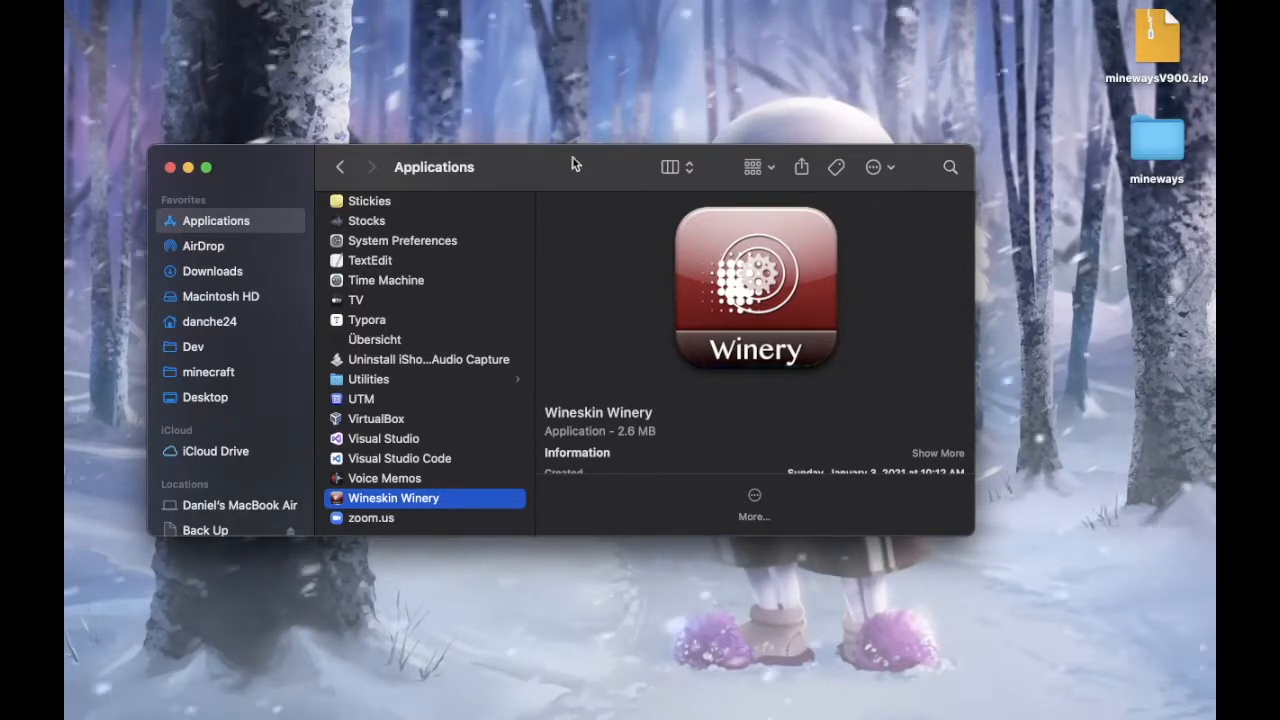
{"action": "mouse_move", "coordinate": [1090, 44]}
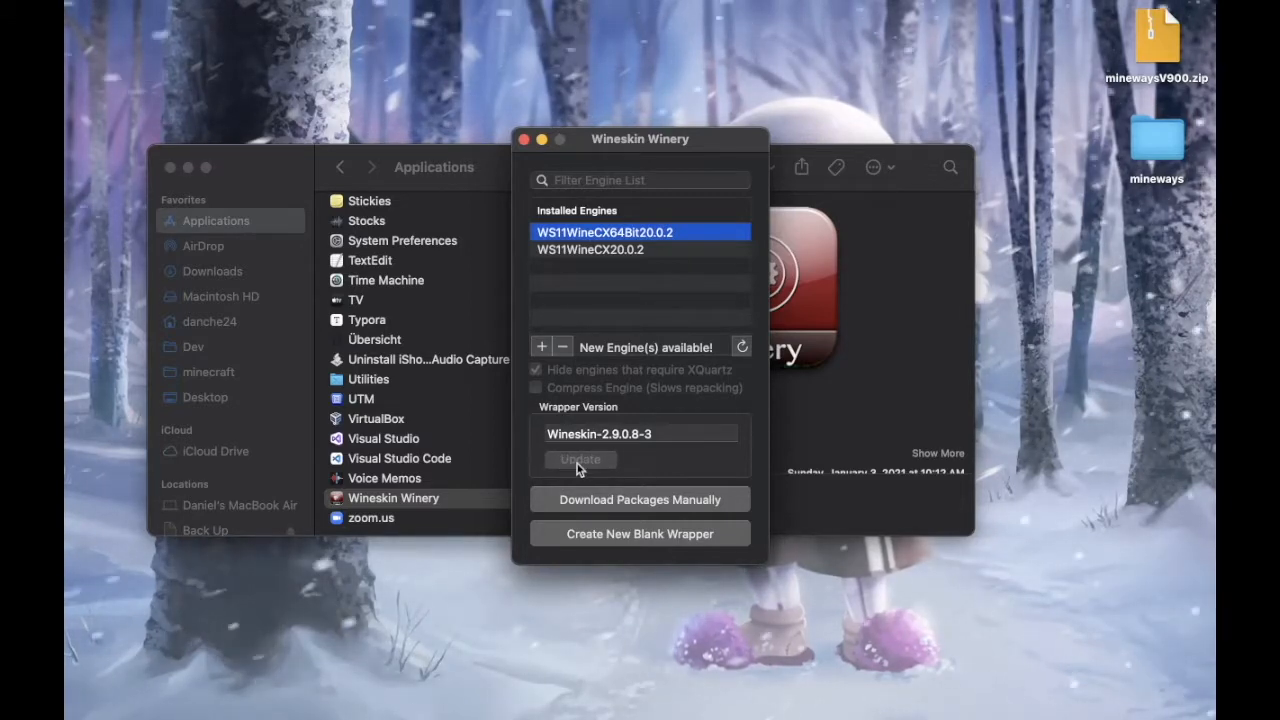
{"action": "mouse_move", "coordinate": [564, 392]}
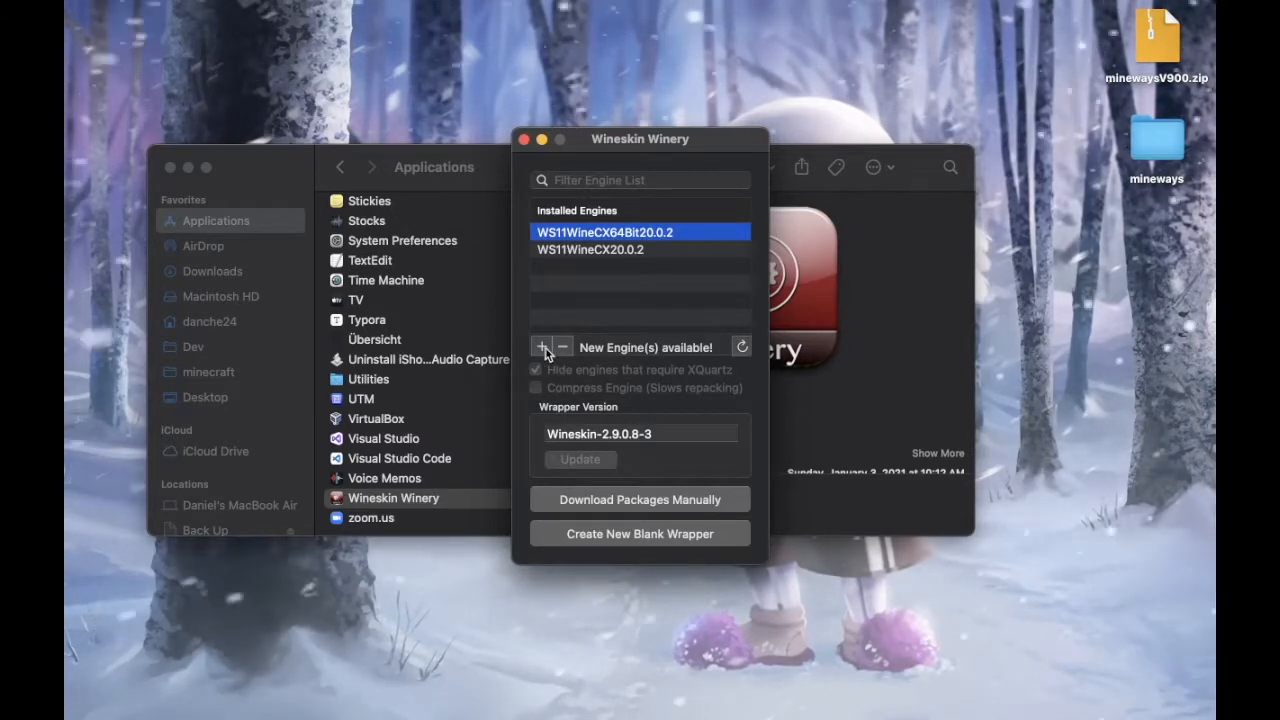
- Browse the Add Engine list, keep WS11WineCX64Bit19.0.2-2, and cancel without downloading
{"action": "left_click", "coordinate": [542, 348]}
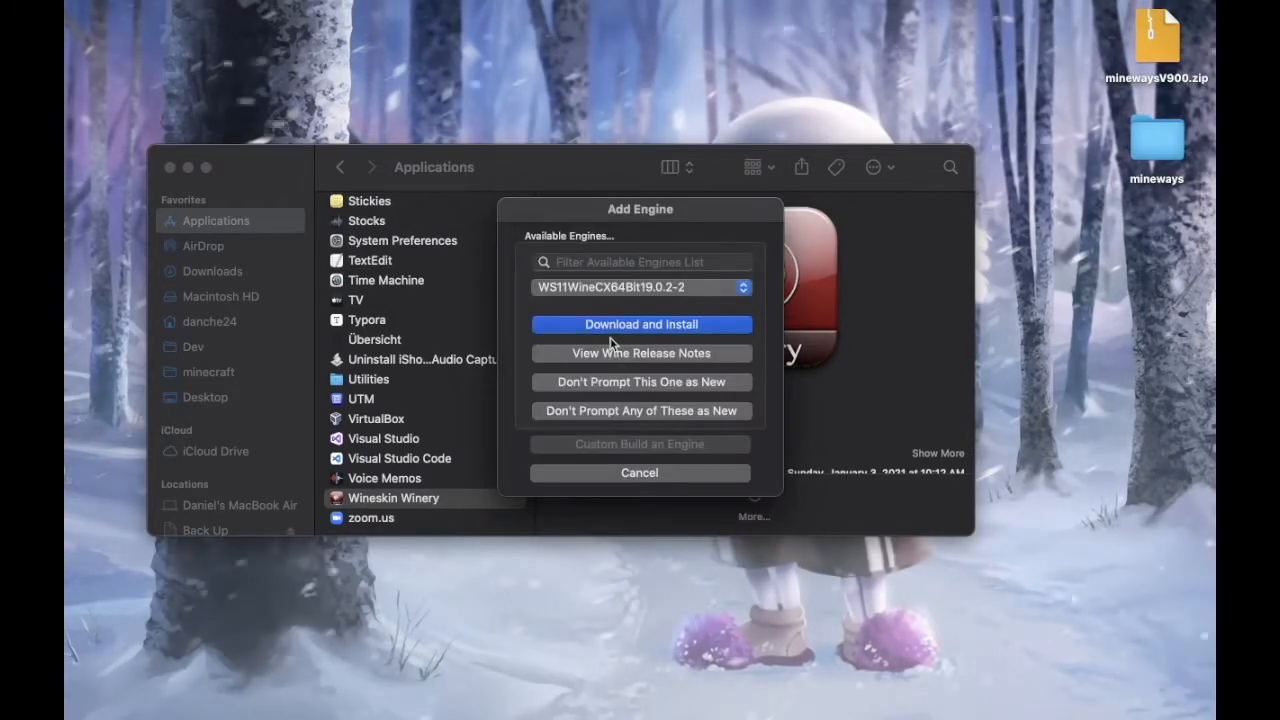
{"action": "mouse_move", "coordinate": [604, 312]}
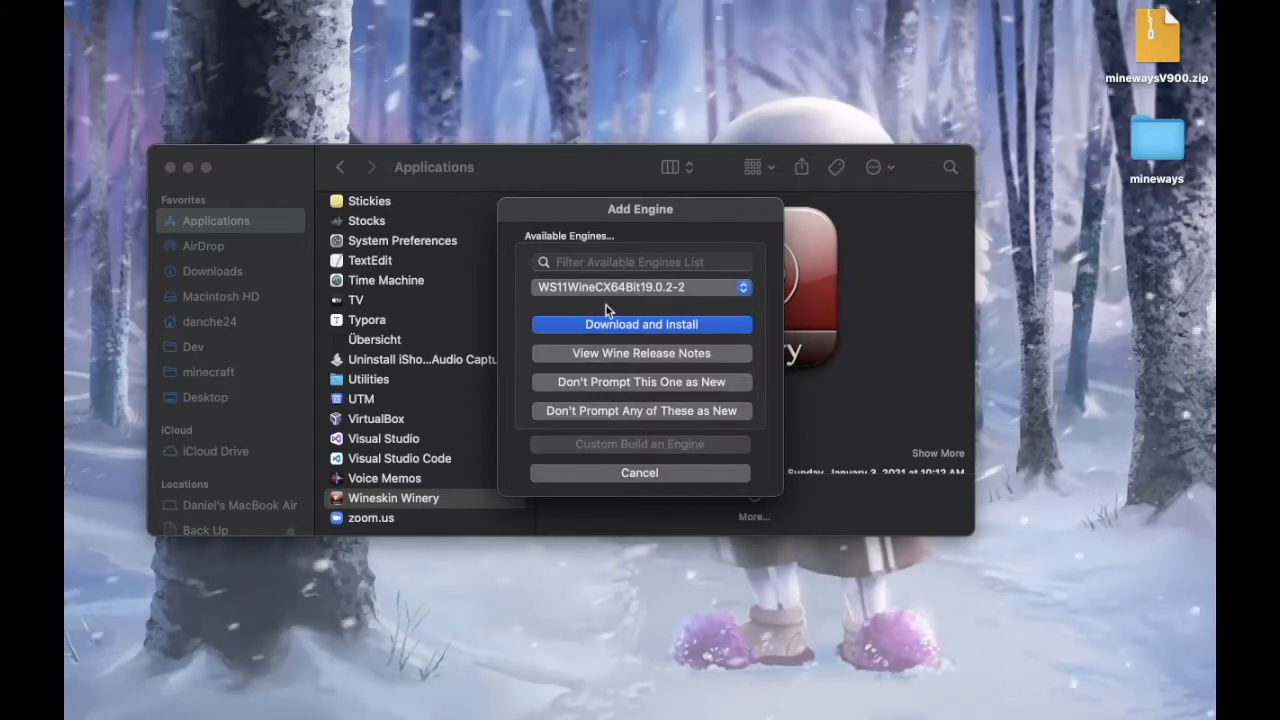
{"action": "mouse_move", "coordinate": [592, 292]}
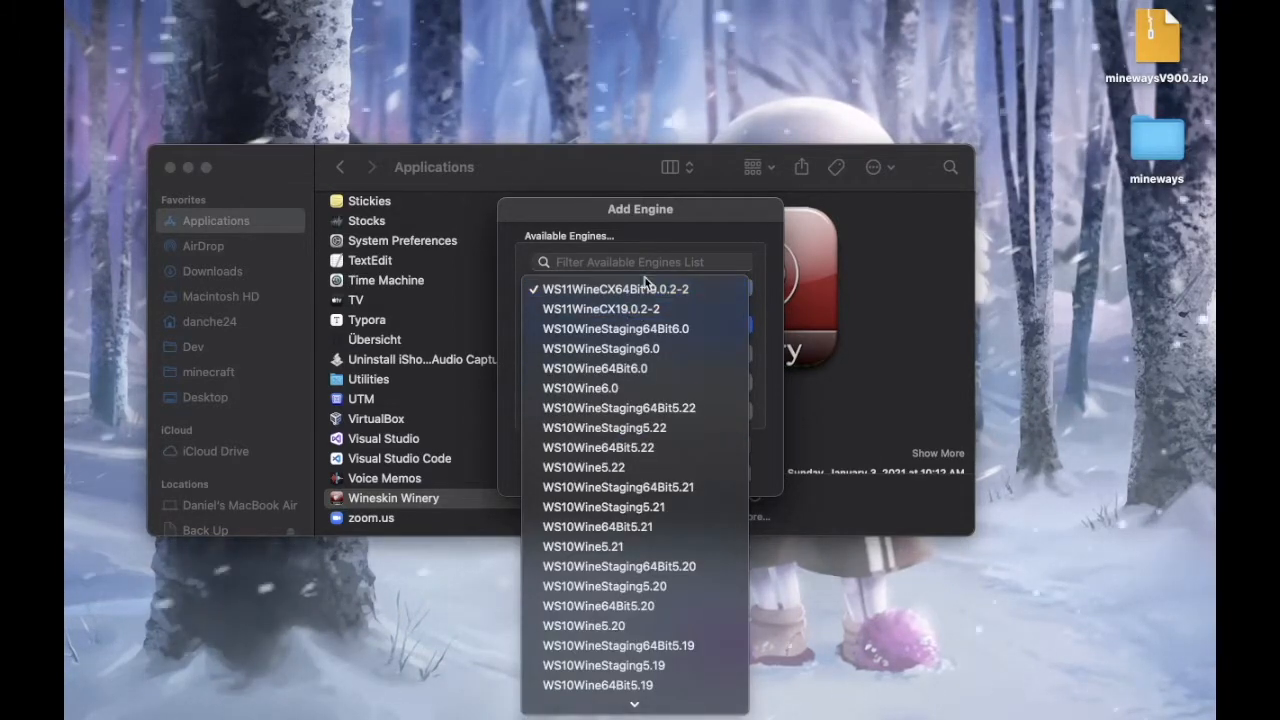
{"action": "left_click", "coordinate": [600, 348]}
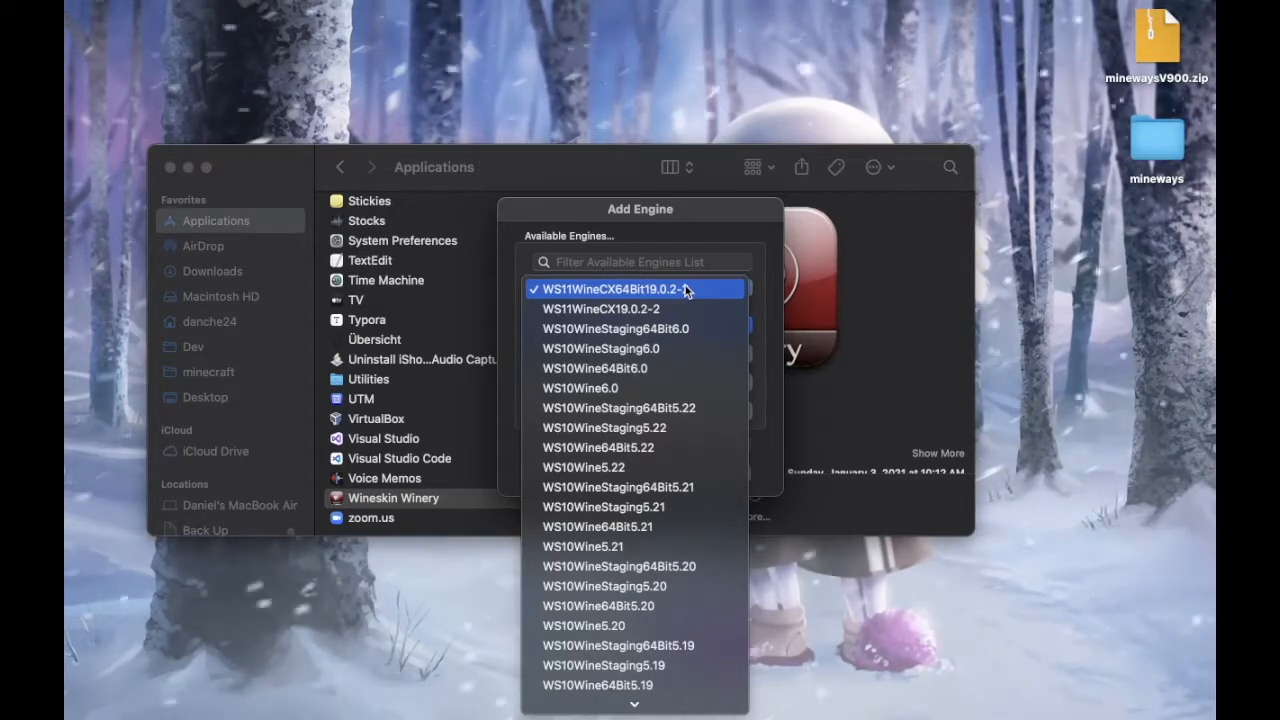
{"action": "left_click", "coordinate": [636, 288]}
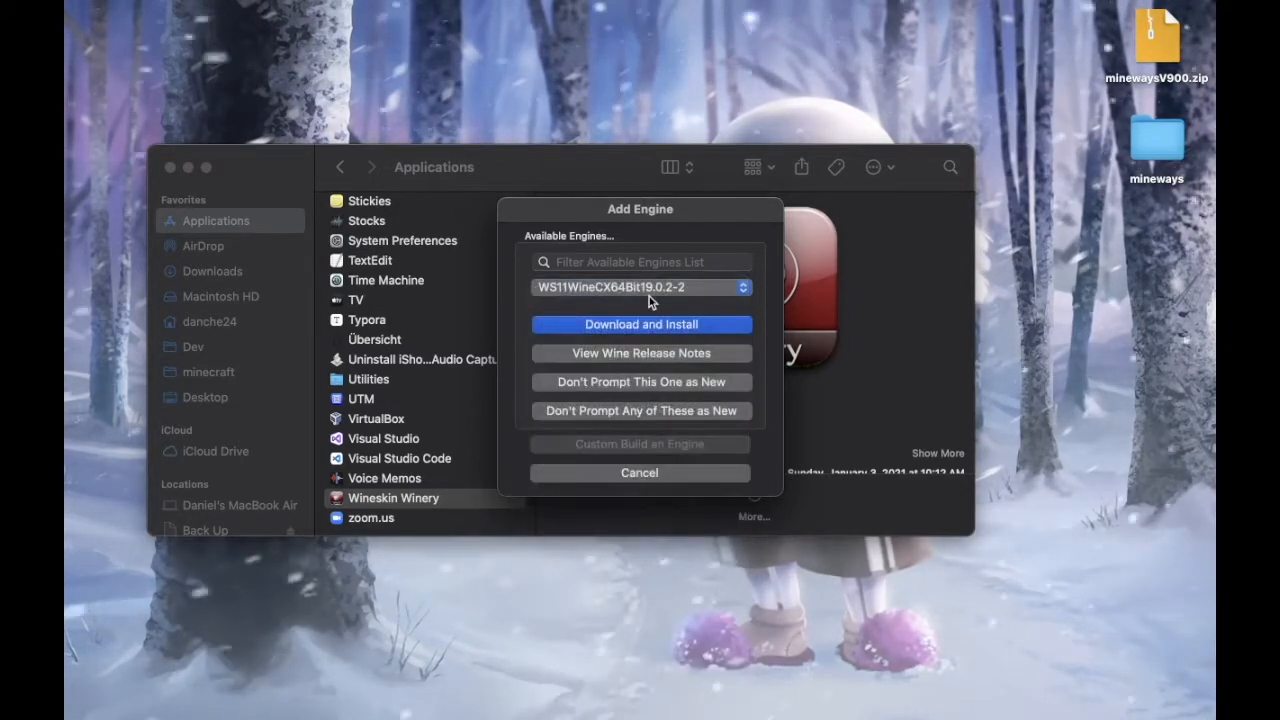
{"action": "mouse_move", "coordinate": [588, 488]}
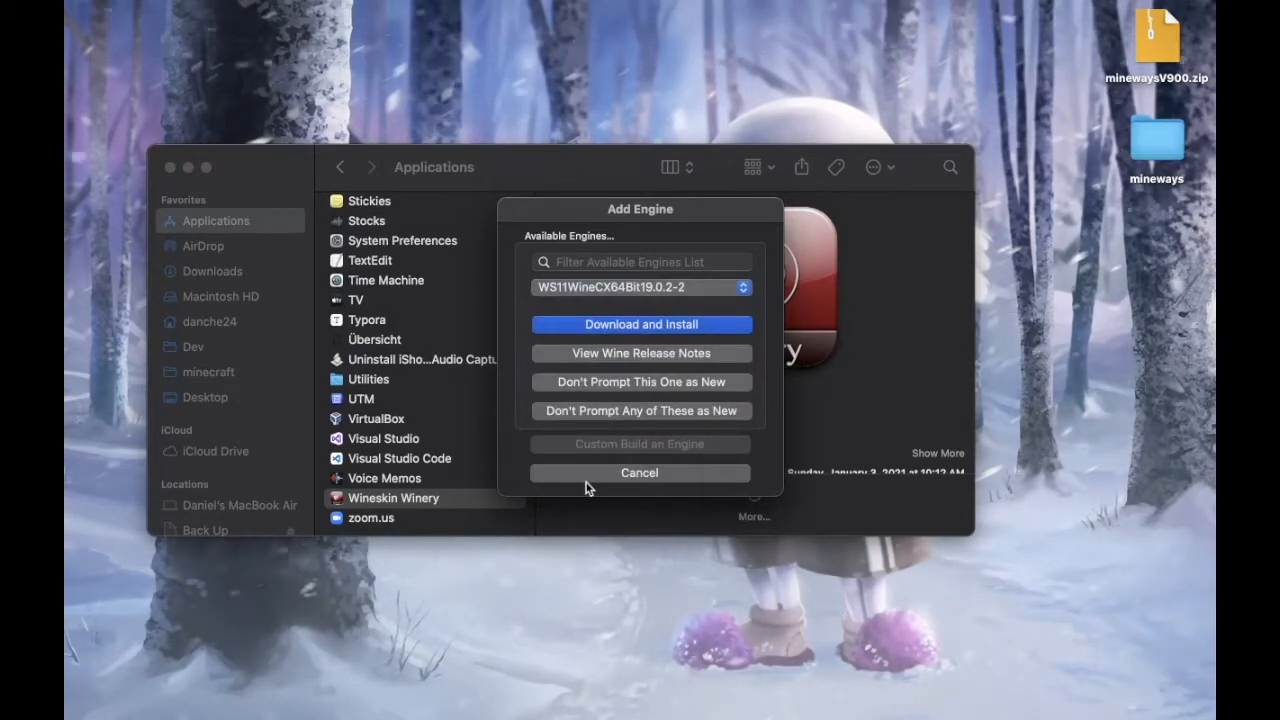
{"action": "mouse_move", "coordinate": [678, 352]}
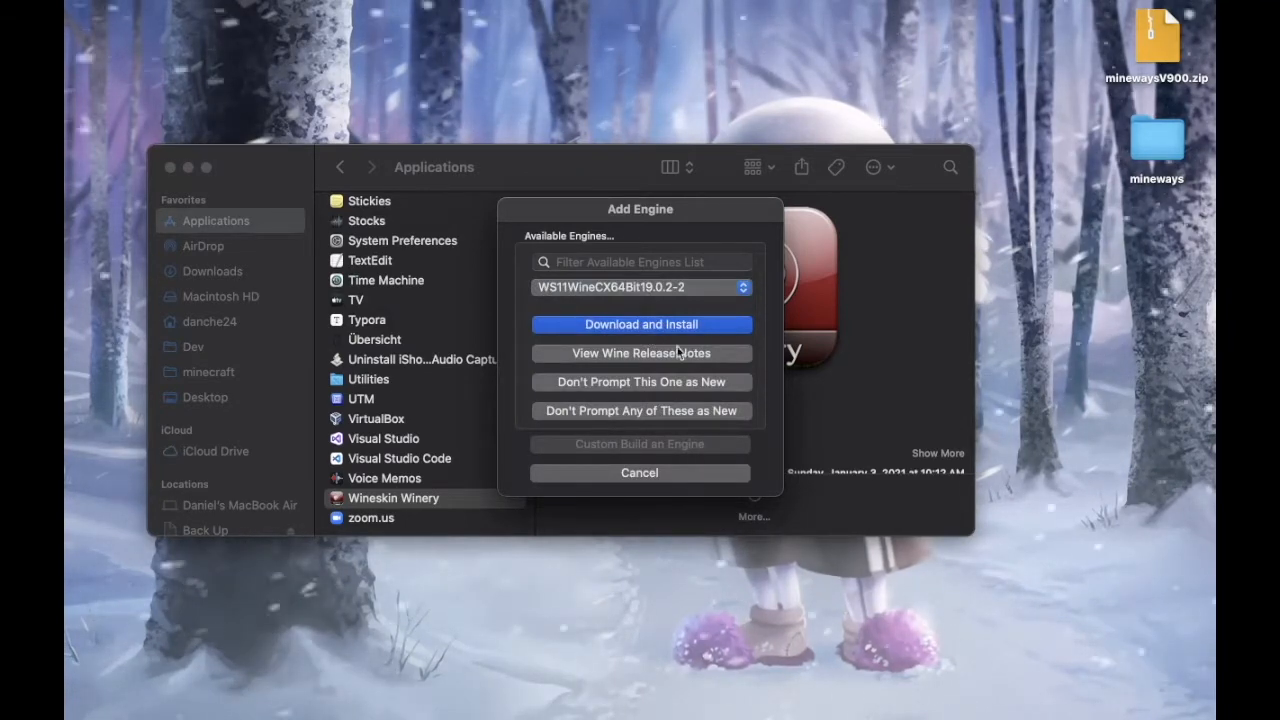
{"action": "mouse_move", "coordinate": [448, 208]}
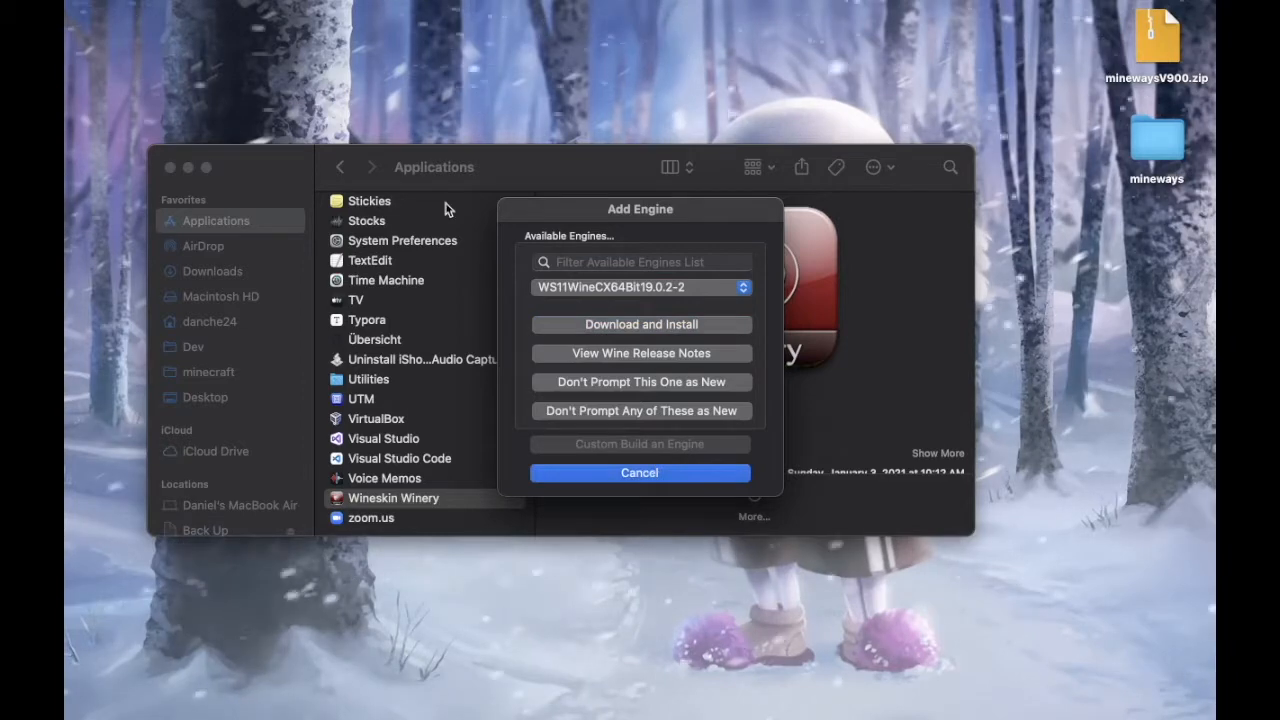
{"action": "left_click", "coordinate": [640, 472]}
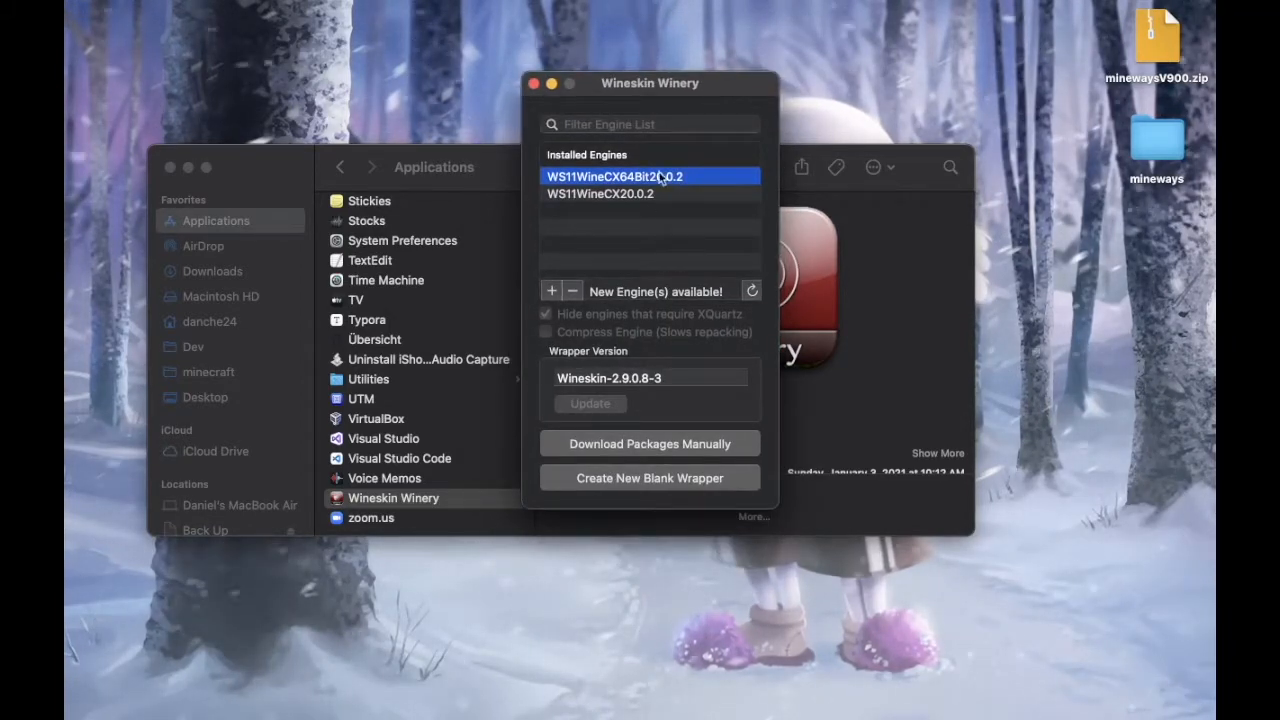
{"action": "mouse_move", "coordinate": [596, 184]}
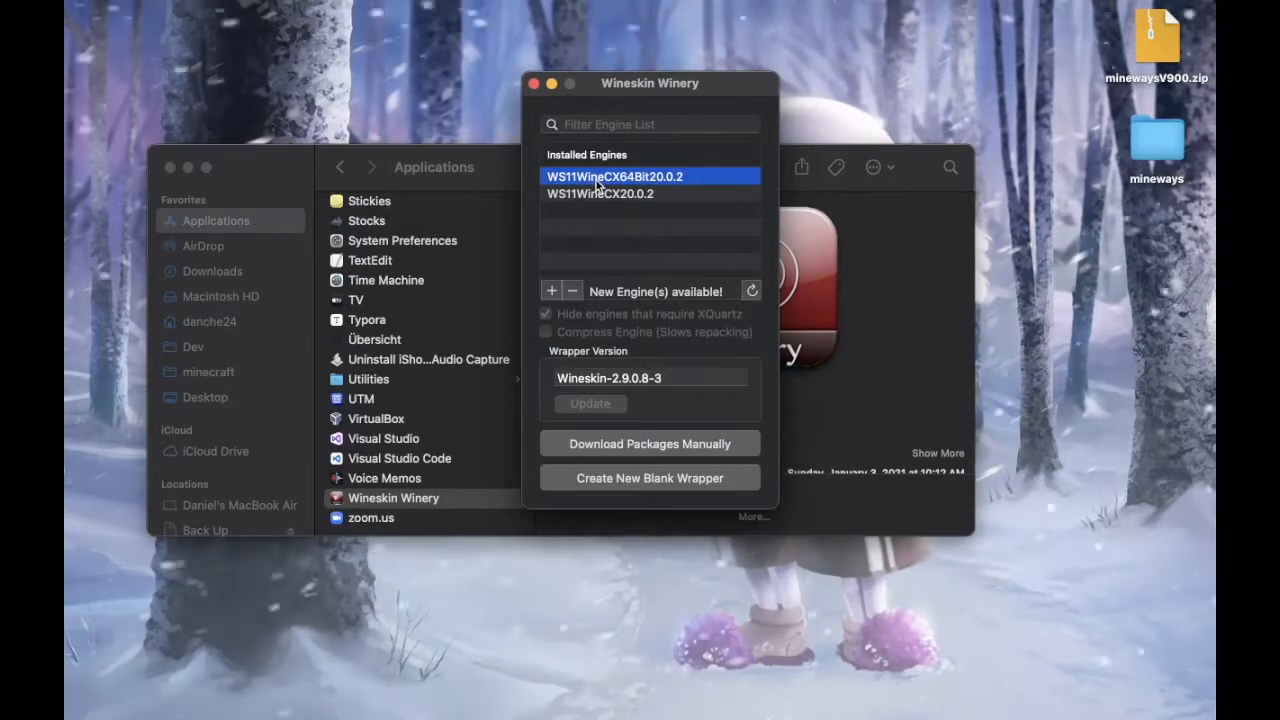
{"action": "mouse_move", "coordinate": [610, 376]}
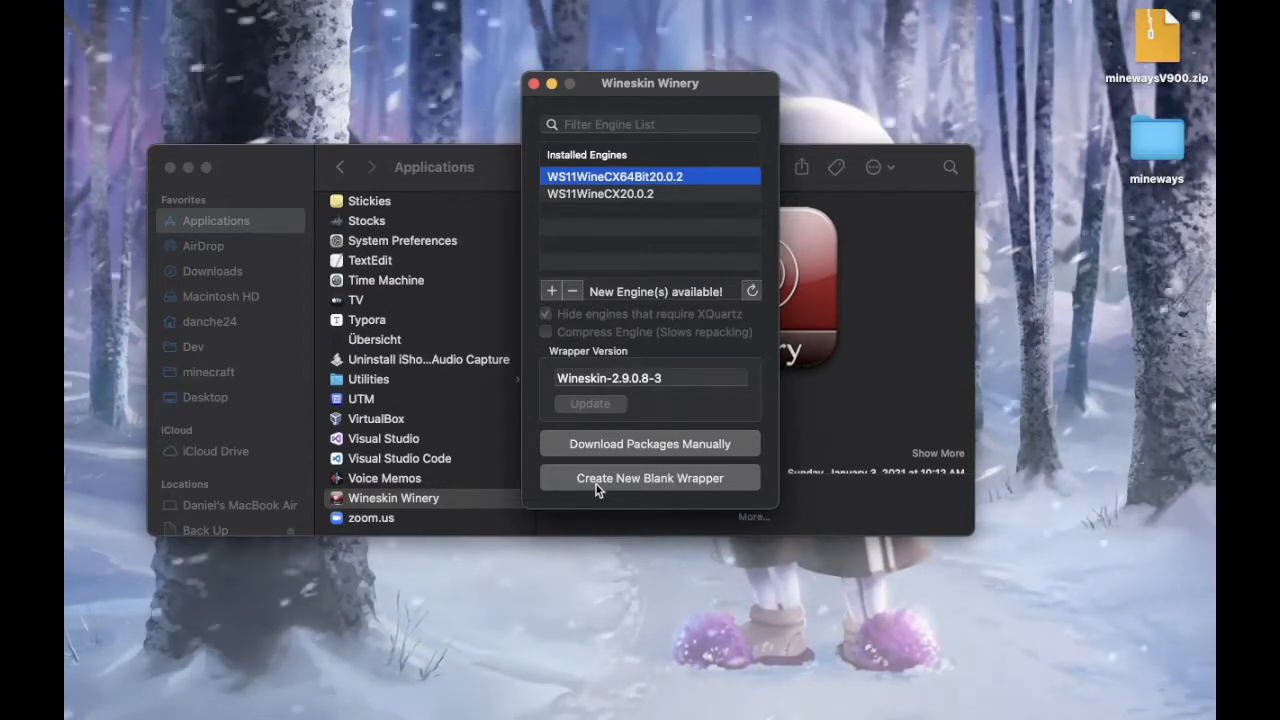
- Start a new blank wrapper and replace MyCoolWrapper with the name 'Mineways Mac'
{"action": "left_click", "coordinate": [648, 478]}
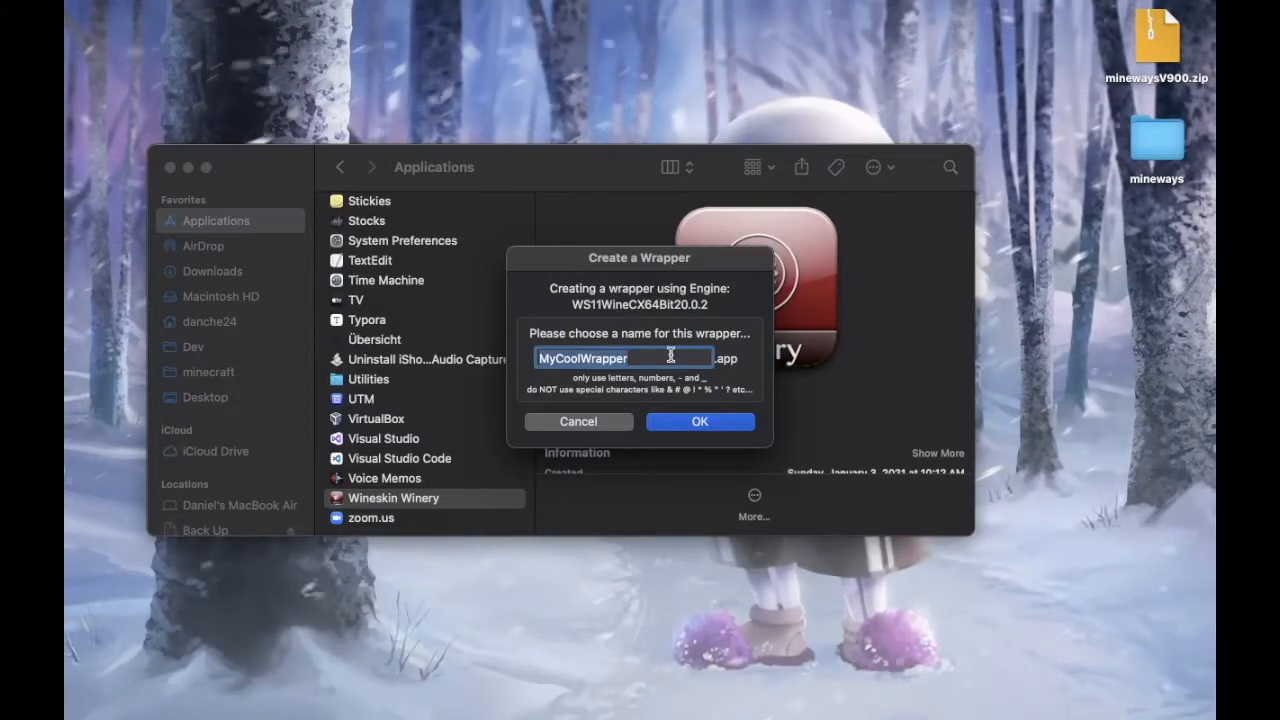
{"action": "type", "text": "Mine"}
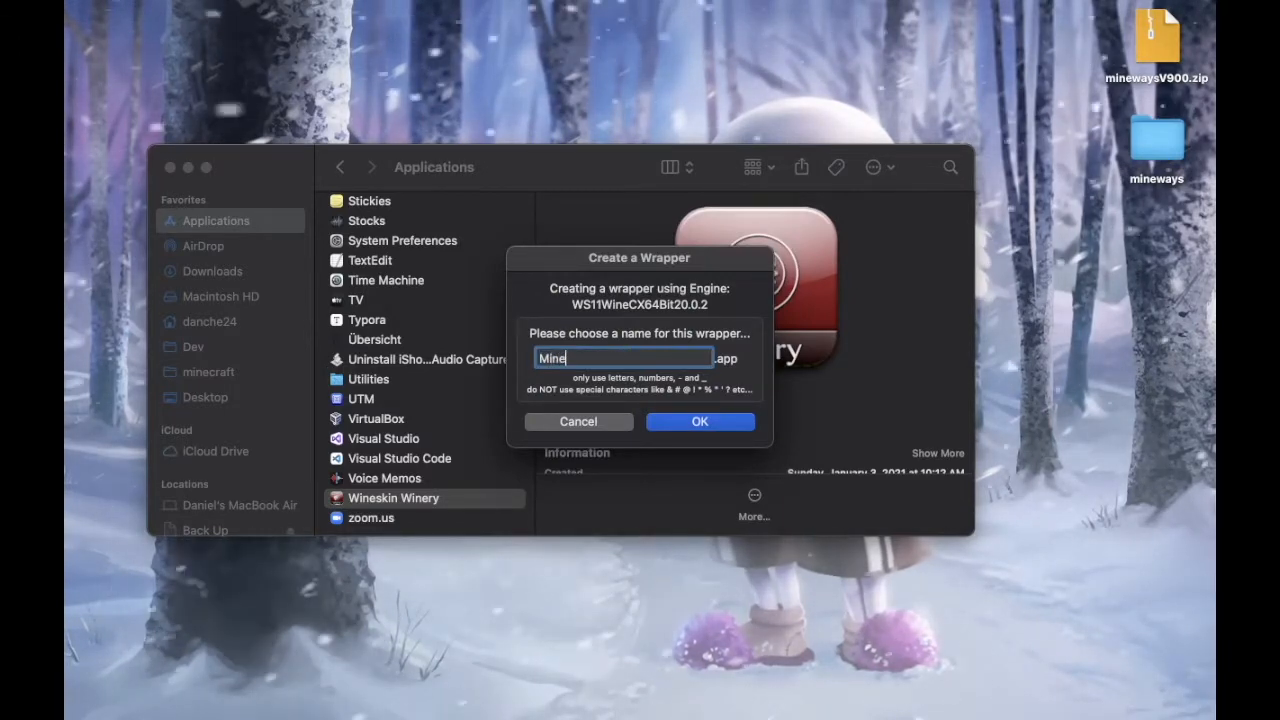
{"action": "type", "text": "ways"}
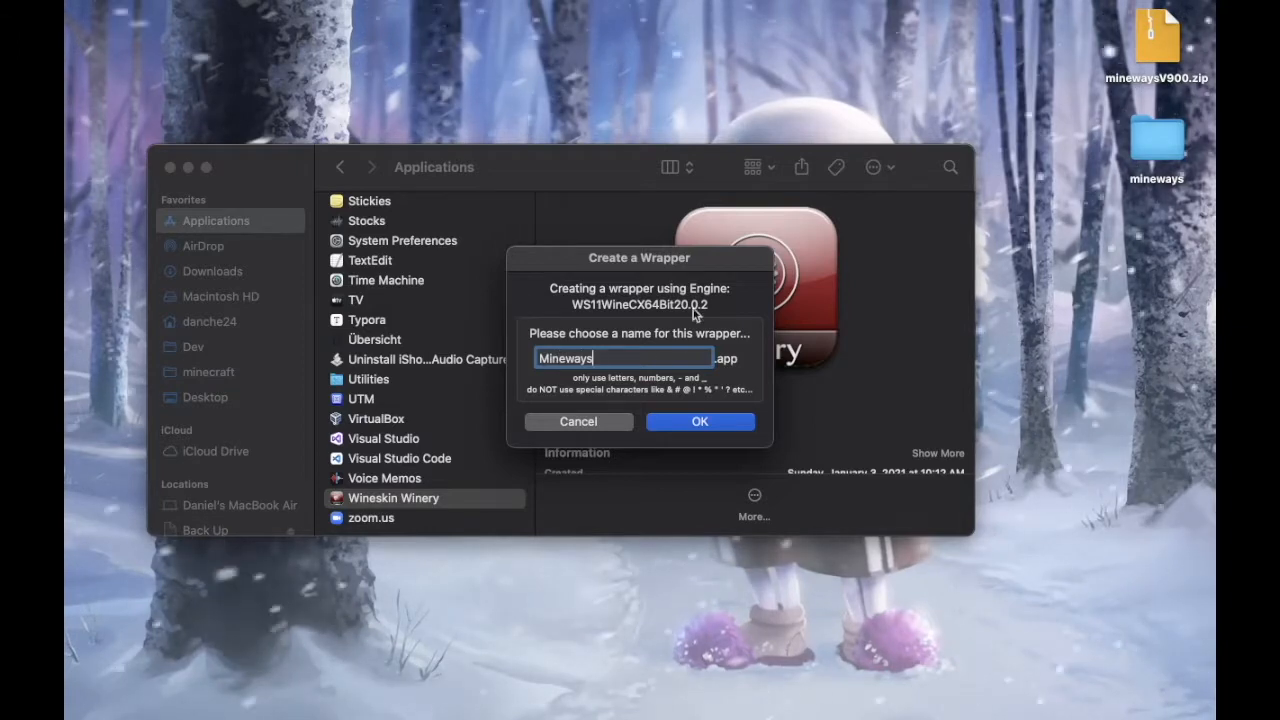
{"action": "type", "text": "-"}
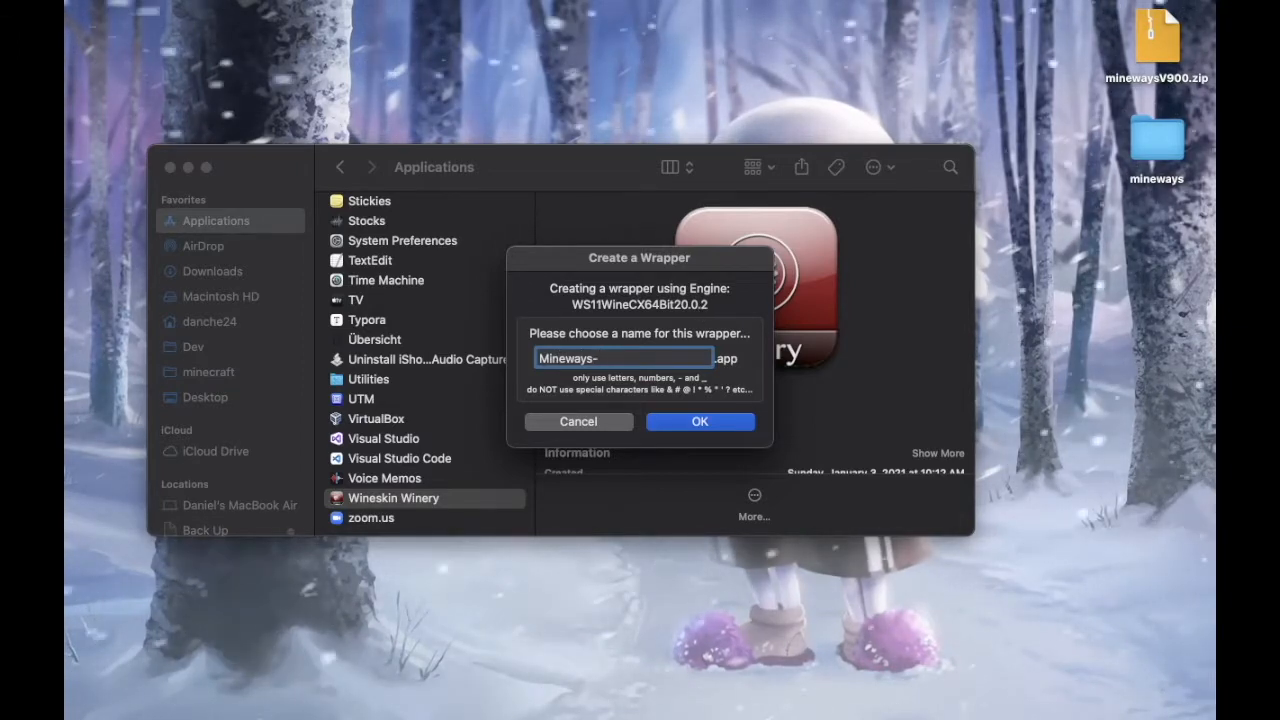
{"action": "type", "text": "a"}
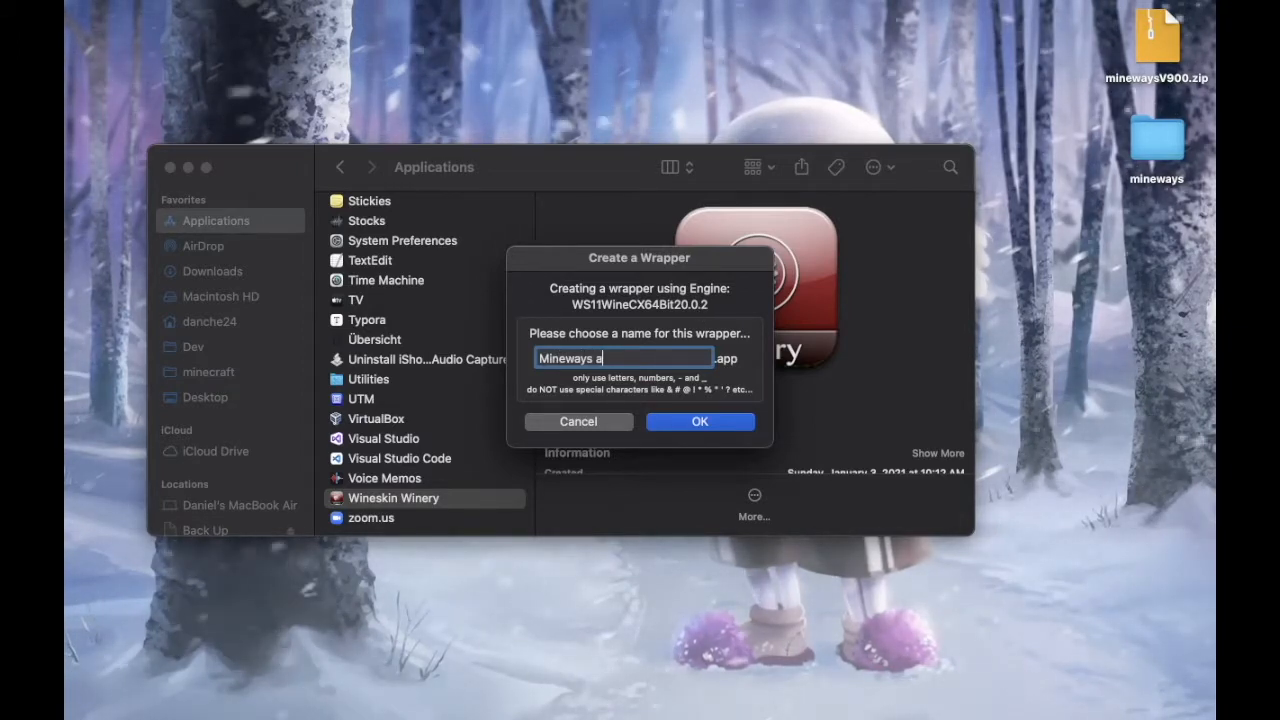
{"action": "type", "text": "Ma"}
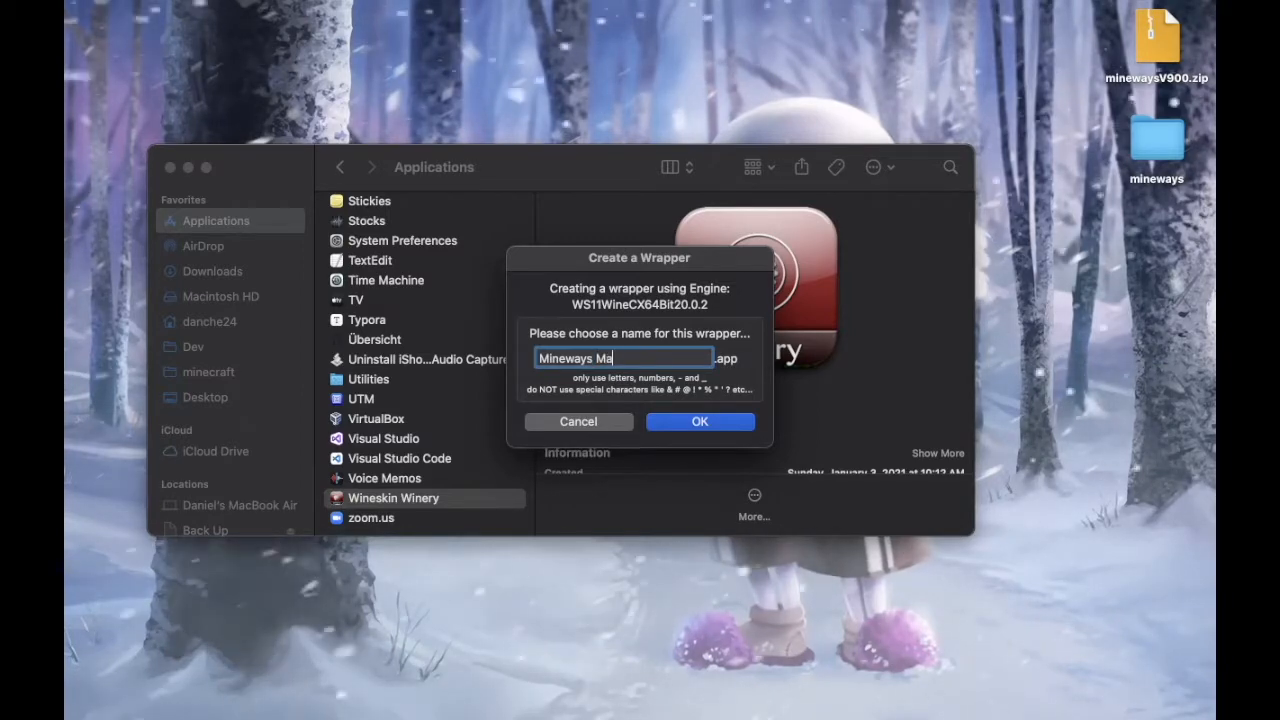
{"action": "type", "text": "c"}
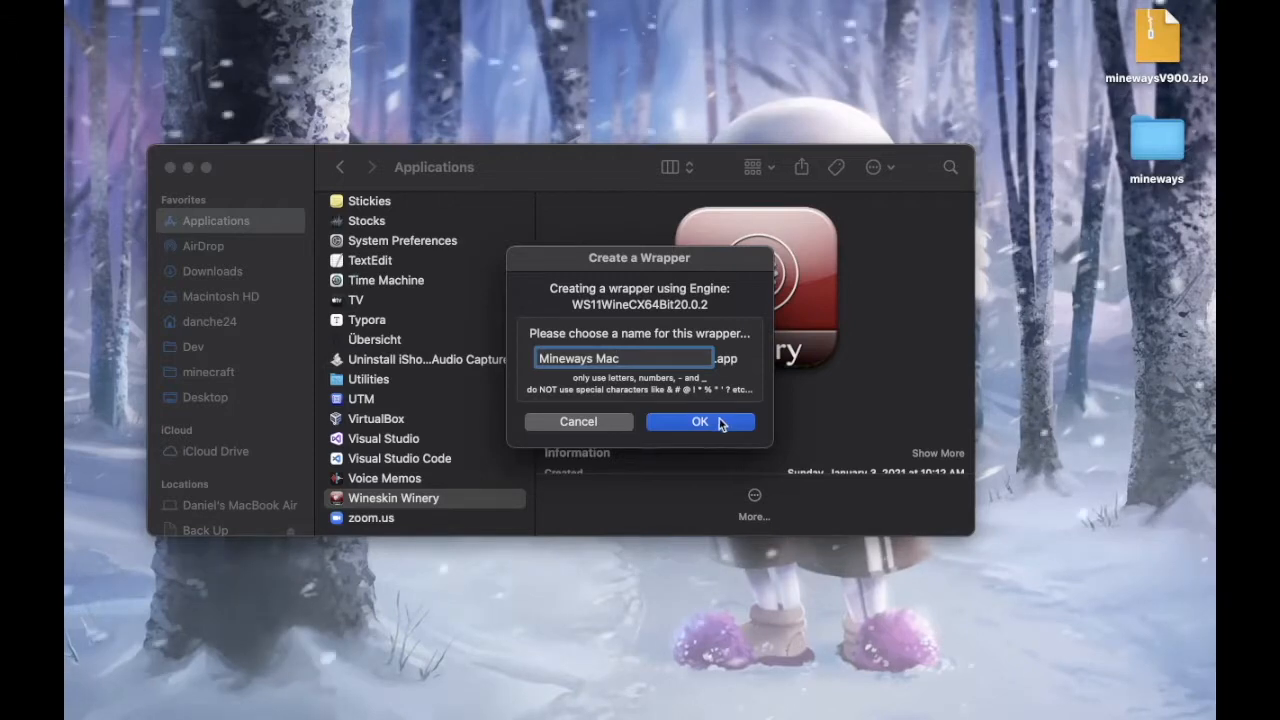
{"action": "mouse_move", "coordinate": [644, 470]}
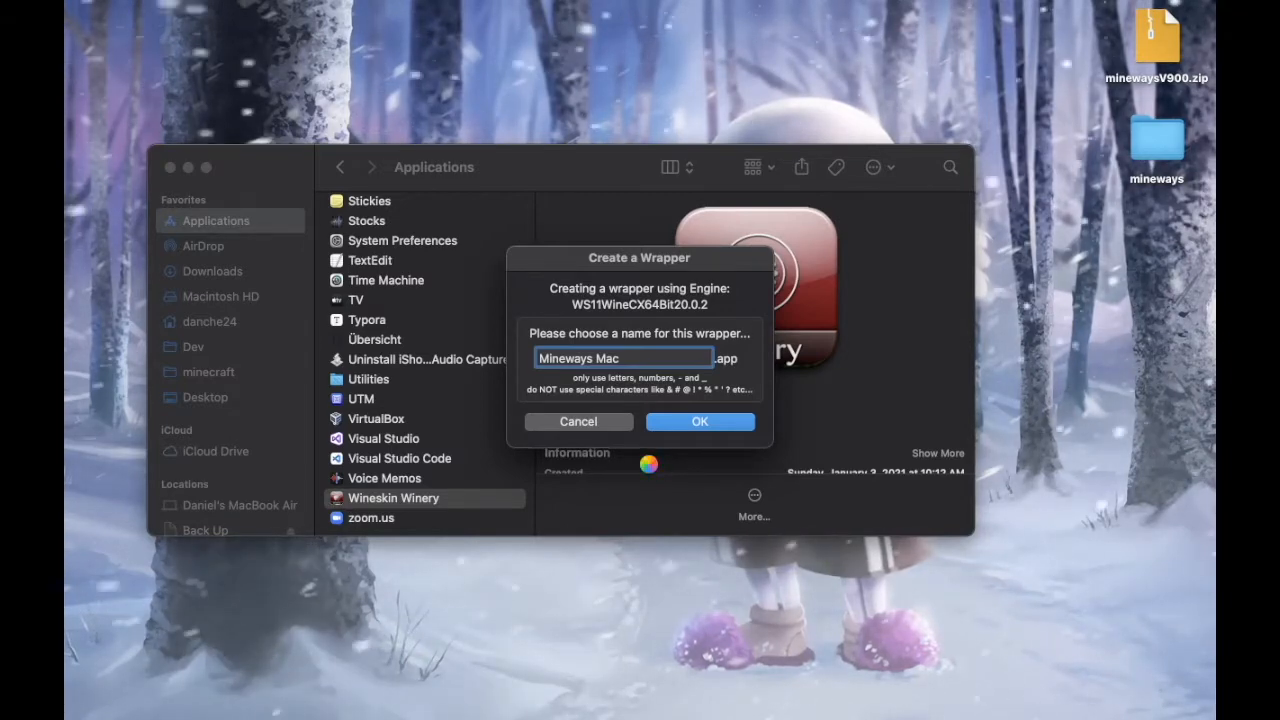
- Build the Mineways Mac.app wrapper and reveal its saved location in Finder
{"action": "left_click", "coordinate": [700, 420]}
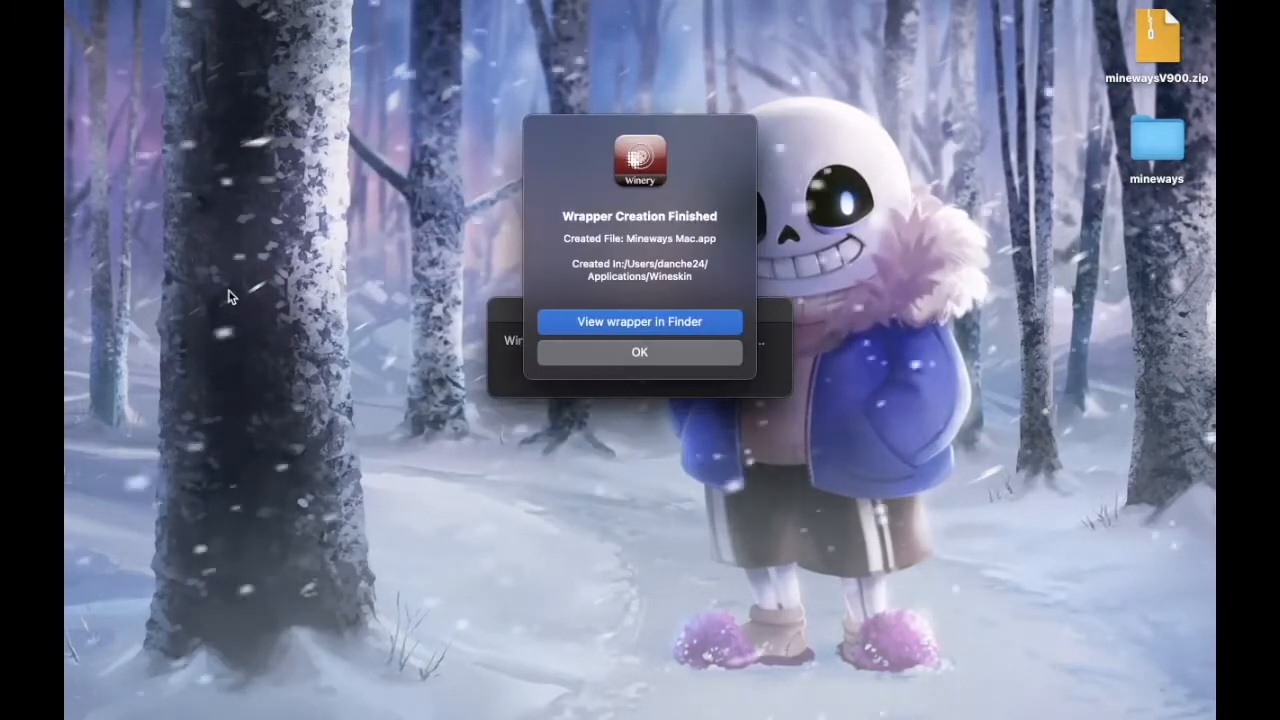
{"action": "mouse_move", "coordinate": [880, 318]}
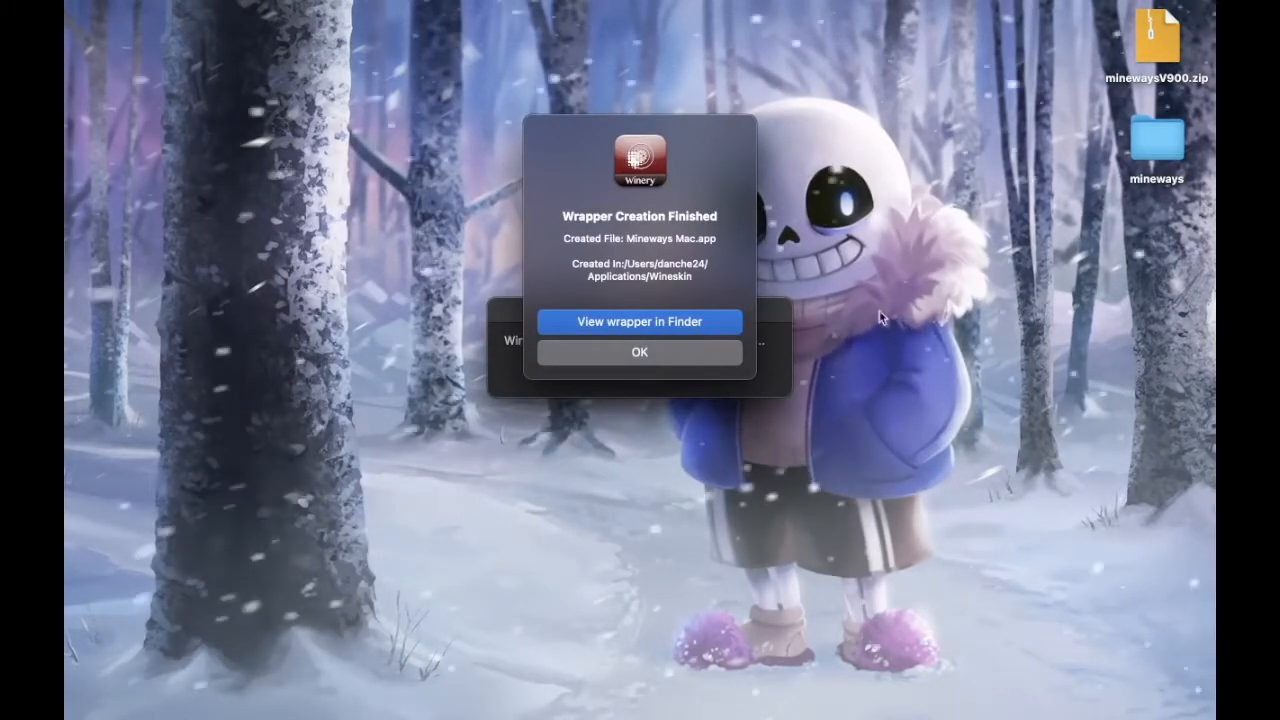
{"action": "mouse_move", "coordinate": [640, 312]}
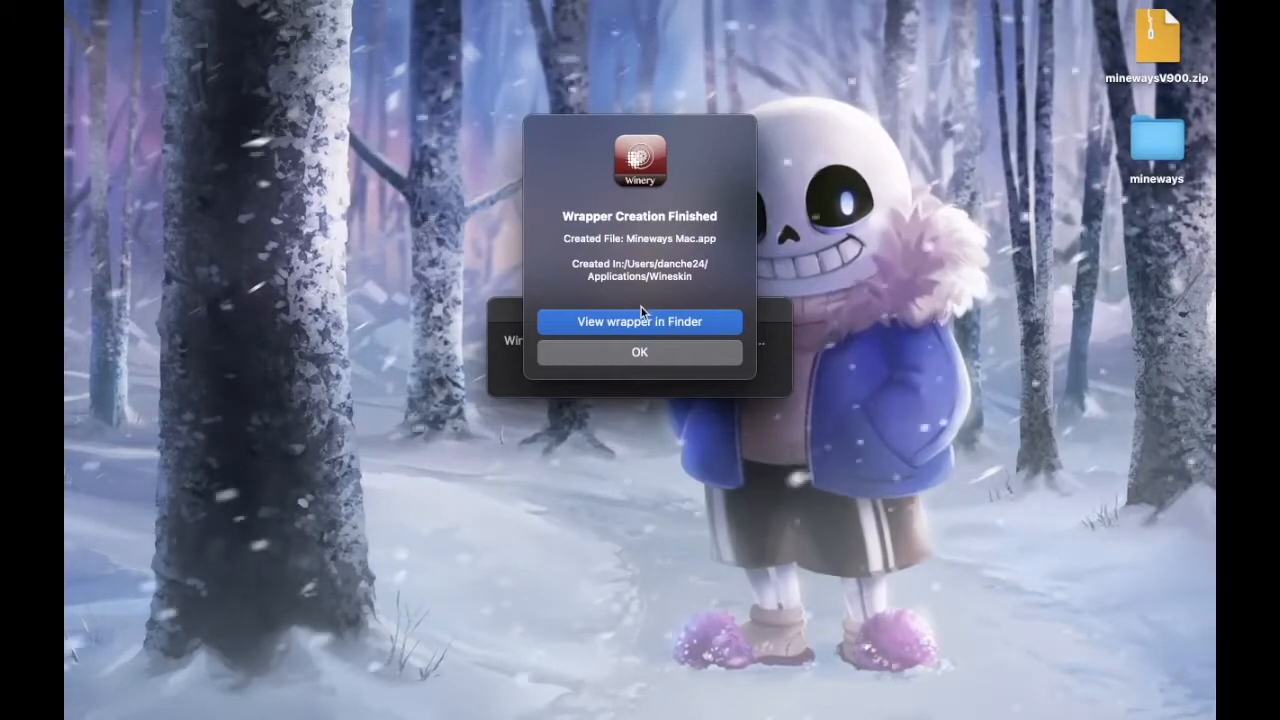
{"action": "left_click", "coordinate": [640, 320]}
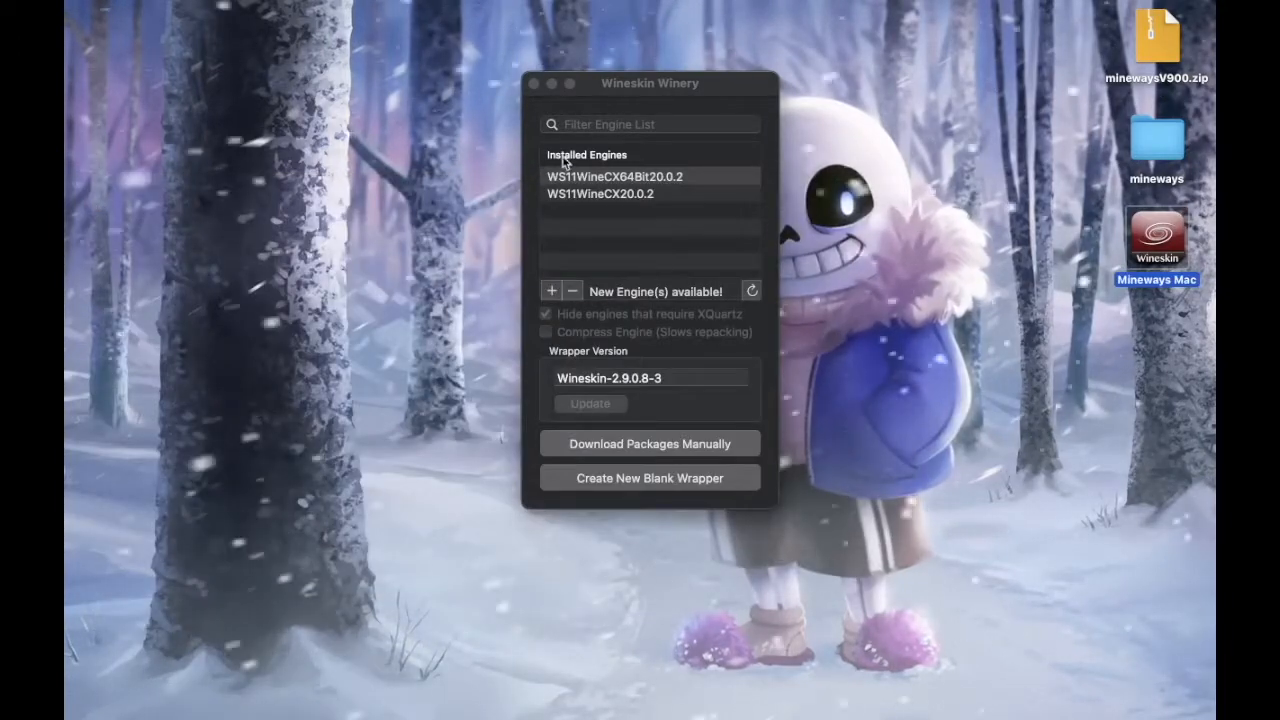
- Quit Winery, open Mineways Mac's contents and launch its Wineskin configuration tool
{"action": "left_click", "coordinate": [532, 84]}
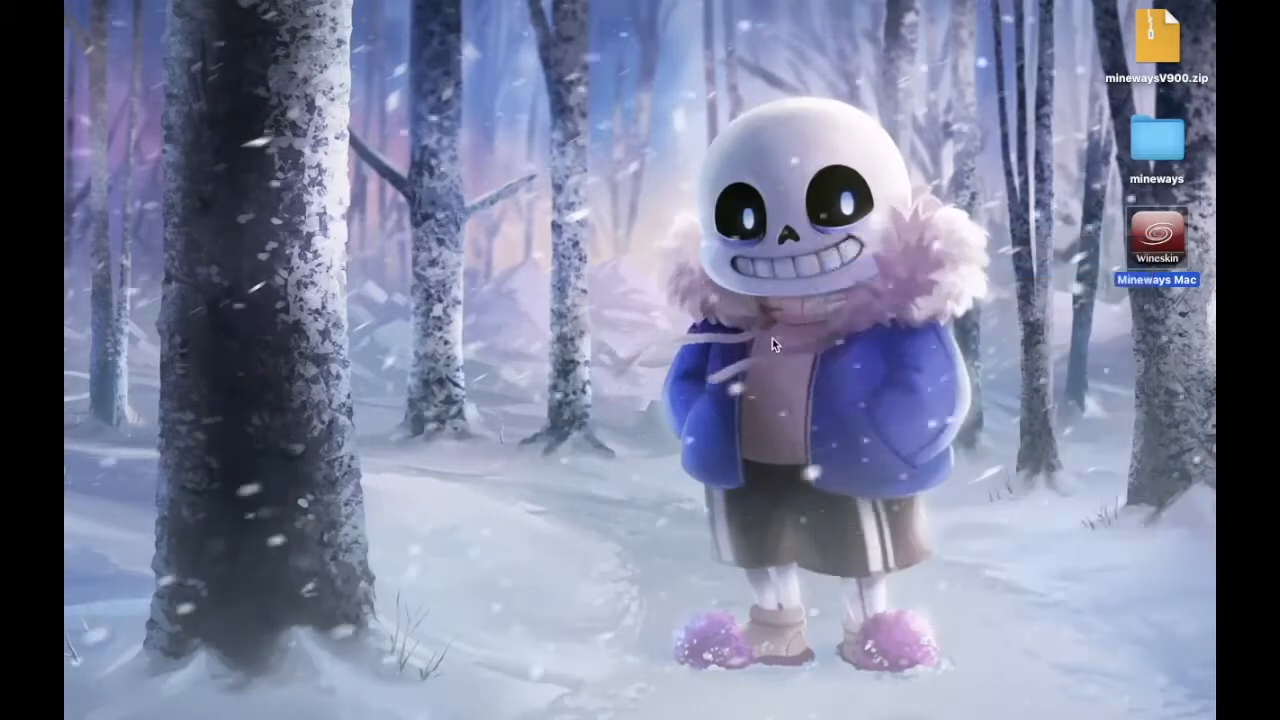
{"action": "double_click", "coordinate": [1156, 236]}
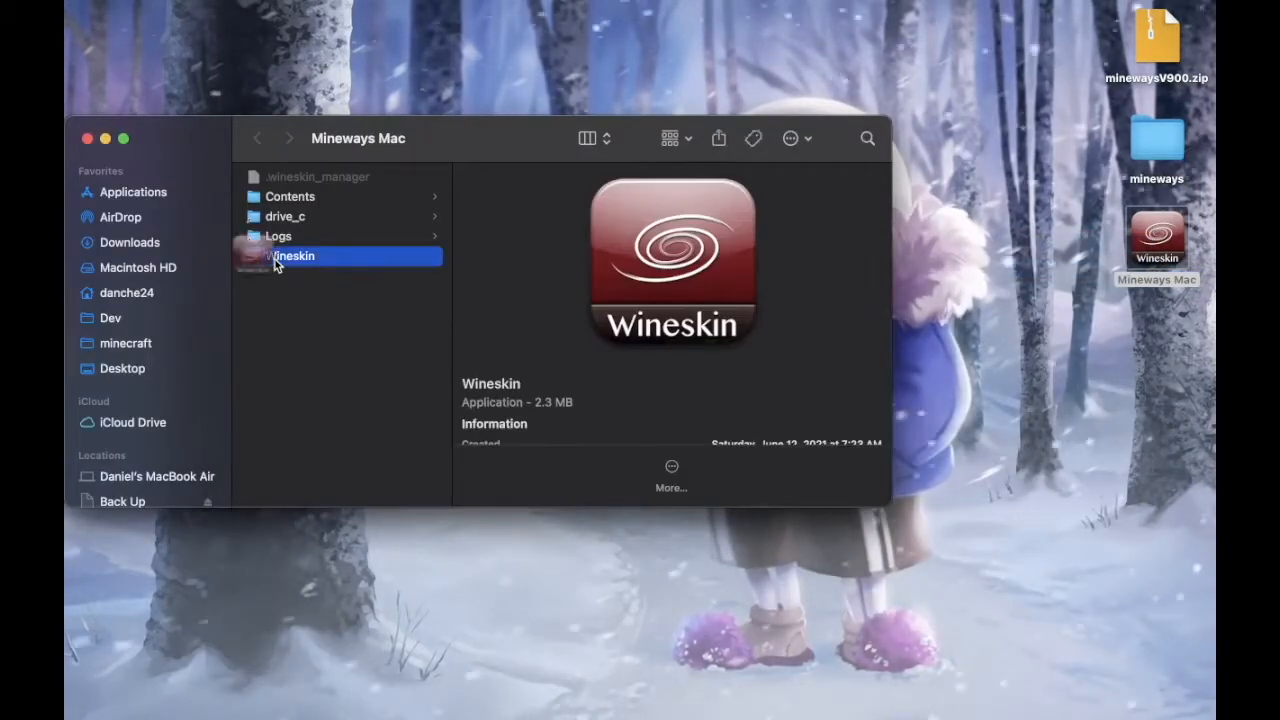
{"action": "double_click", "coordinate": [292, 256]}
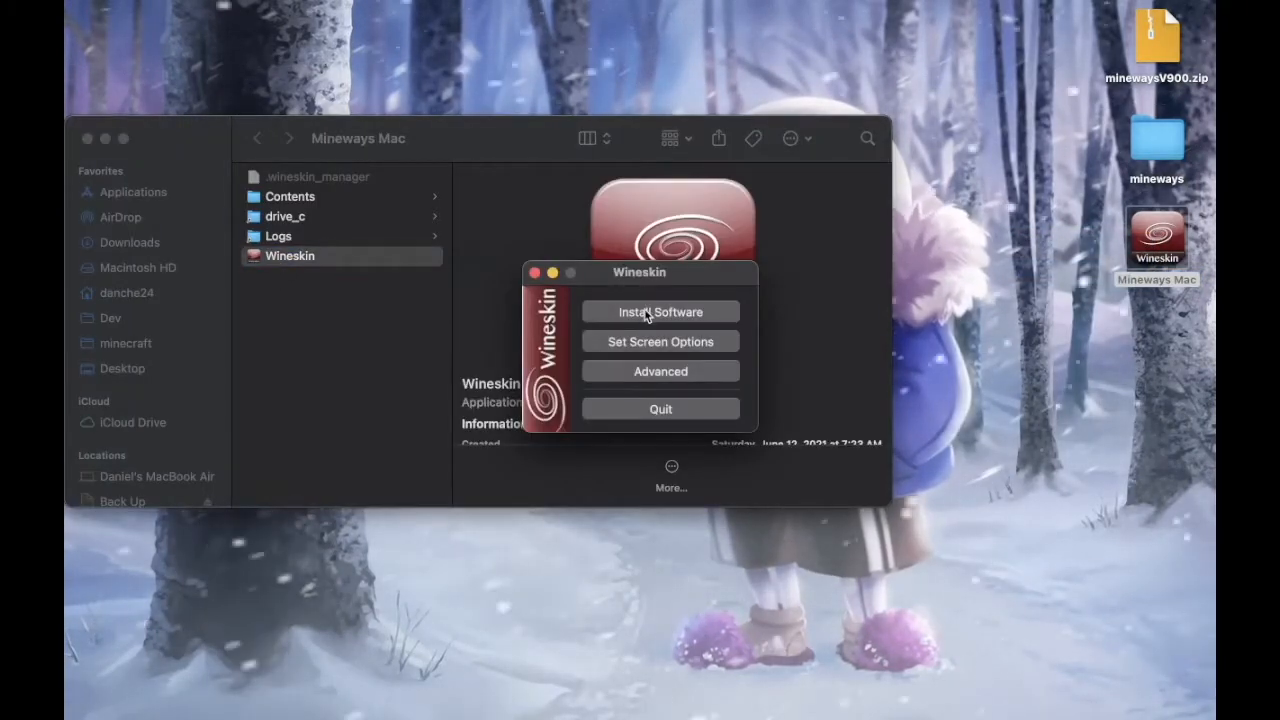
- Start Install Software, review the mineways folder, and return to the setup options
{"action": "left_click", "coordinate": [660, 312]}
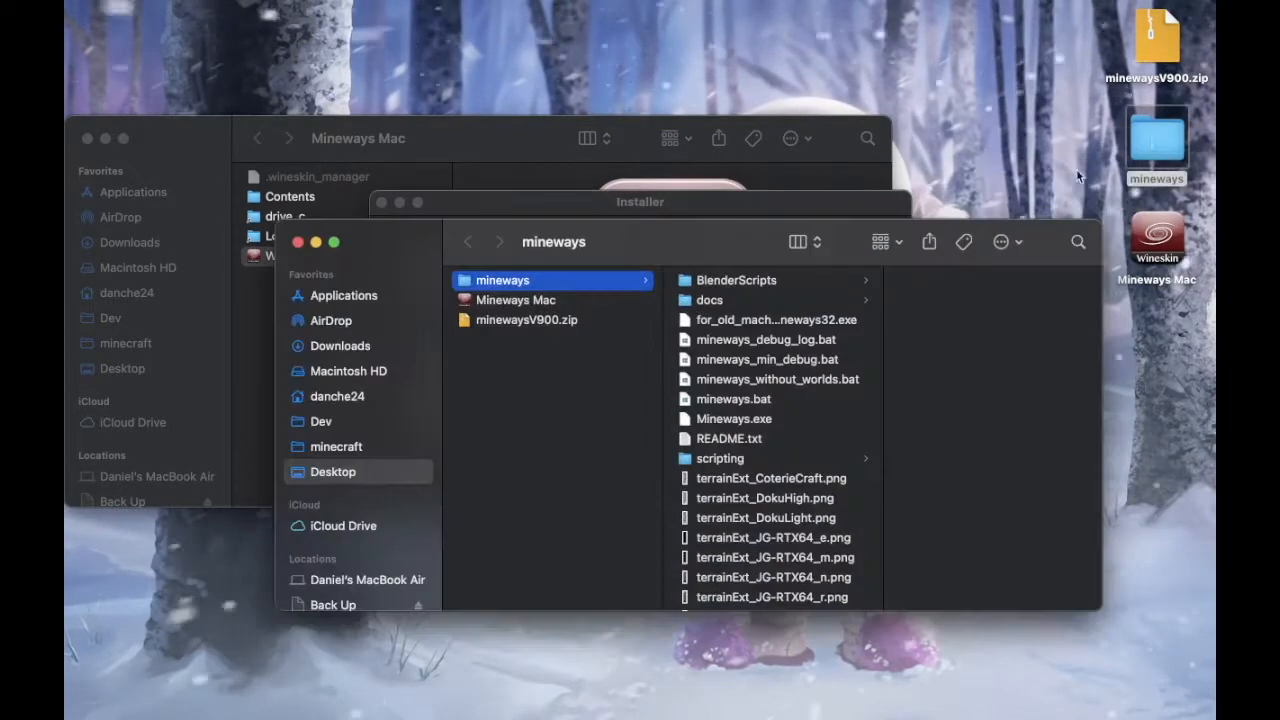
{"action": "mouse_move", "coordinate": [680, 250]}
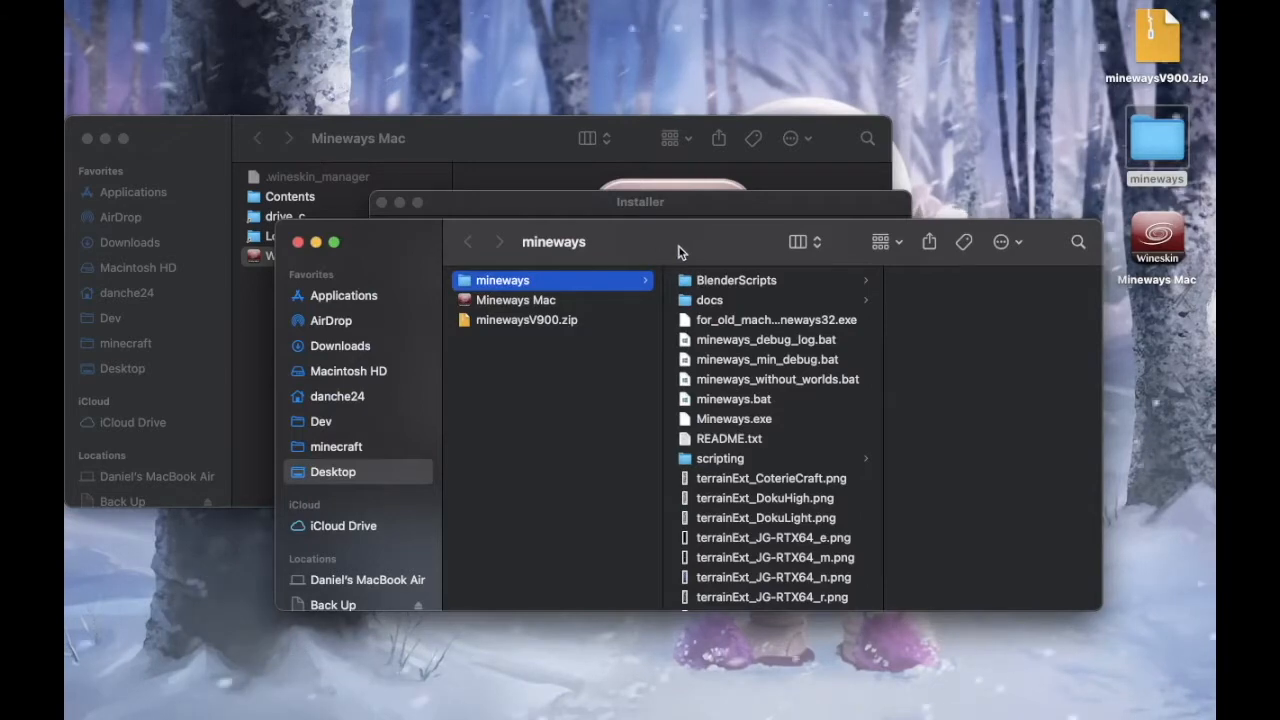
{"action": "mouse_move", "coordinate": [724, 252]}
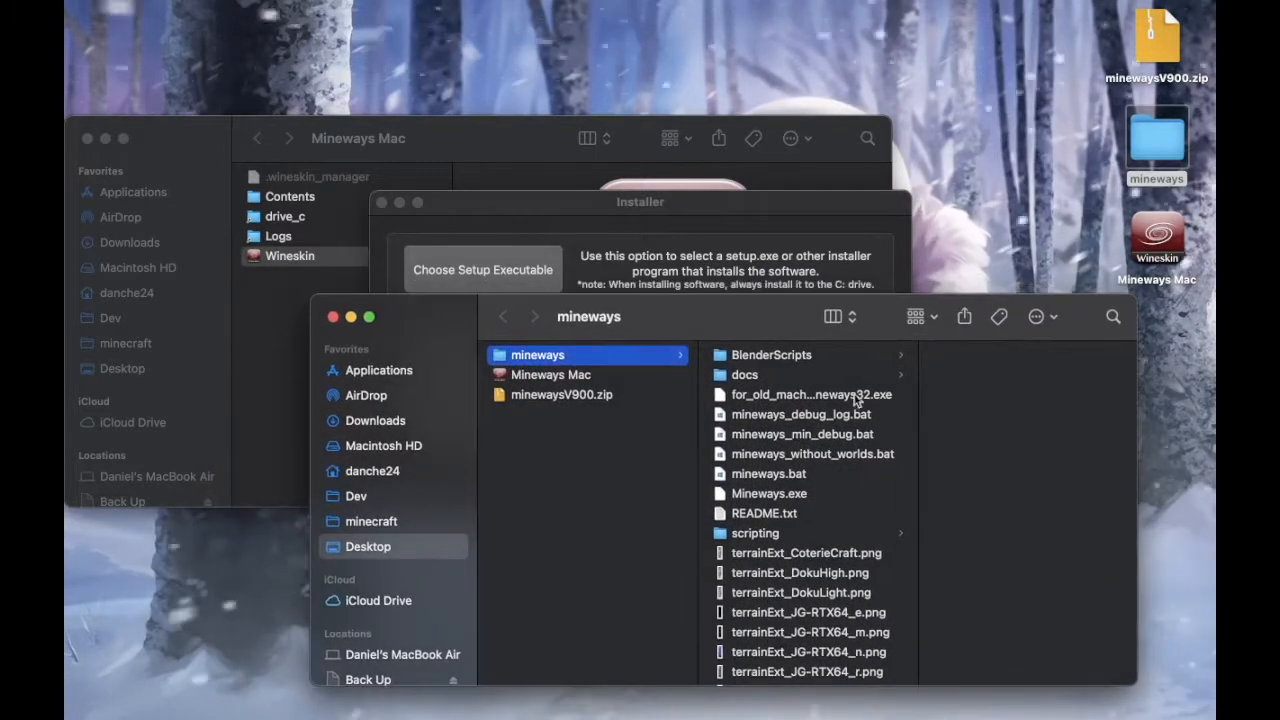
{"action": "scroll", "scroll_direction": "down", "scroll_amount": 3}
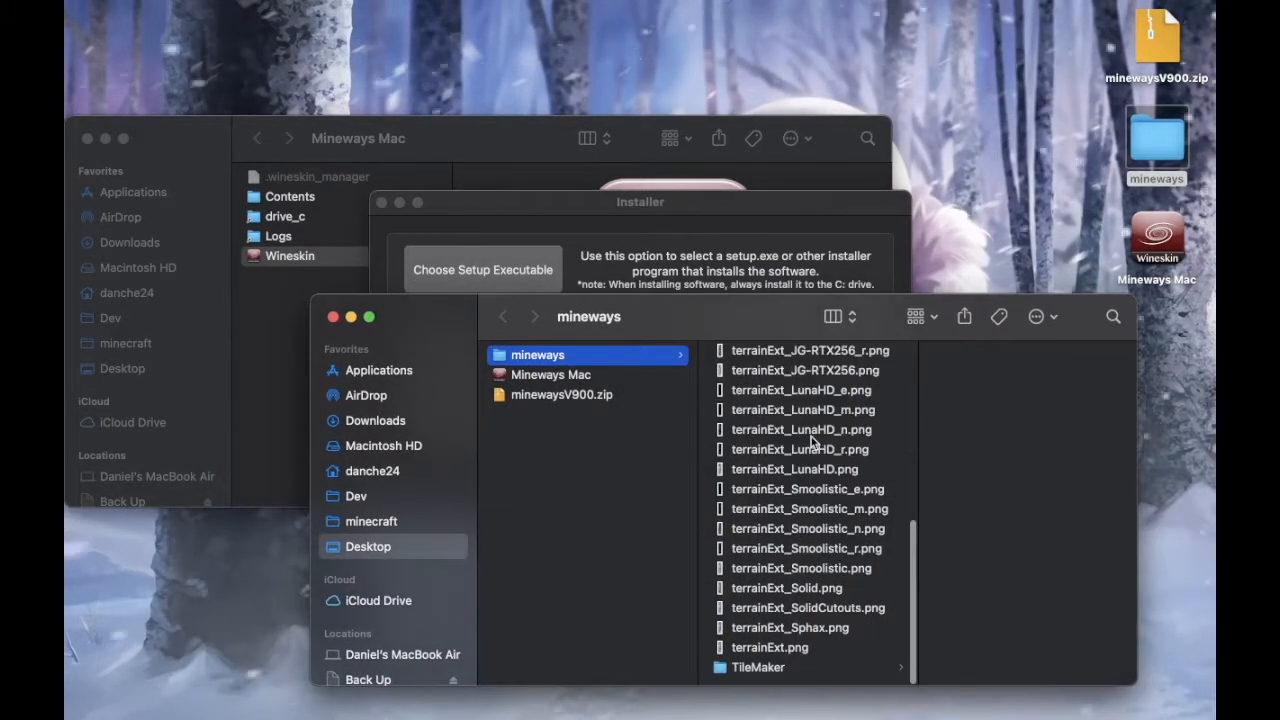
{"action": "scroll", "scroll_direction": "up", "scroll_amount": 3}
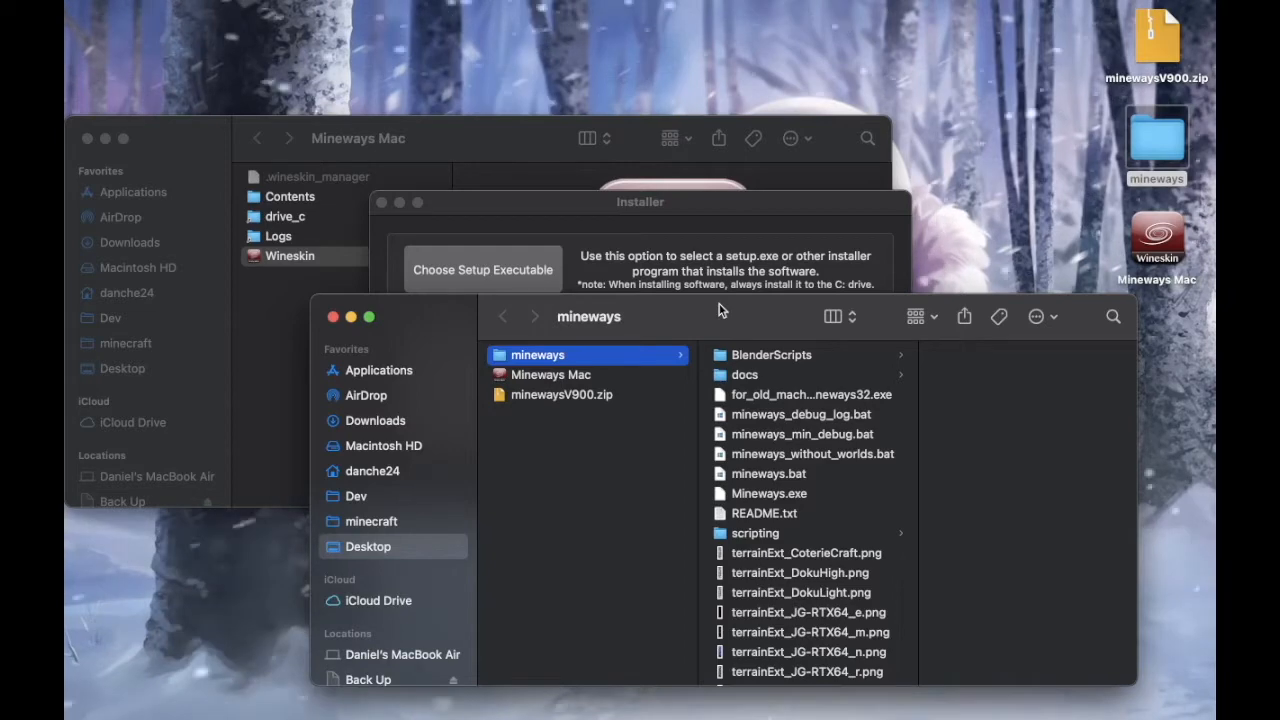
{"action": "left_click", "coordinate": [482, 268]}
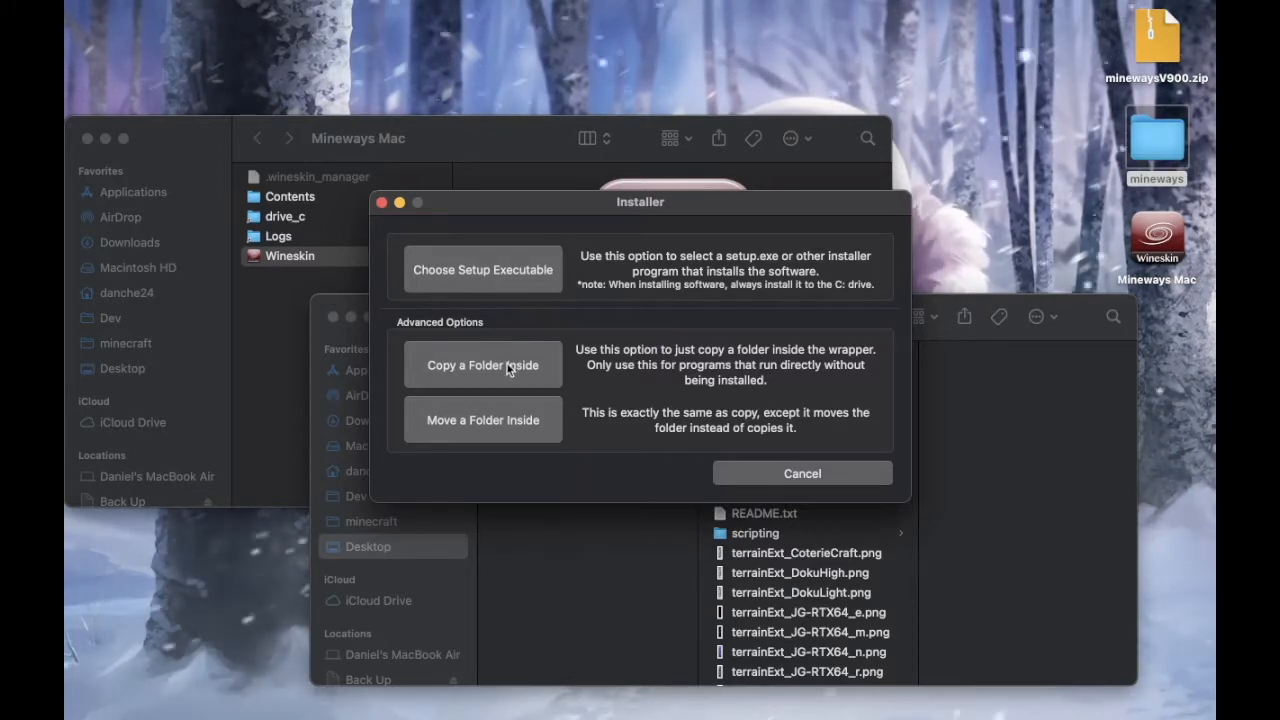
- Copy the mineways folder inside the wrapper via Copy a Folder Inside
{"action": "left_click", "coordinate": [482, 364]}
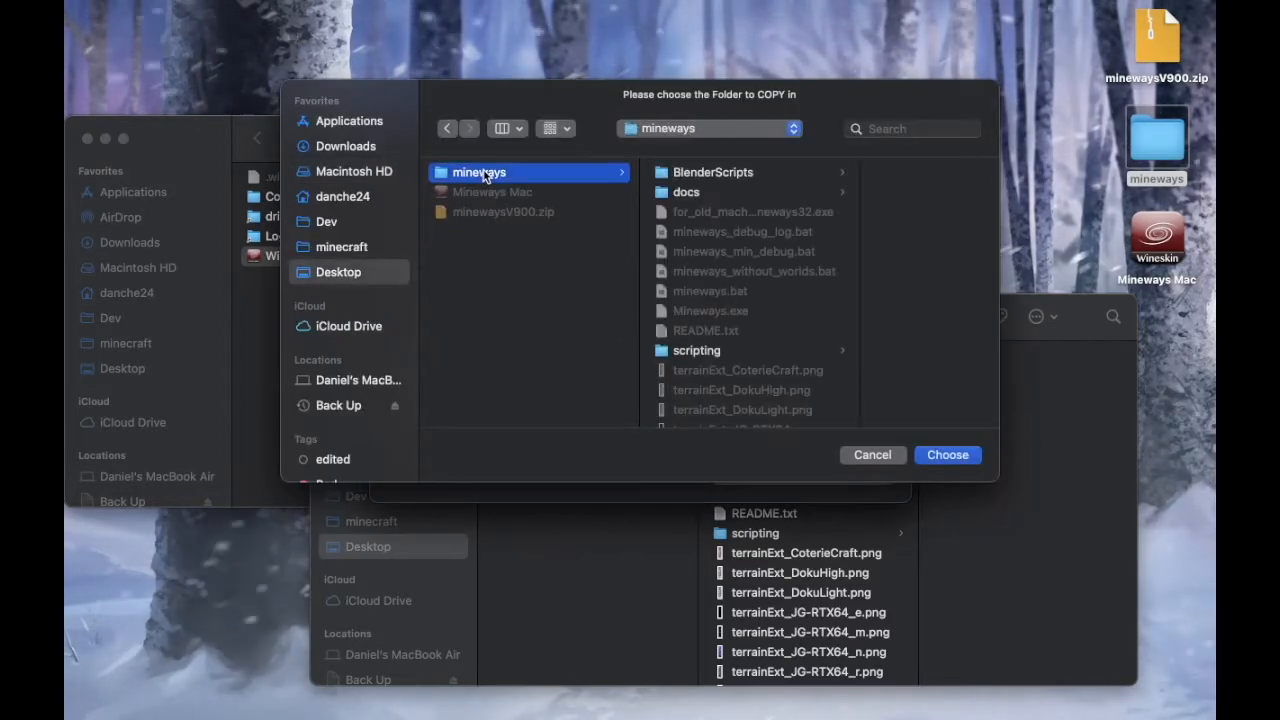
{"action": "left_click", "coordinate": [946, 454]}
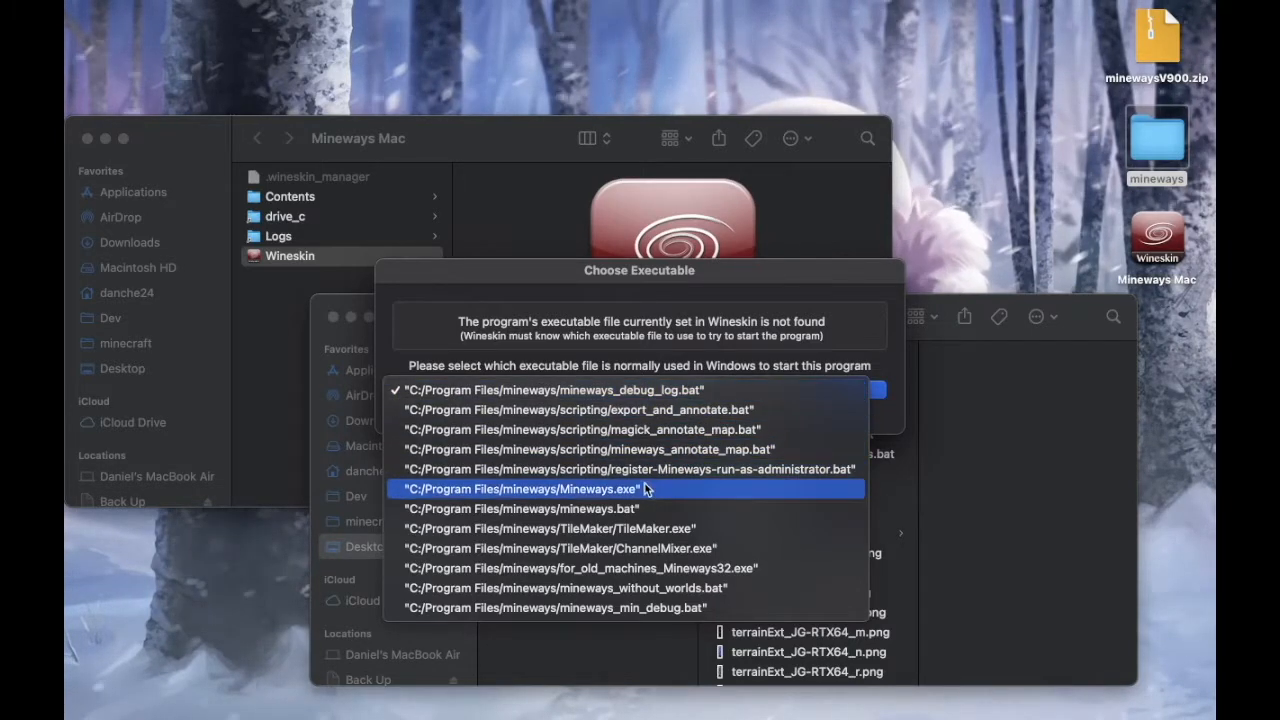
- Select C:/Program Files/mineways/Mineways.exe as the wrapper's startup executable
{"action": "left_click", "coordinate": [524, 488]}
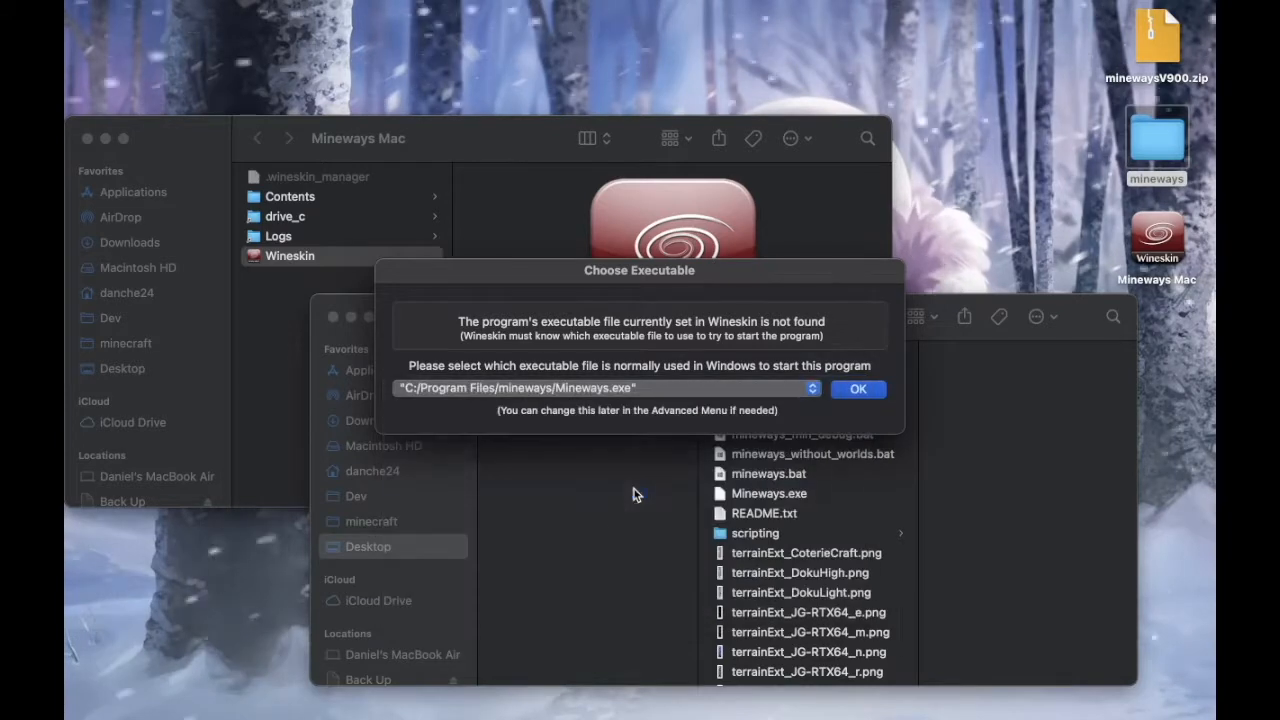
{"action": "mouse_move", "coordinate": [656, 358]}
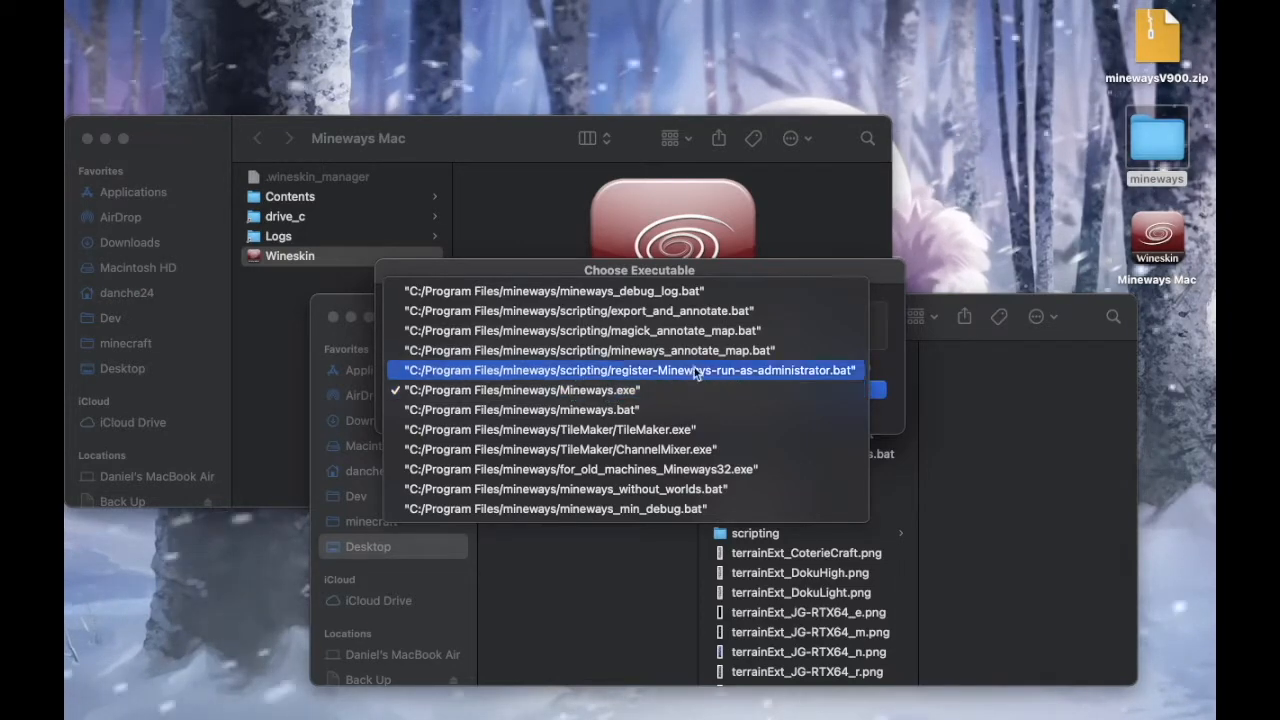
{"action": "mouse_move", "coordinate": [560, 276]}
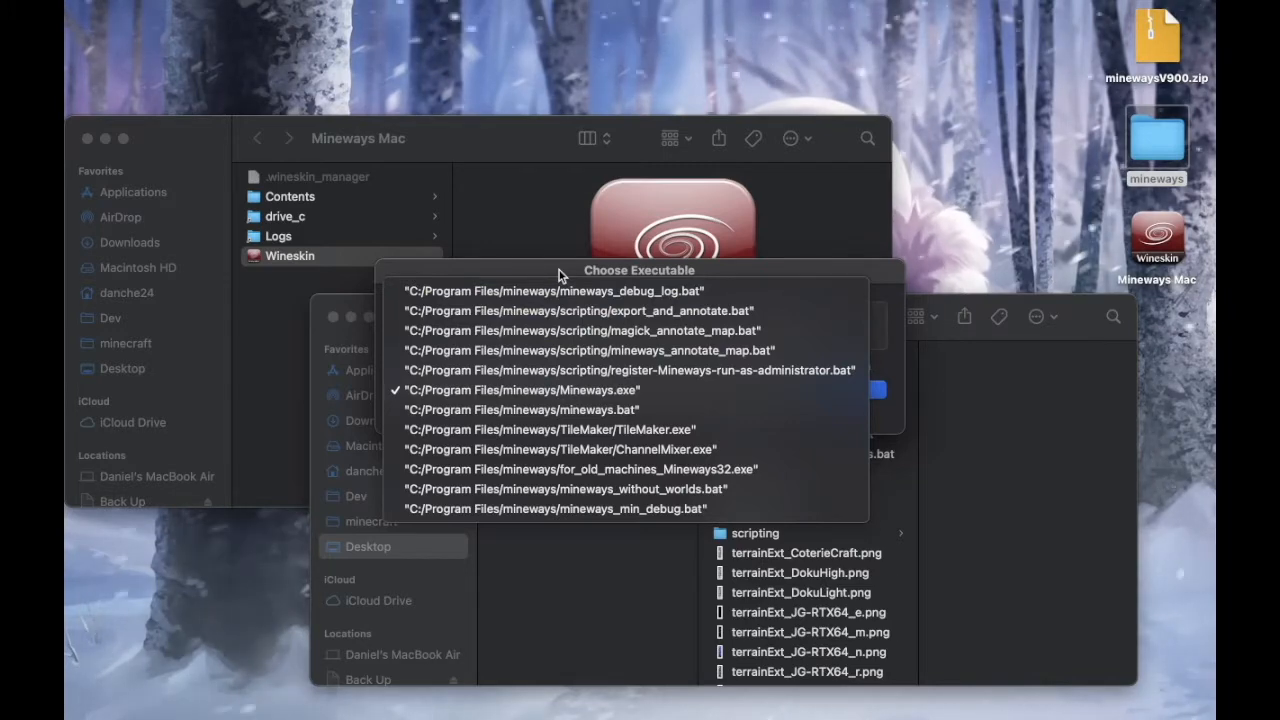
{"action": "left_click", "coordinate": [520, 390]}
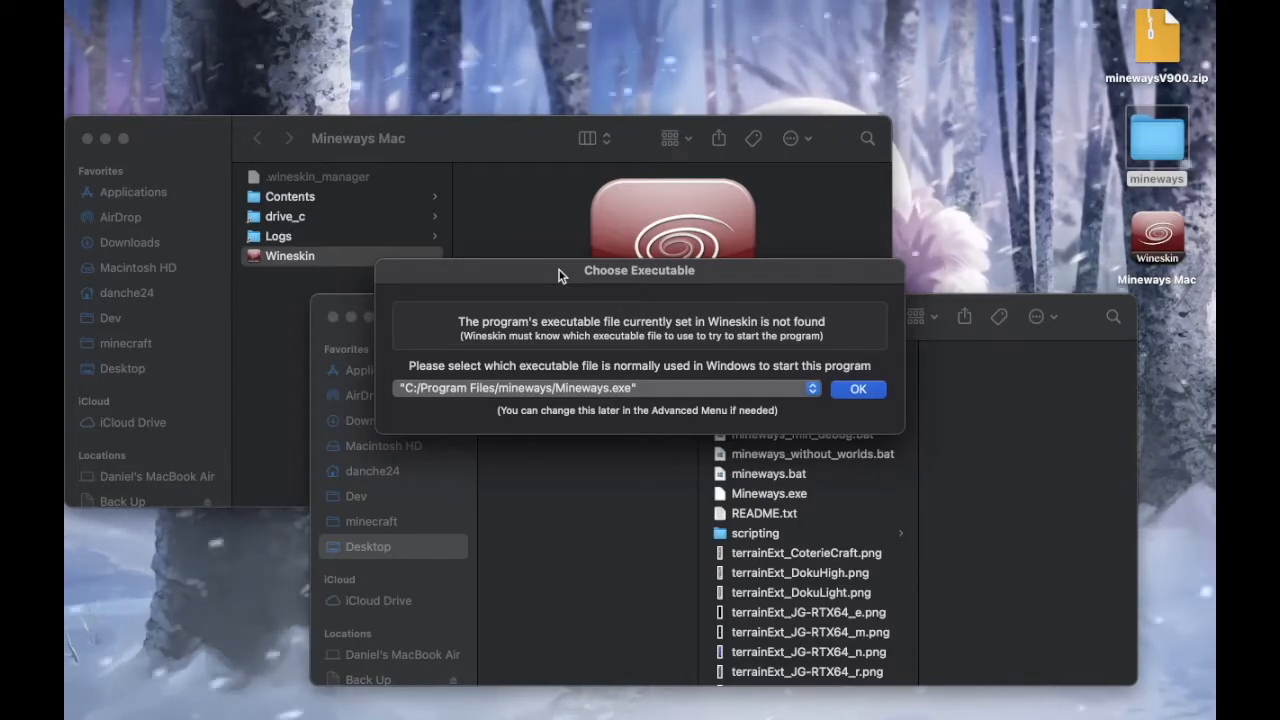
{"action": "mouse_move", "coordinate": [816, 436]}
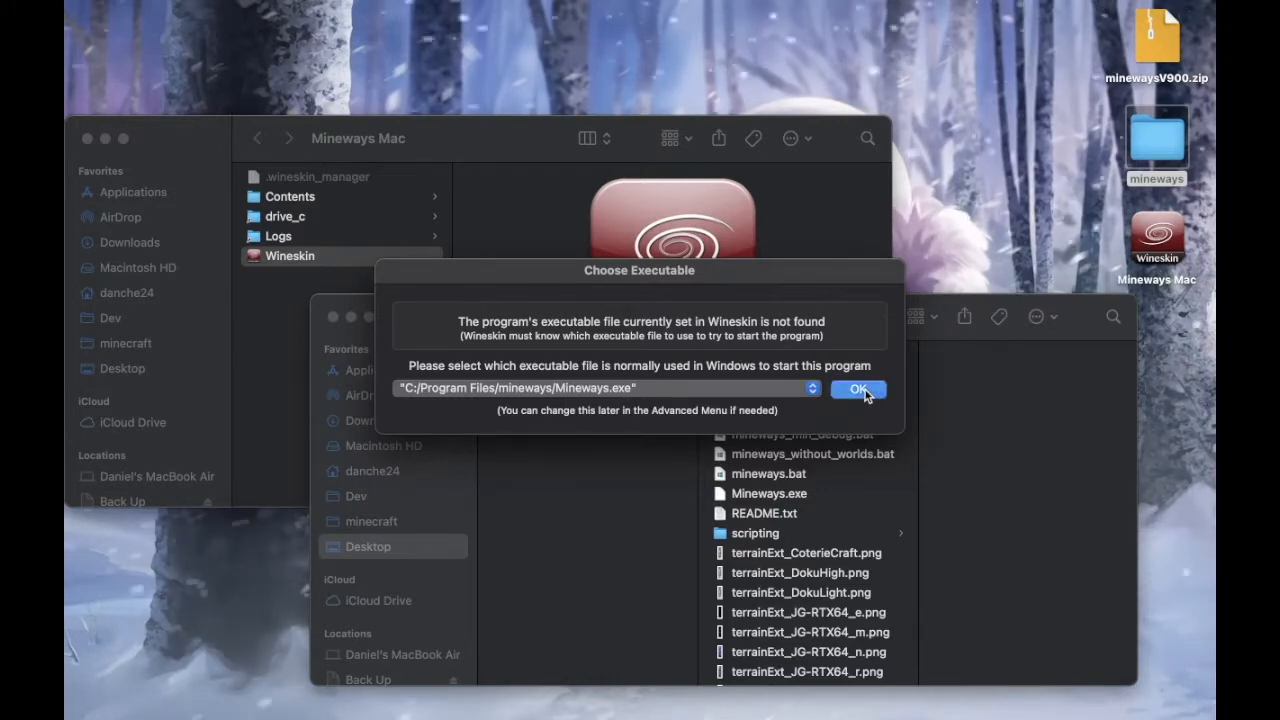
- Confirm Mineways.exe as Windows EXE and set the wrapper version to 9.00
{"action": "left_click", "coordinate": [858, 388]}
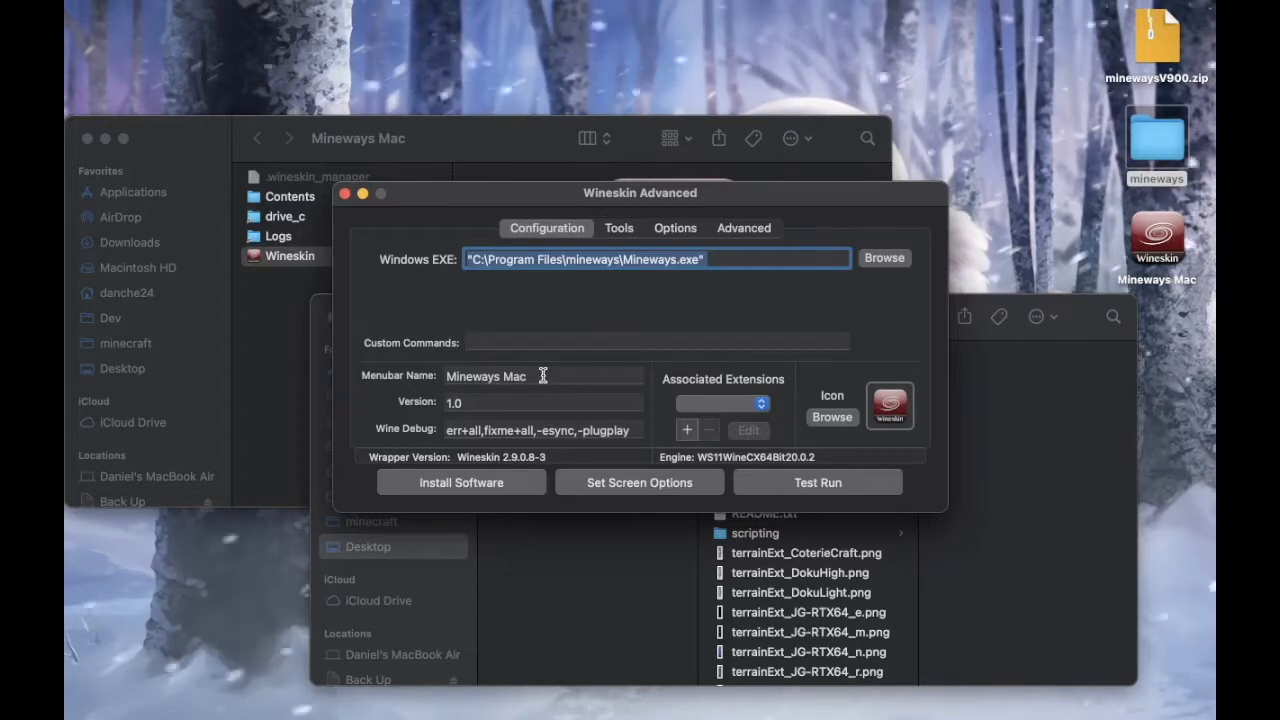
{"action": "left_click", "coordinate": [544, 402]}
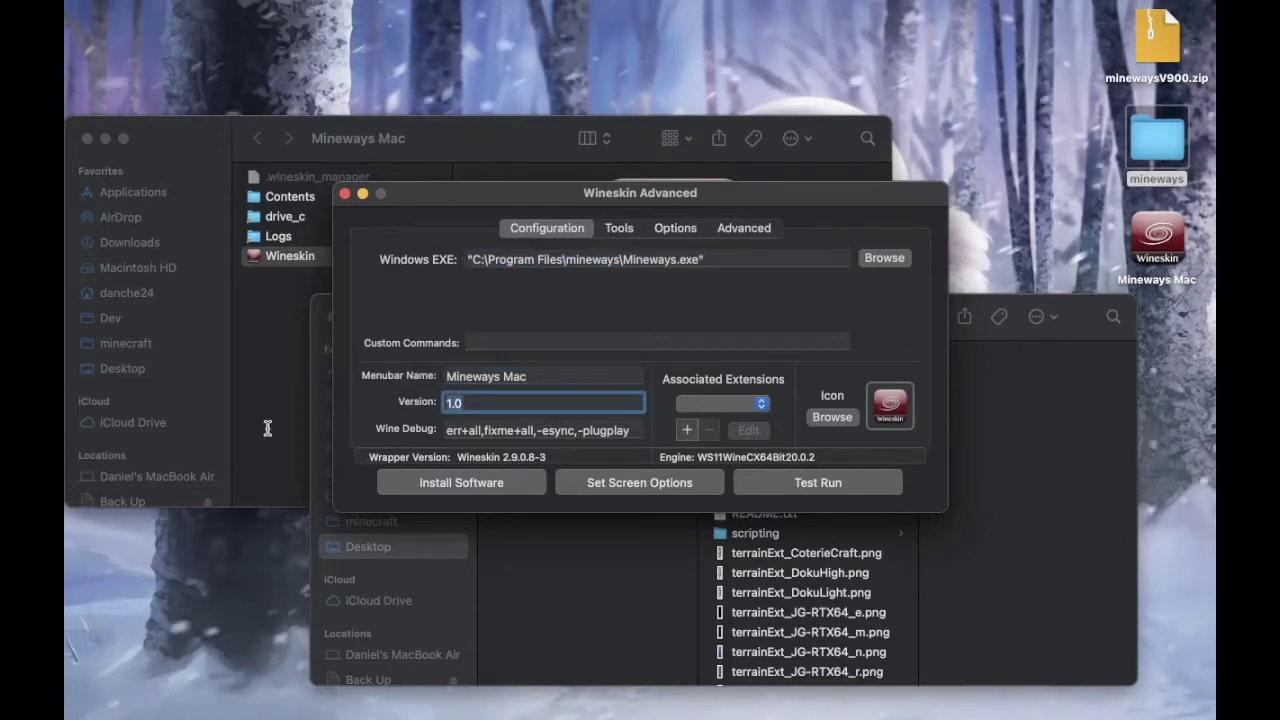
{"action": "type", "text": "9."}
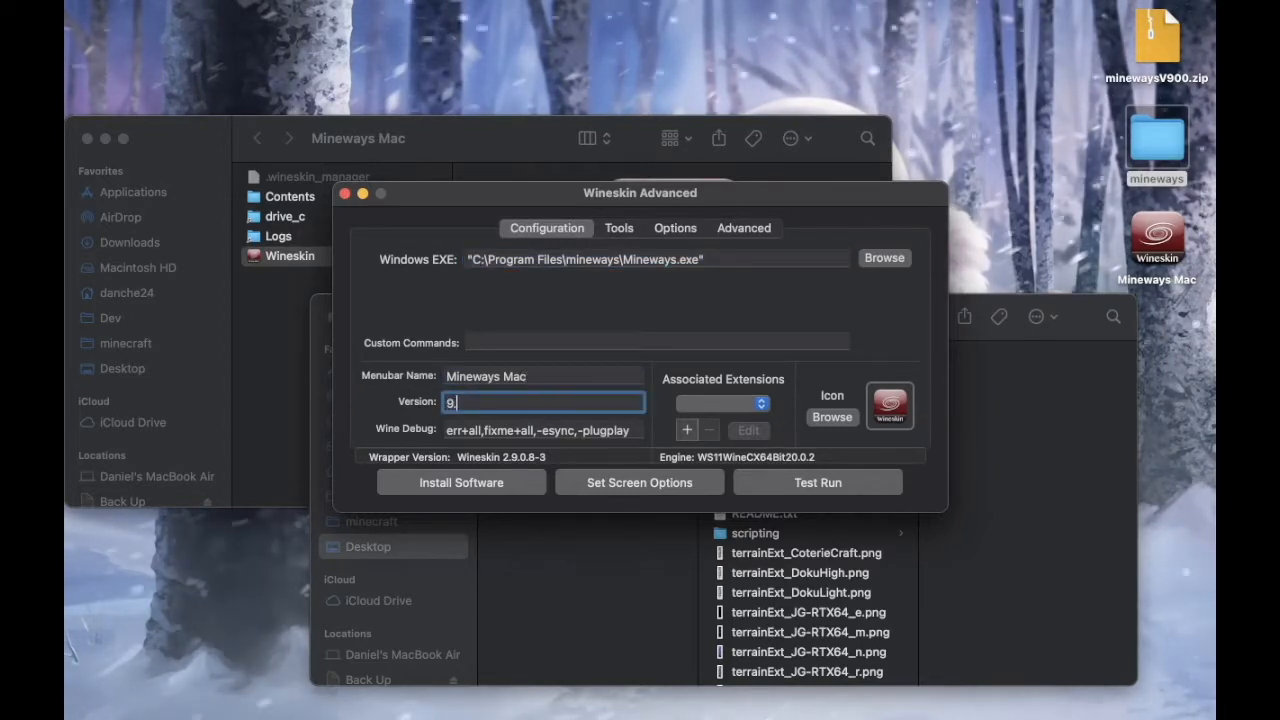
{"action": "type", "text": "00"}
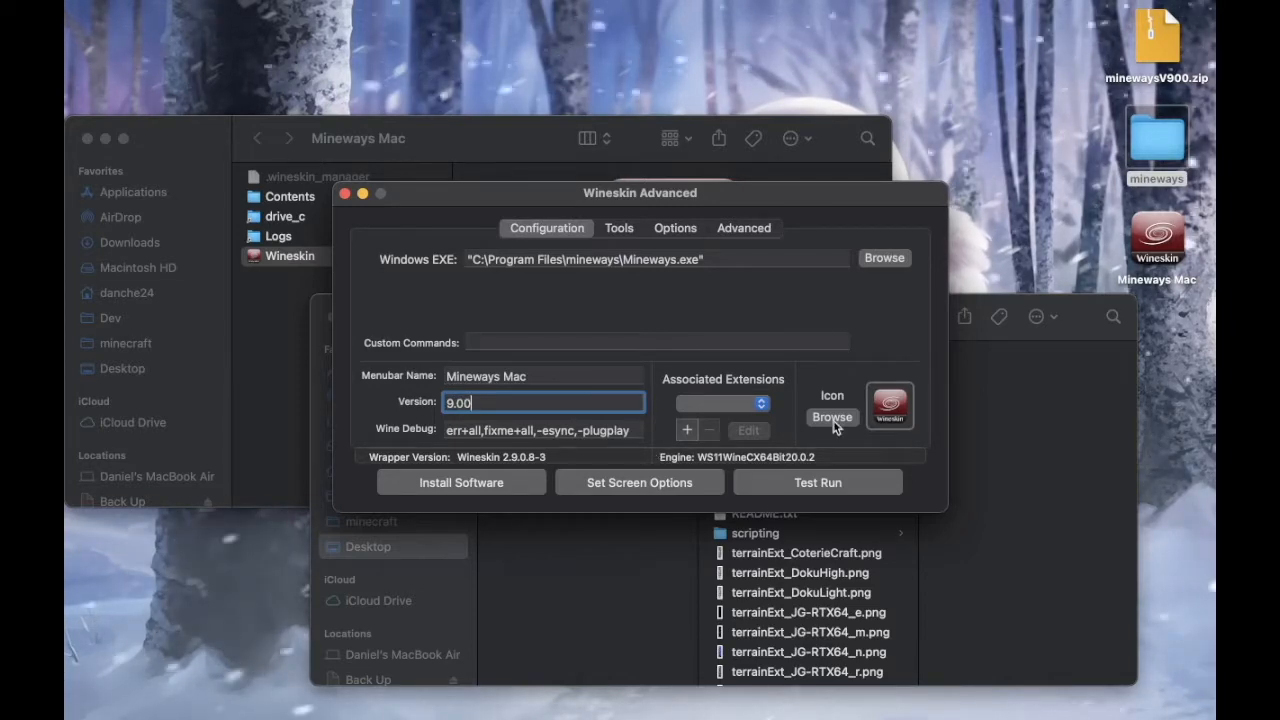
{"action": "left_click", "coordinate": [832, 418]}
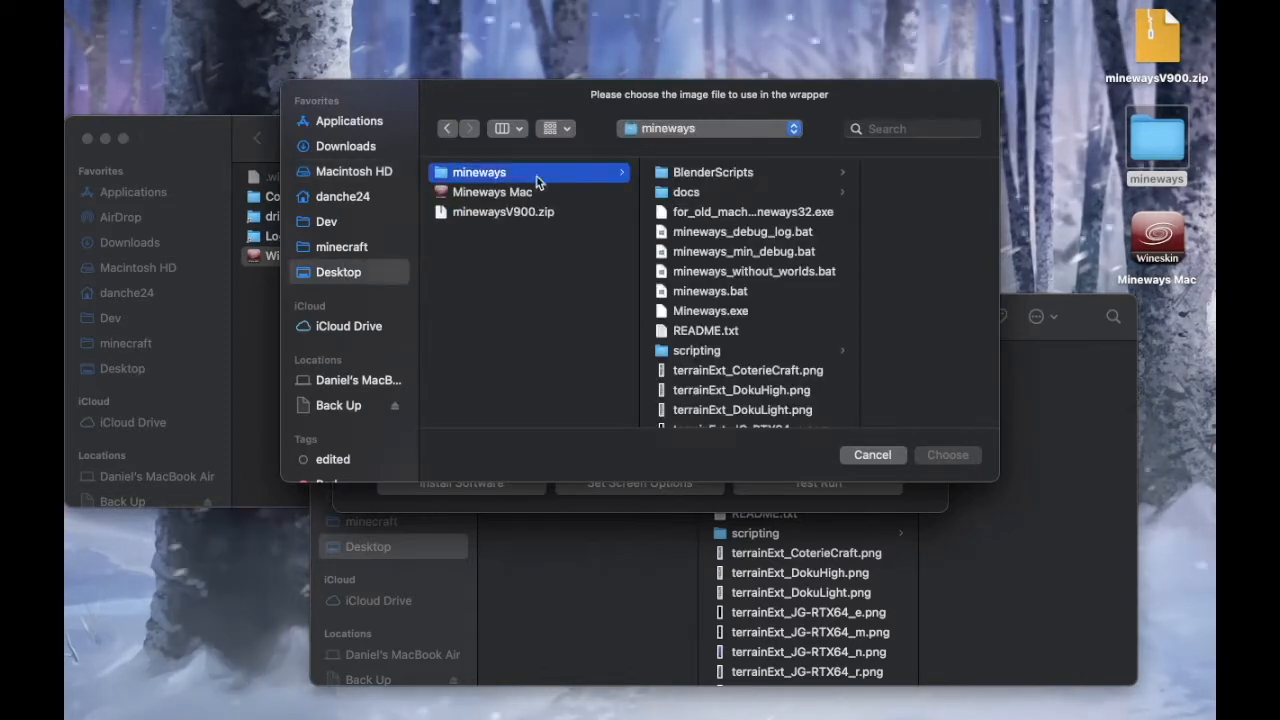
- Choose icon.ico from the mineways docs folder as the wrapper's teapot icon
{"action": "left_click", "coordinate": [686, 192]}
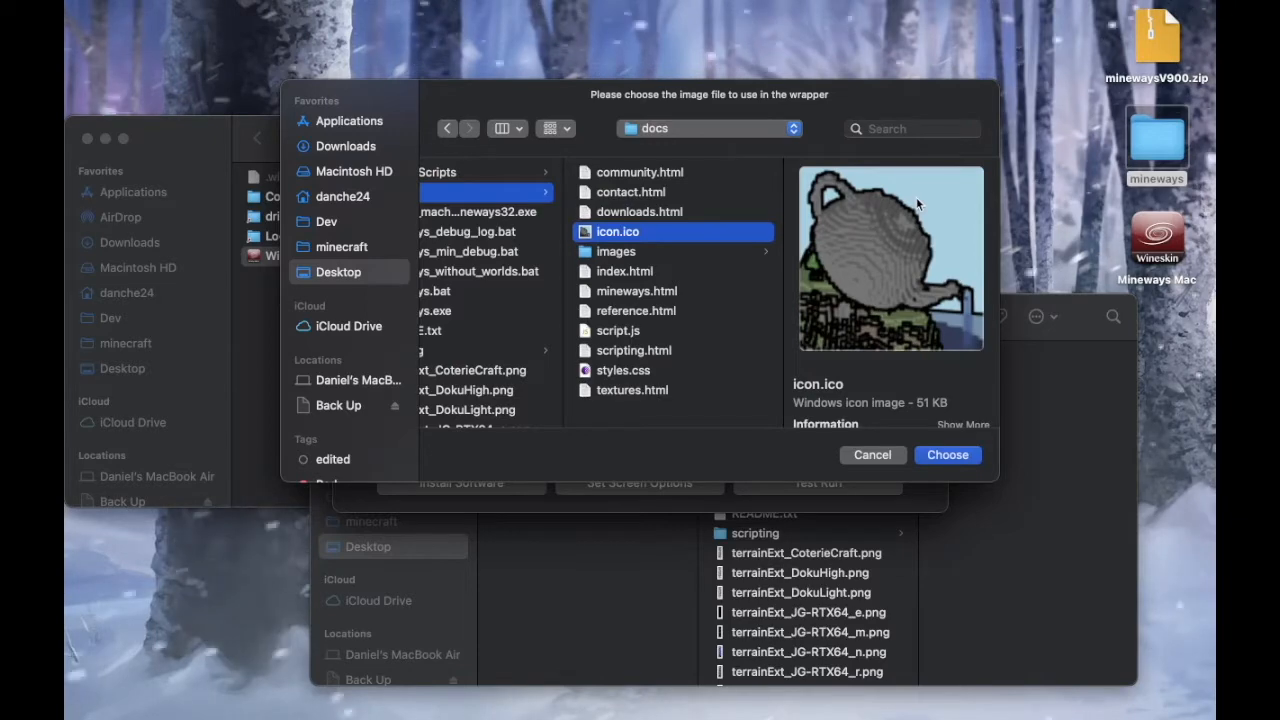
{"action": "left_click", "coordinate": [946, 454]}
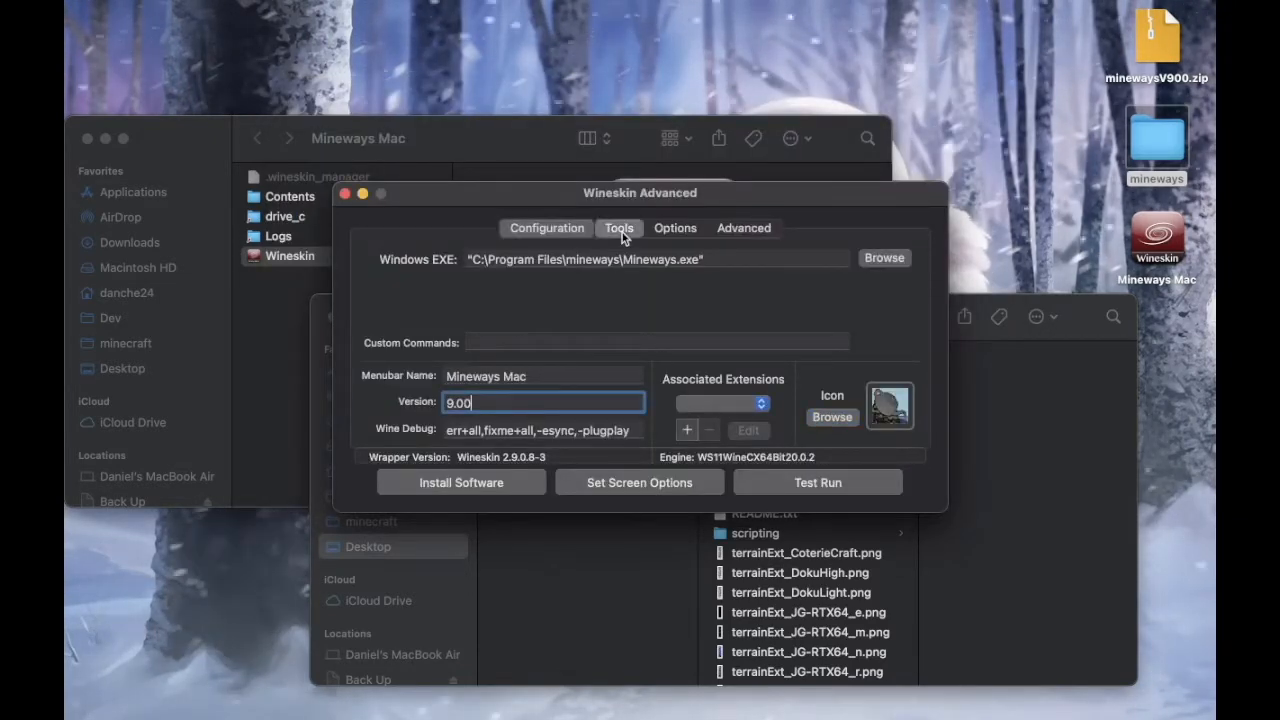
- Show the Tools tab of Wineskin Advanced with its Wine tools and utilities
{"action": "left_click", "coordinate": [618, 228]}
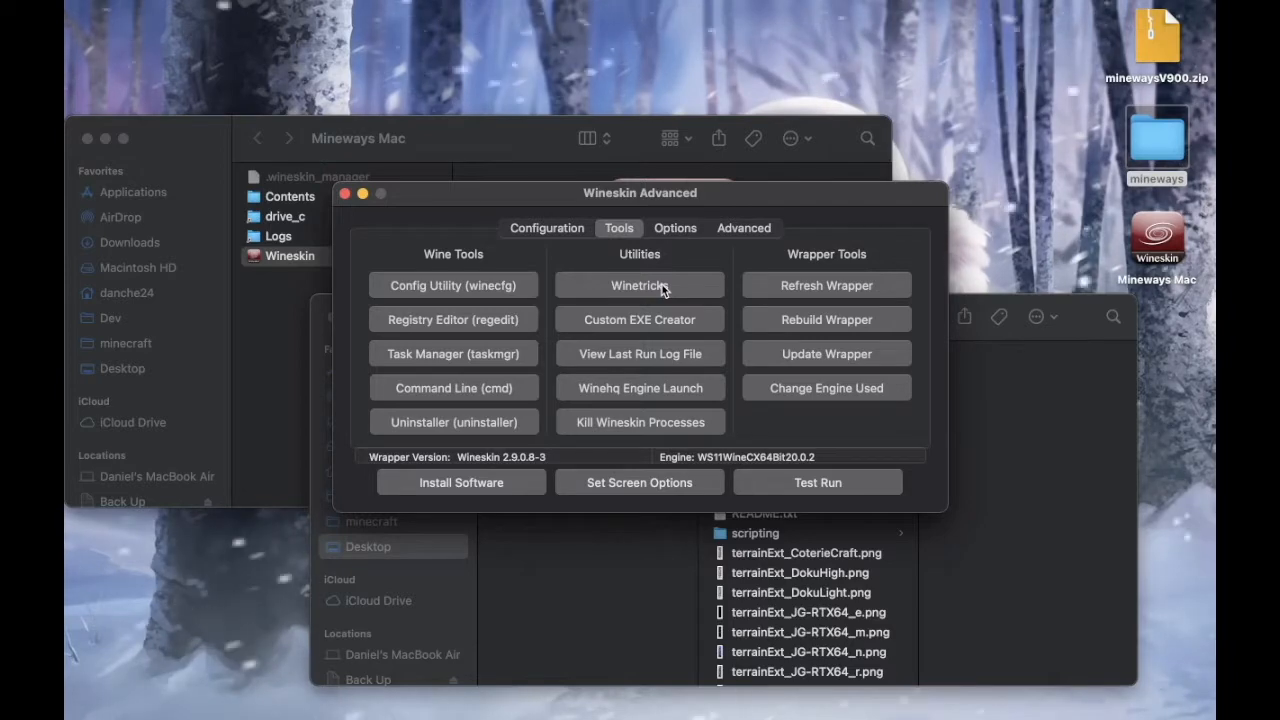
{"action": "mouse_move", "coordinate": [630, 320]}
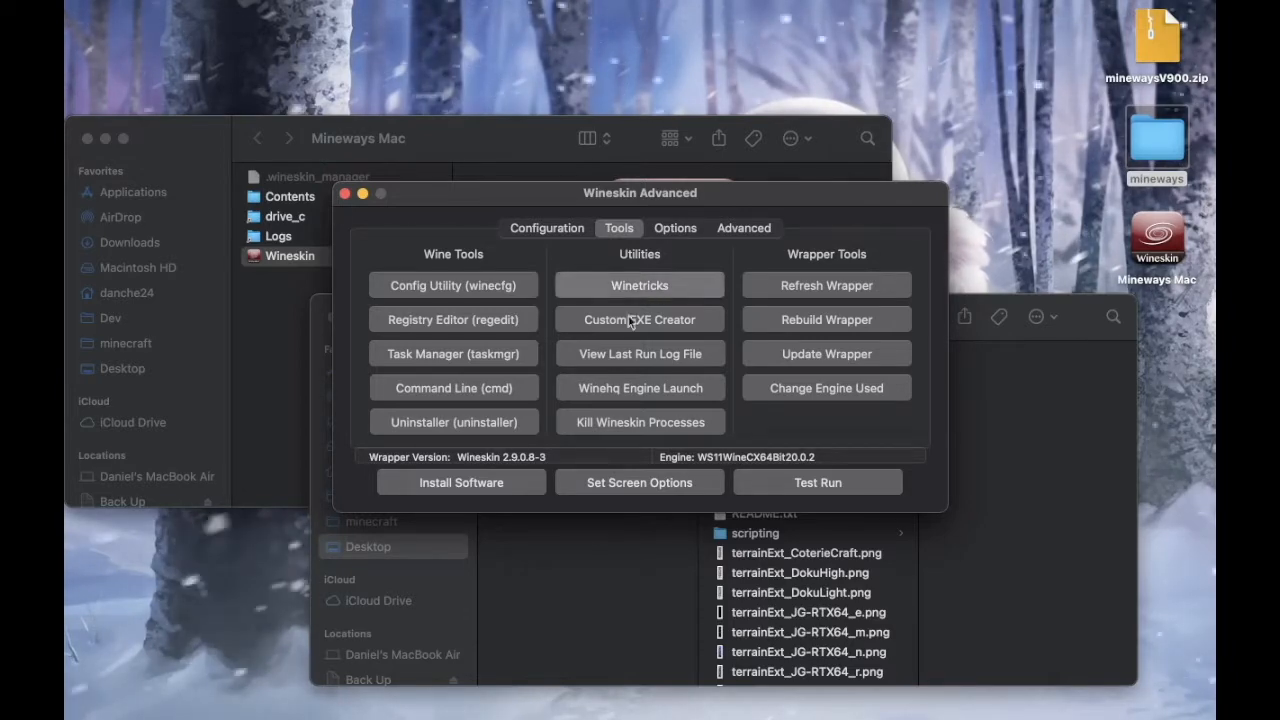
- In Winetricks, search 'vcrun' and tick vcrun2019 (Visual C++ 2015–2019 libraries)
{"action": "left_click", "coordinate": [640, 284]}
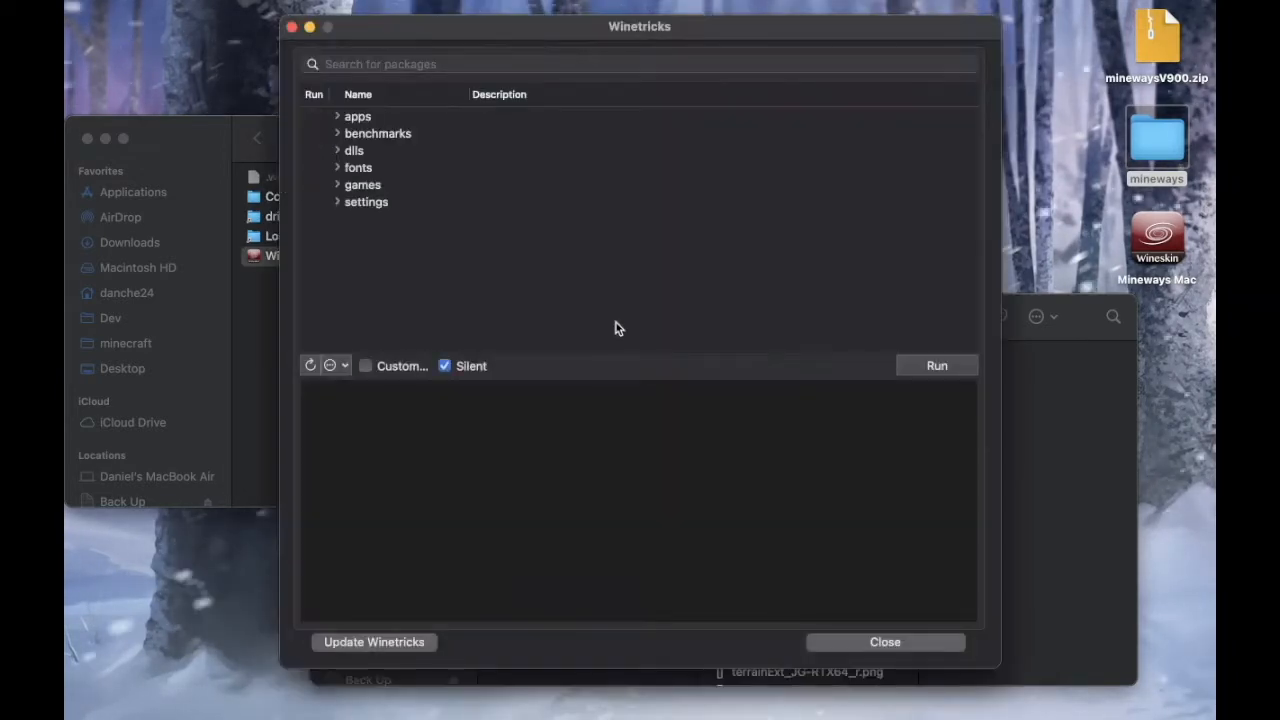
{"action": "left_click", "coordinate": [336, 150]}
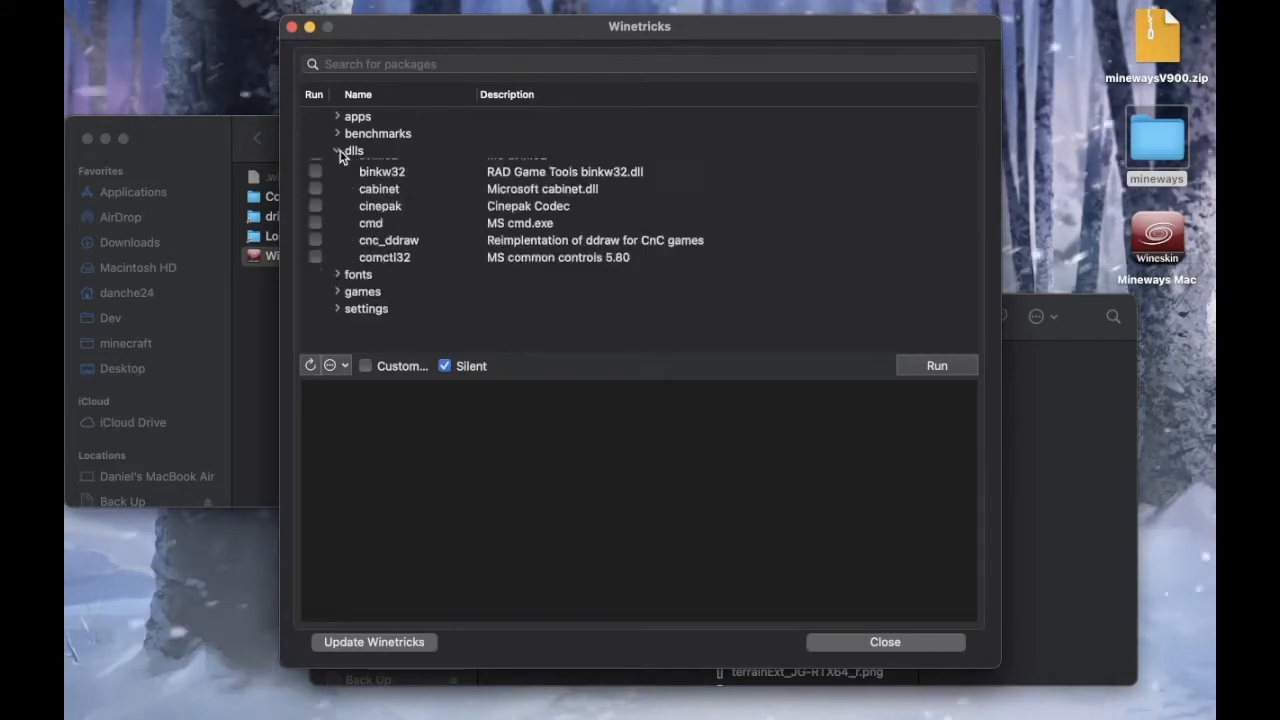
{"action": "left_click", "coordinate": [336, 150]}
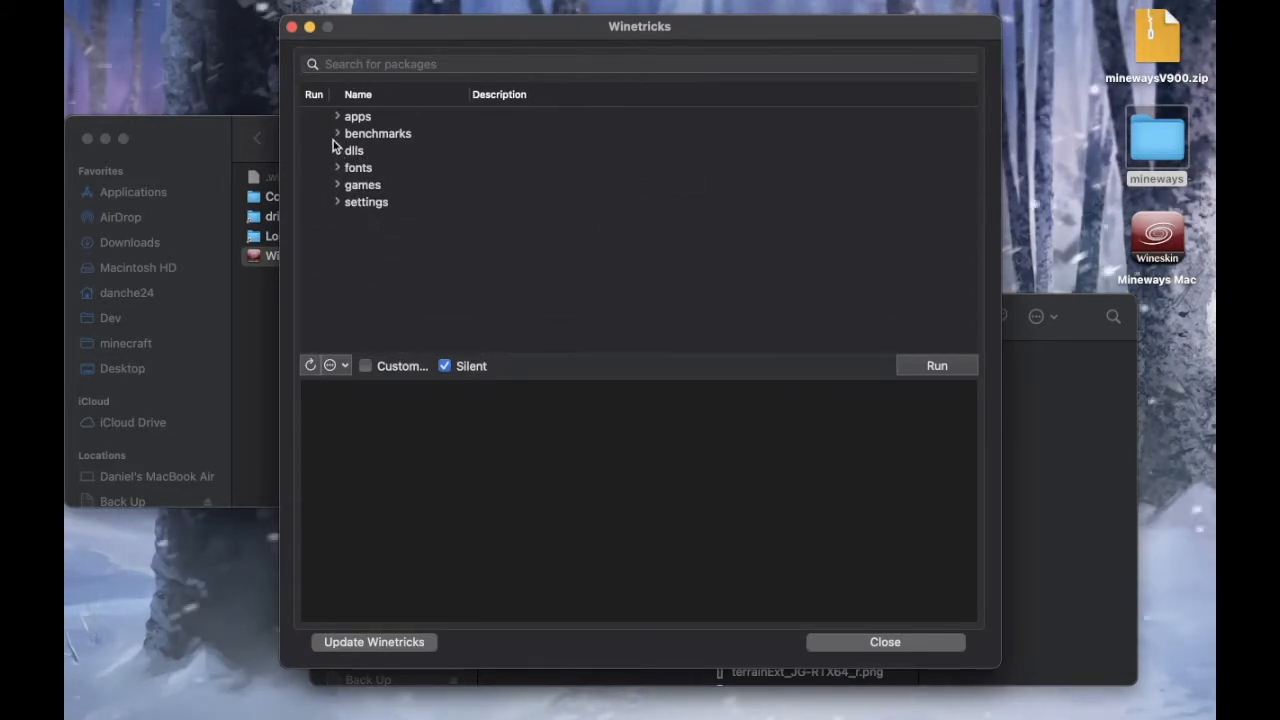
{"action": "left_click", "coordinate": [640, 62]}
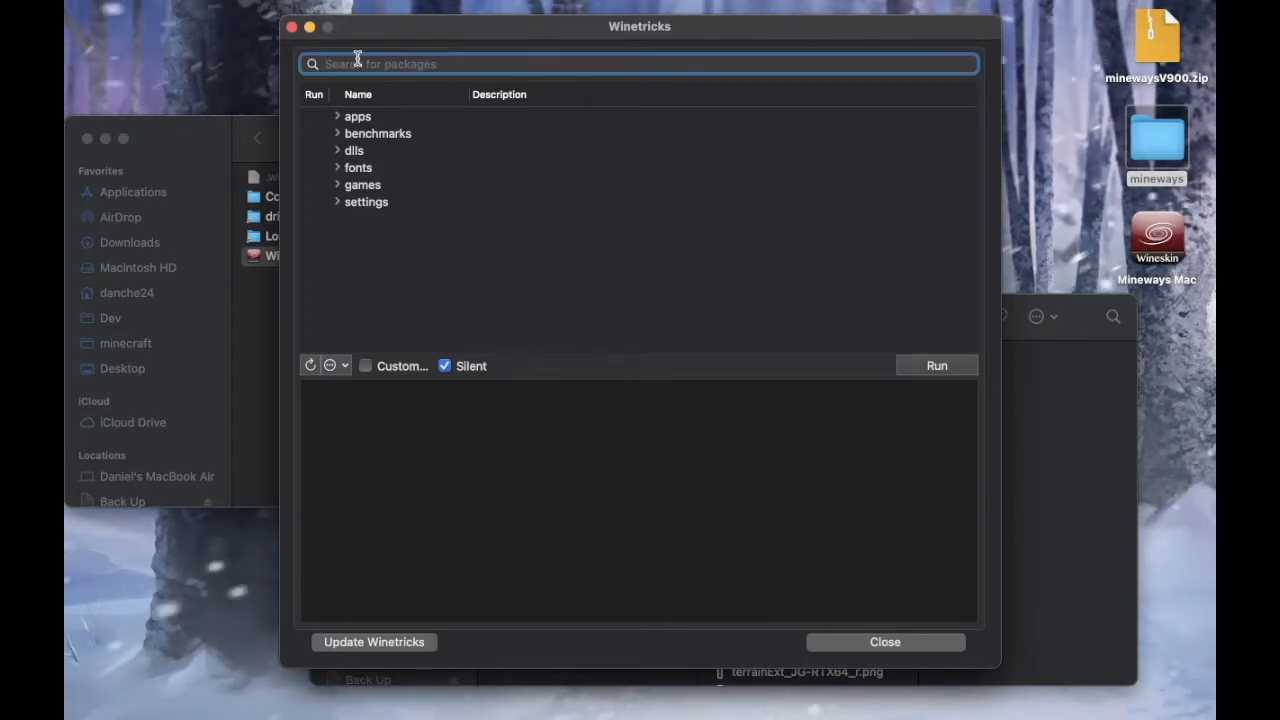
{"action": "type", "text": "vcrun"}
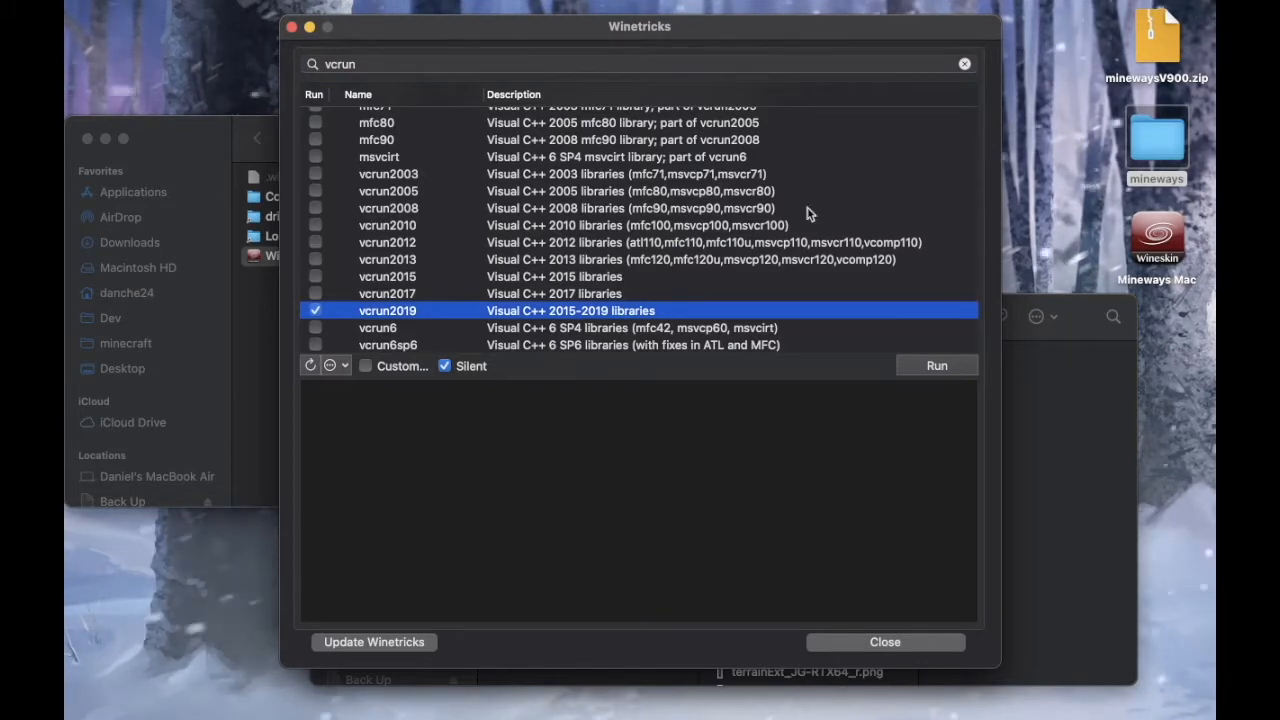
{"action": "mouse_move", "coordinate": [678, 240]}
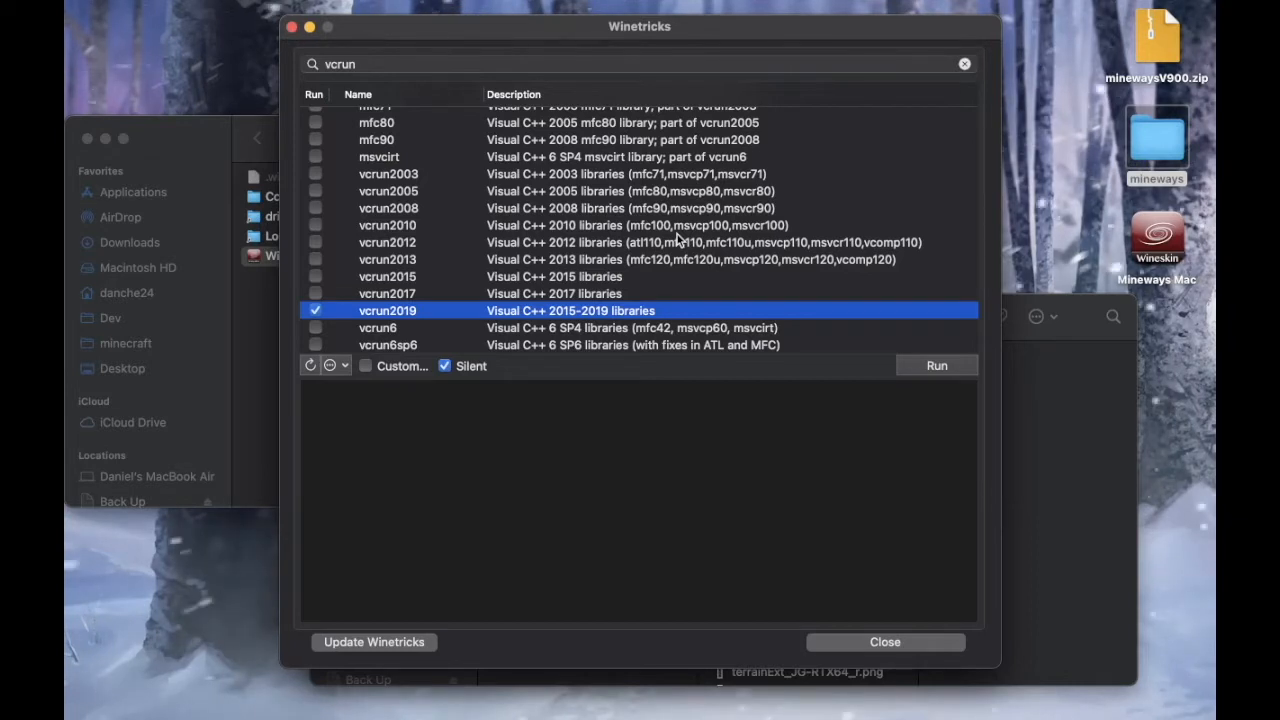
{"action": "mouse_move", "coordinate": [872, 58]}
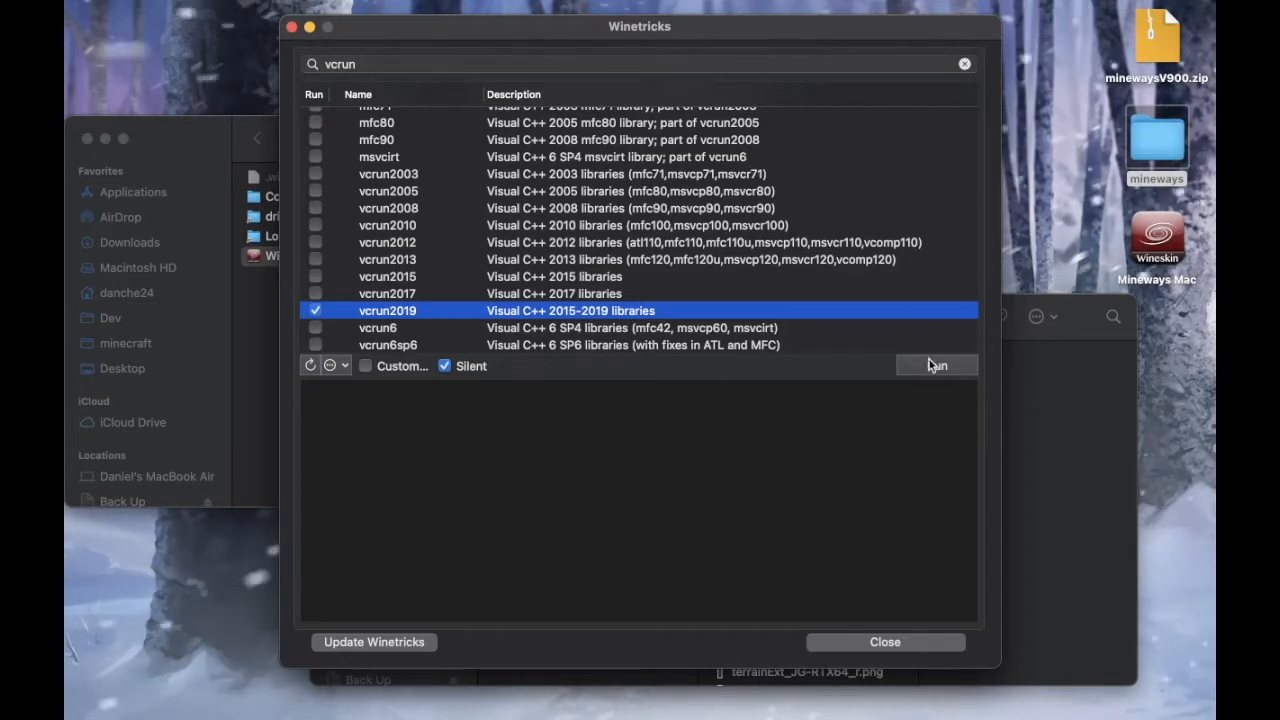
- Run the vcrun2019 install, confirm Yes, and close Winetricks when it finishes
{"action": "left_click", "coordinate": [936, 364]}
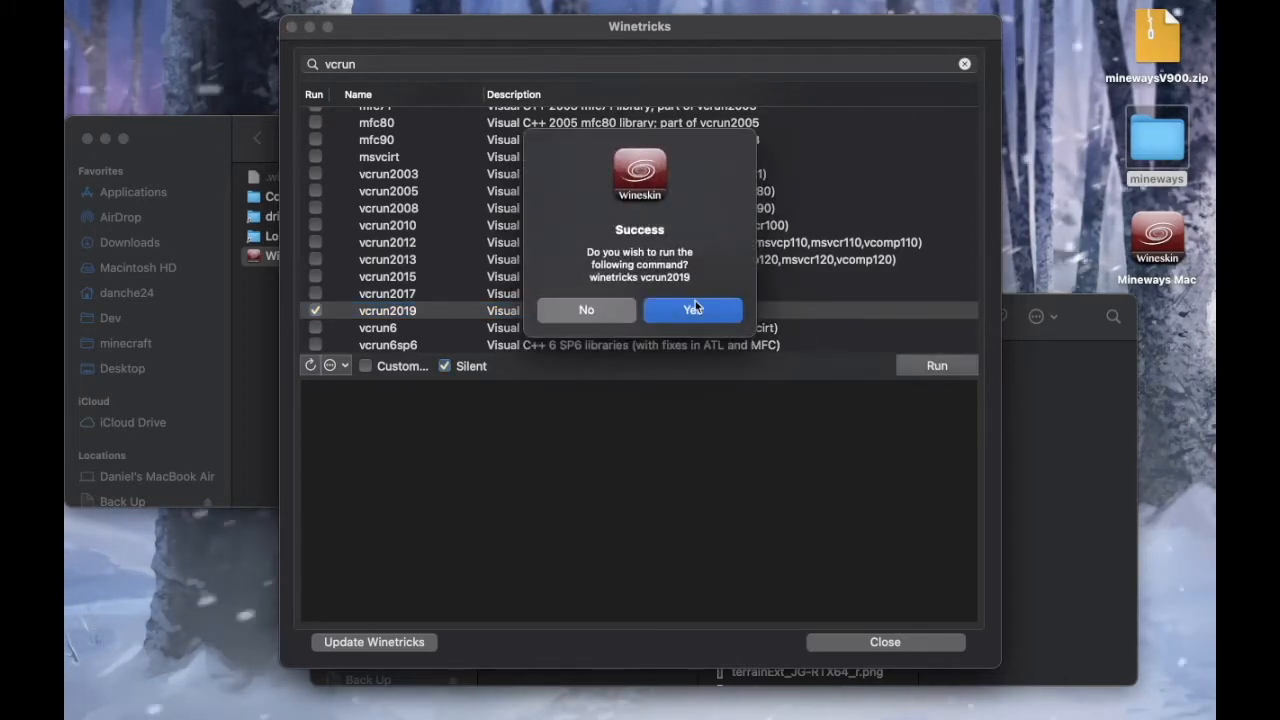
{"action": "mouse_move", "coordinate": [700, 356]}
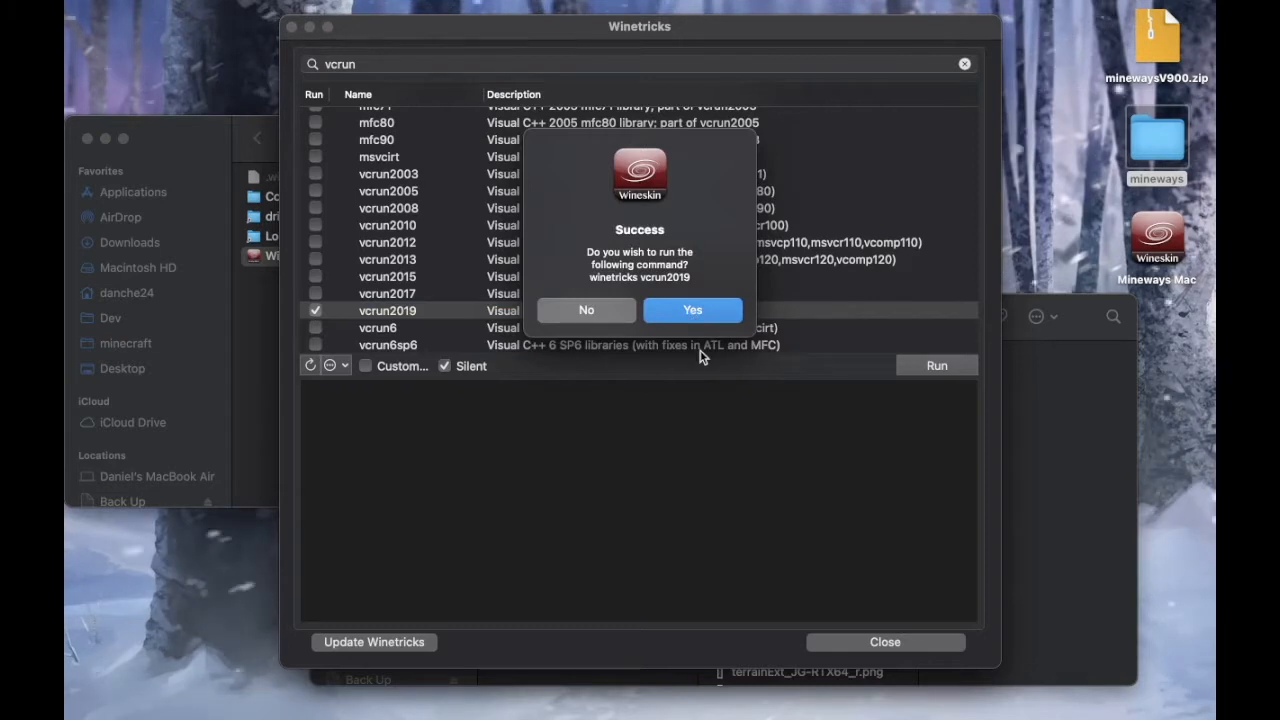
{"action": "left_click", "coordinate": [692, 308]}
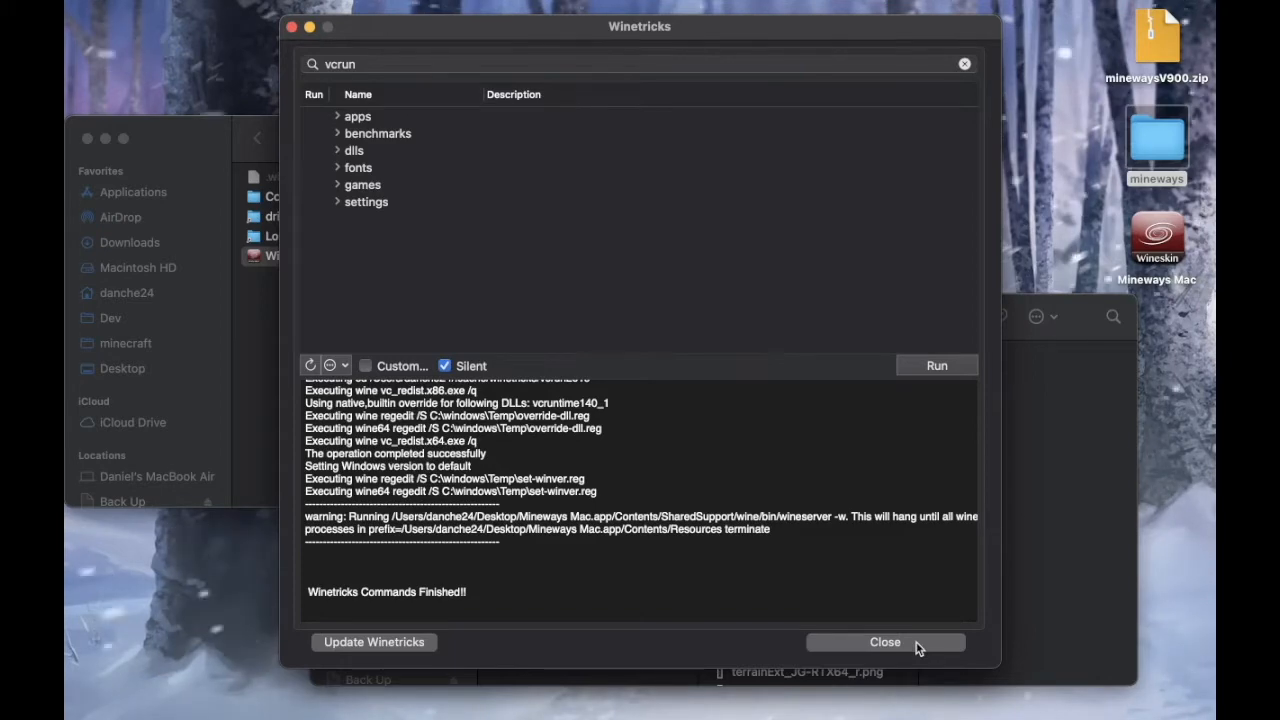
{"action": "left_click", "coordinate": [884, 640]}
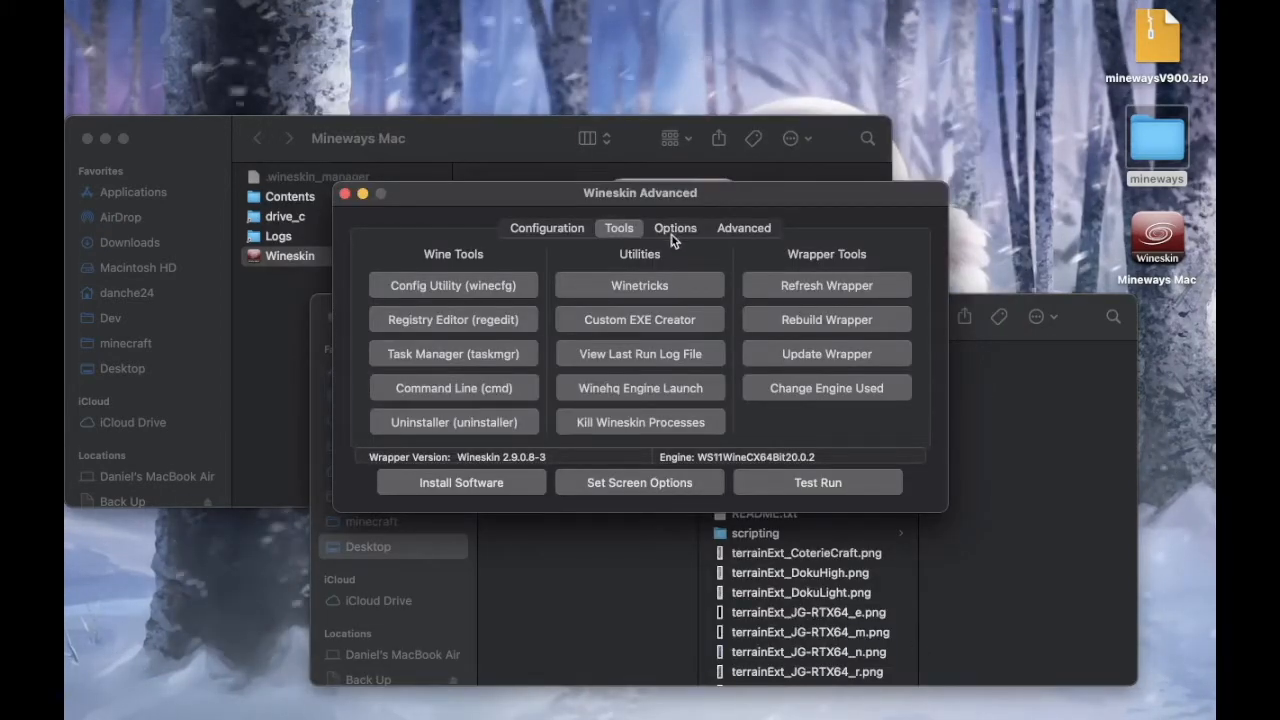
- Show the Options tab with Mac folder mapping and Option/Command key mapping
{"action": "left_click", "coordinate": [676, 228]}
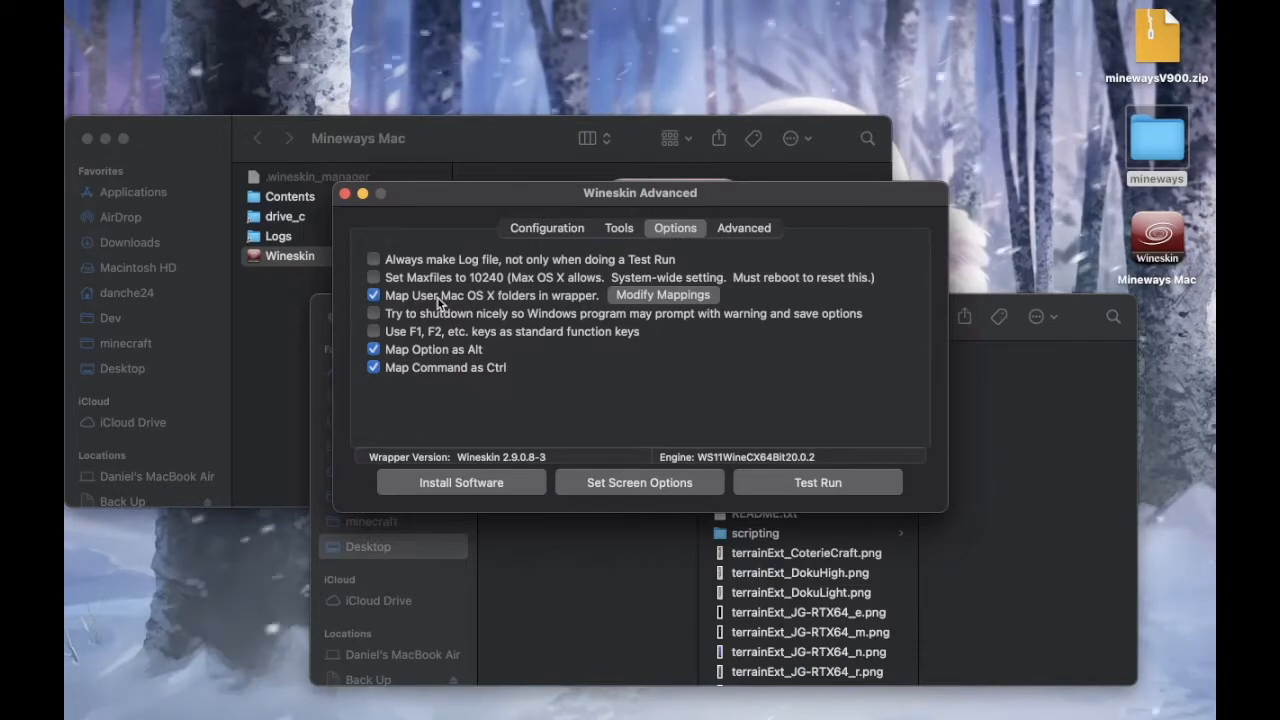
{"action": "mouse_move", "coordinate": [516, 312]}
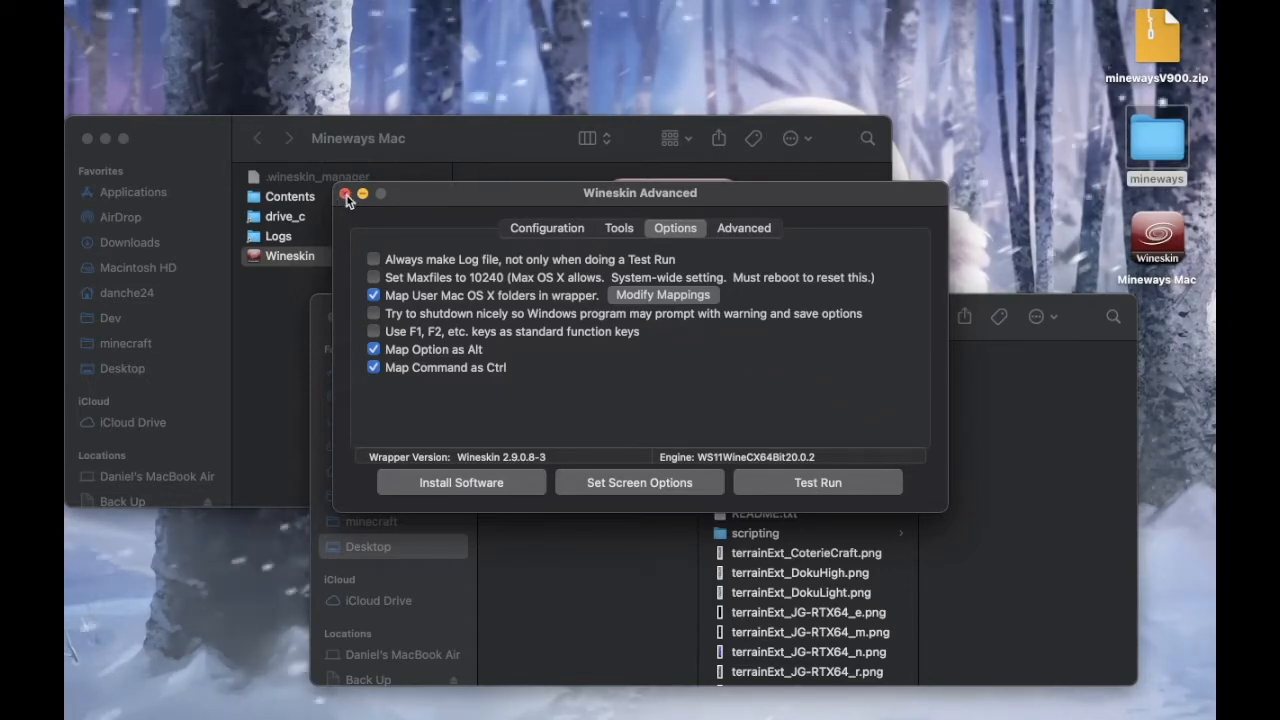
- Close Wineskin Advanced and the Finder windows, leaving Mineways Mac on the desktop
{"action": "left_click", "coordinate": [346, 192]}
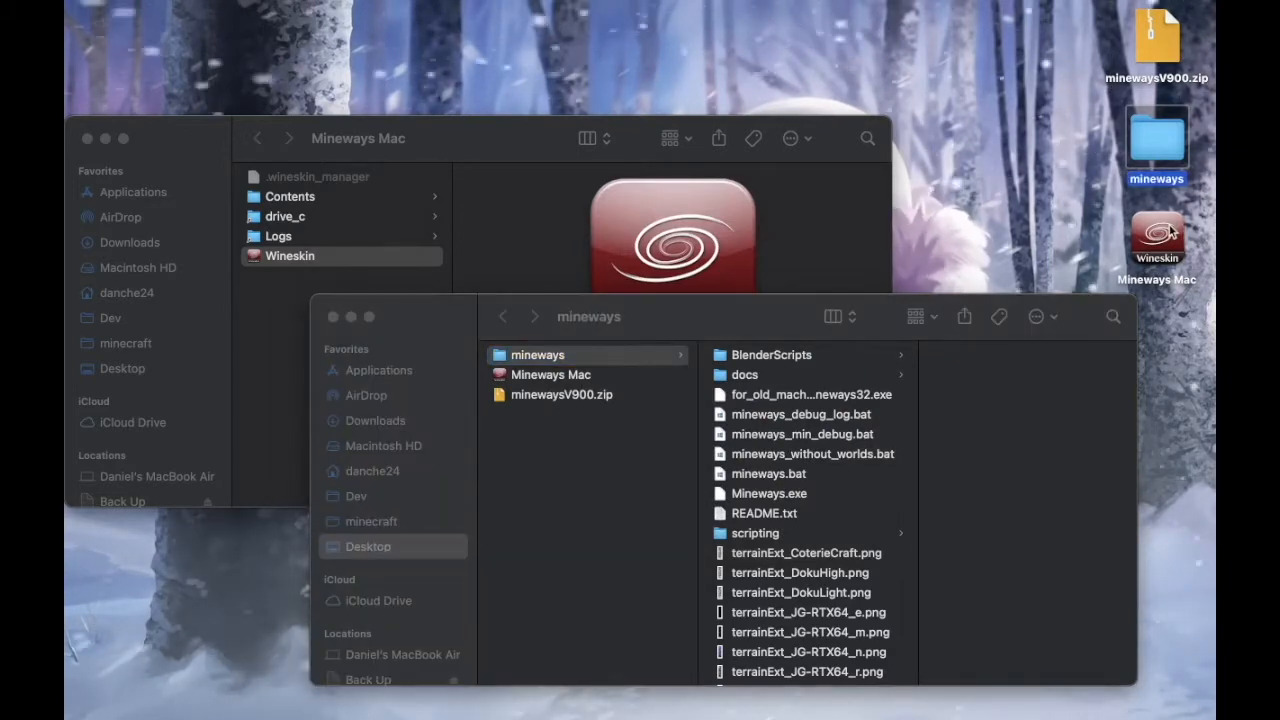
{"action": "left_click", "coordinate": [1156, 240]}
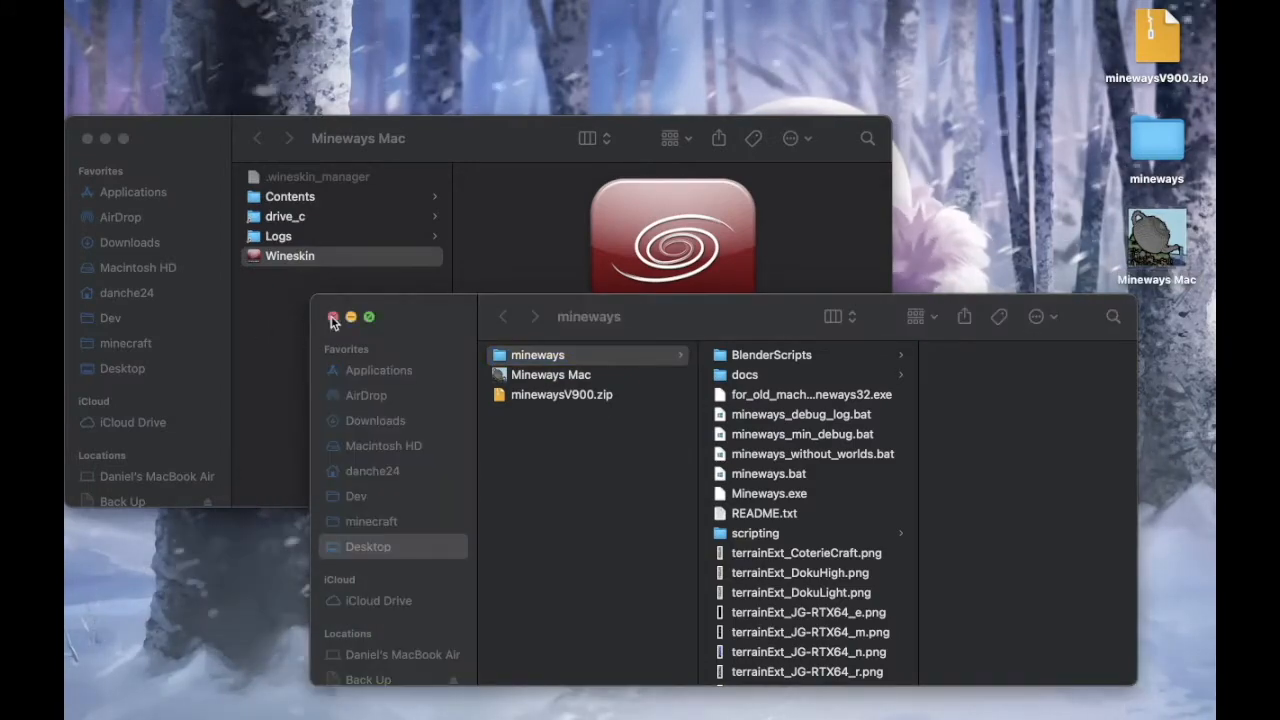
{"action": "left_click", "coordinate": [334, 316]}
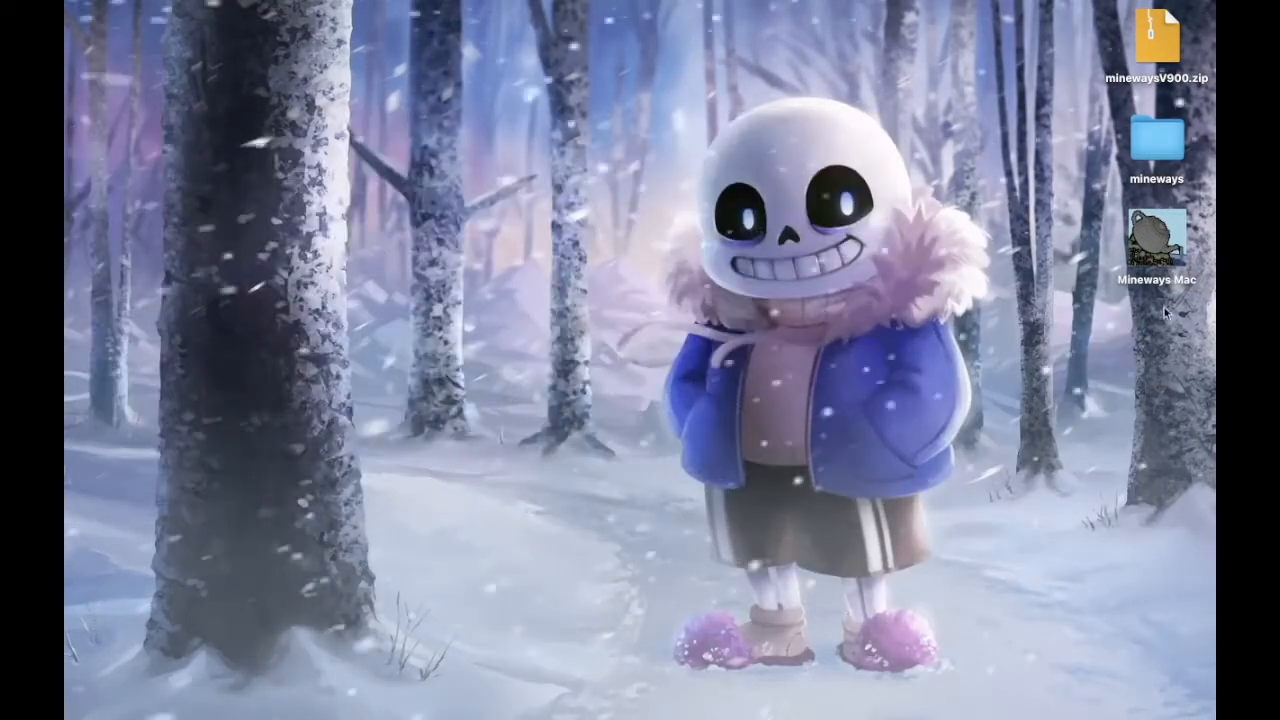
- Launch Mineways Mac from the desktop and centre its empty window
{"action": "left_click", "coordinate": [1156, 238]}
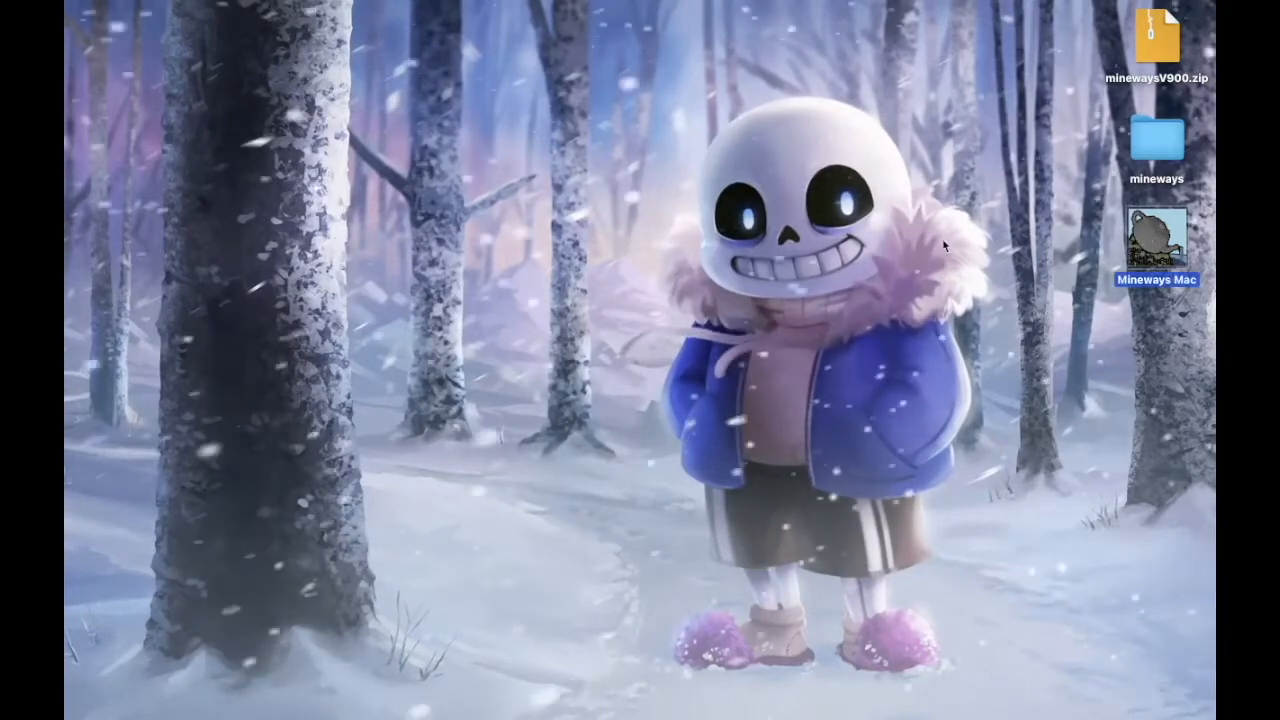
{"action": "mouse_move", "coordinate": [1150, 236]}
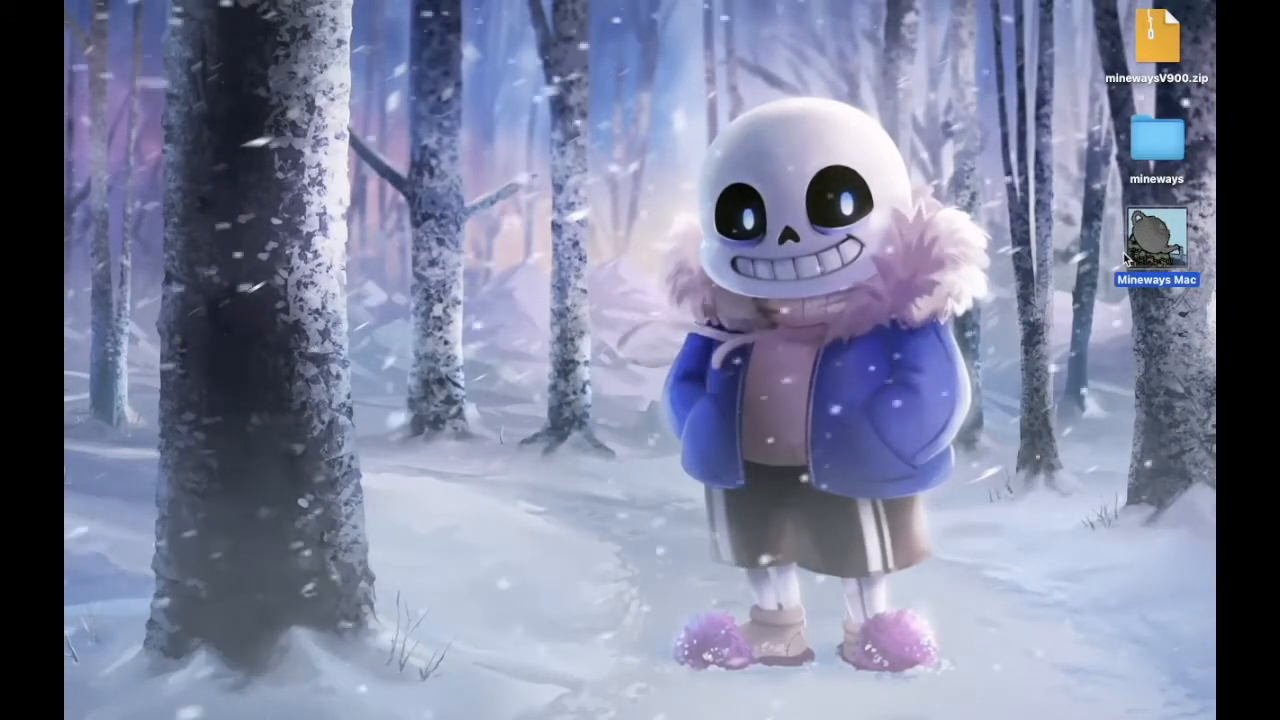
{"action": "double_click", "coordinate": [1156, 240]}
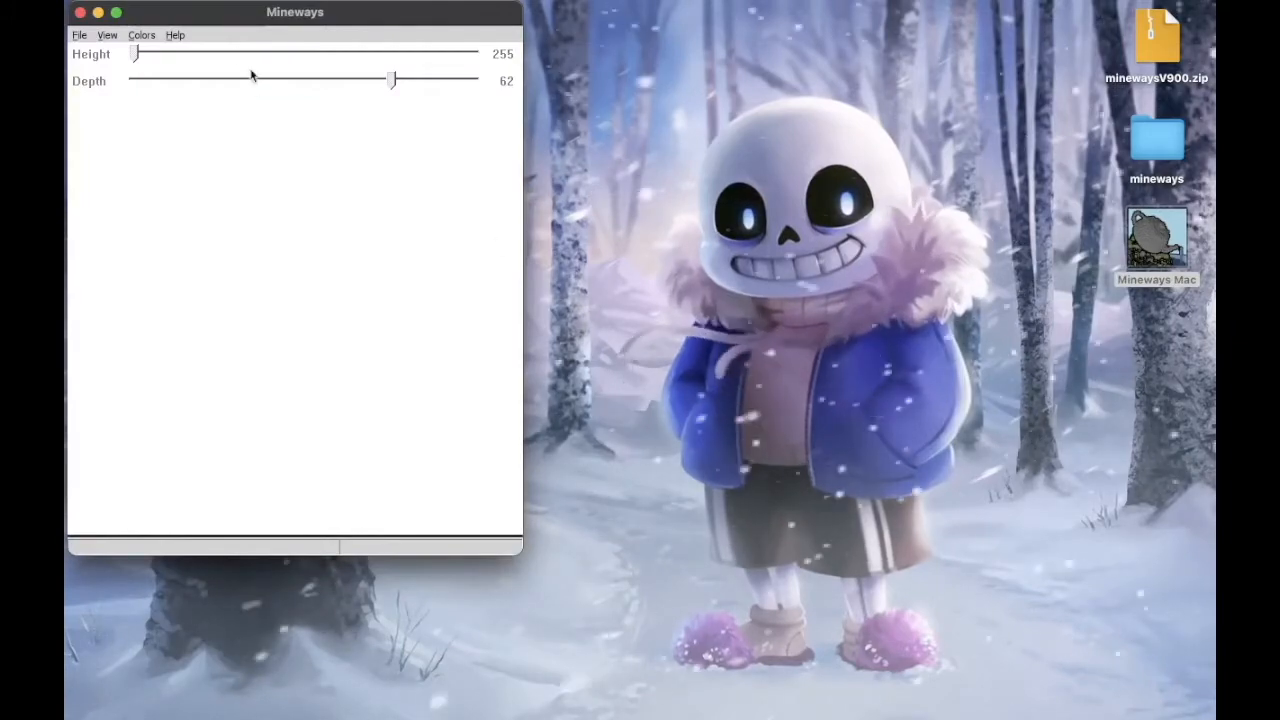
{"action": "left_click_drag", "start_coordinate": [296, 12], "coordinate": [596, 84]}
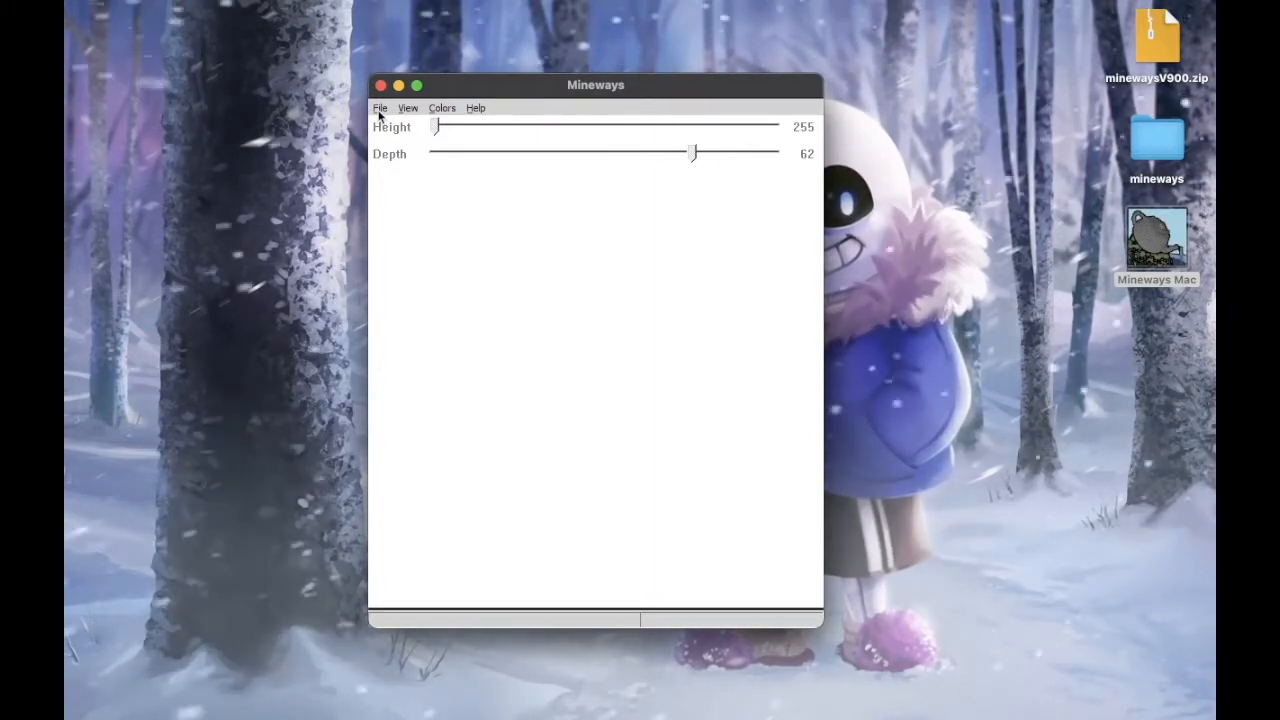
- Load the Thumbnail world via File > Open World and select a region with depth 9
{"action": "left_click", "coordinate": [380, 108]}
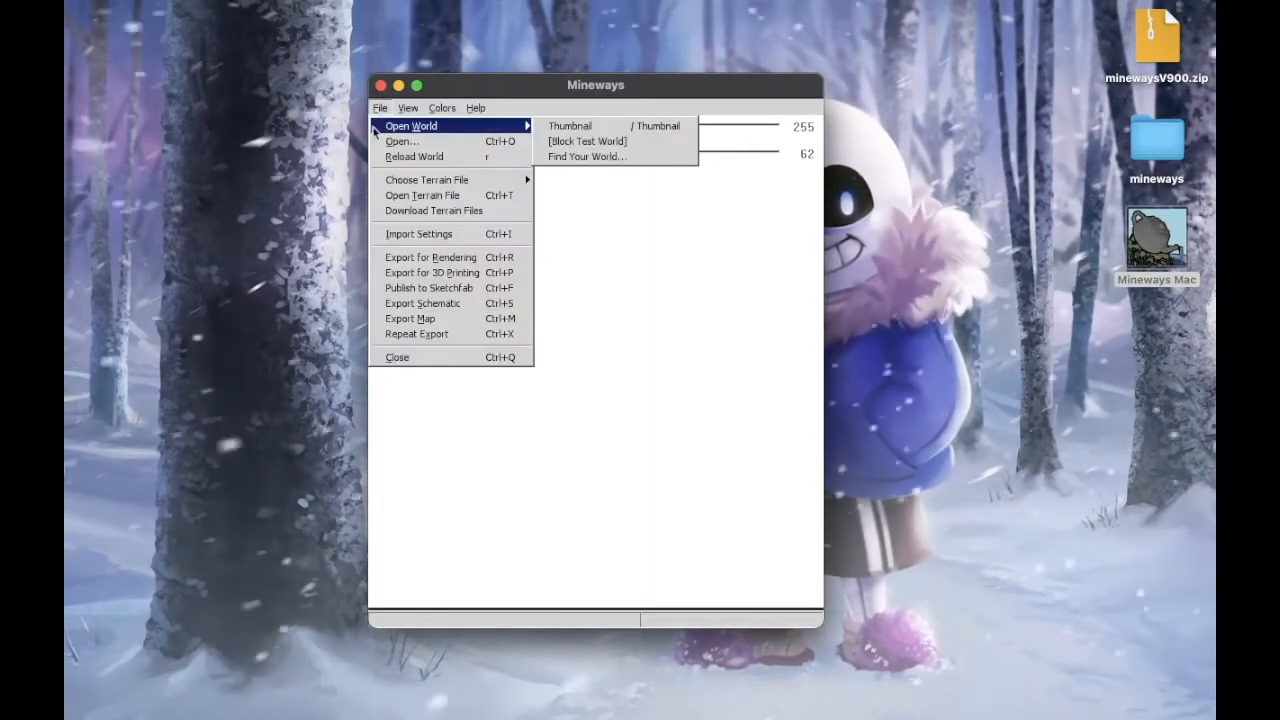
{"action": "mouse_move", "coordinate": [570, 126]}
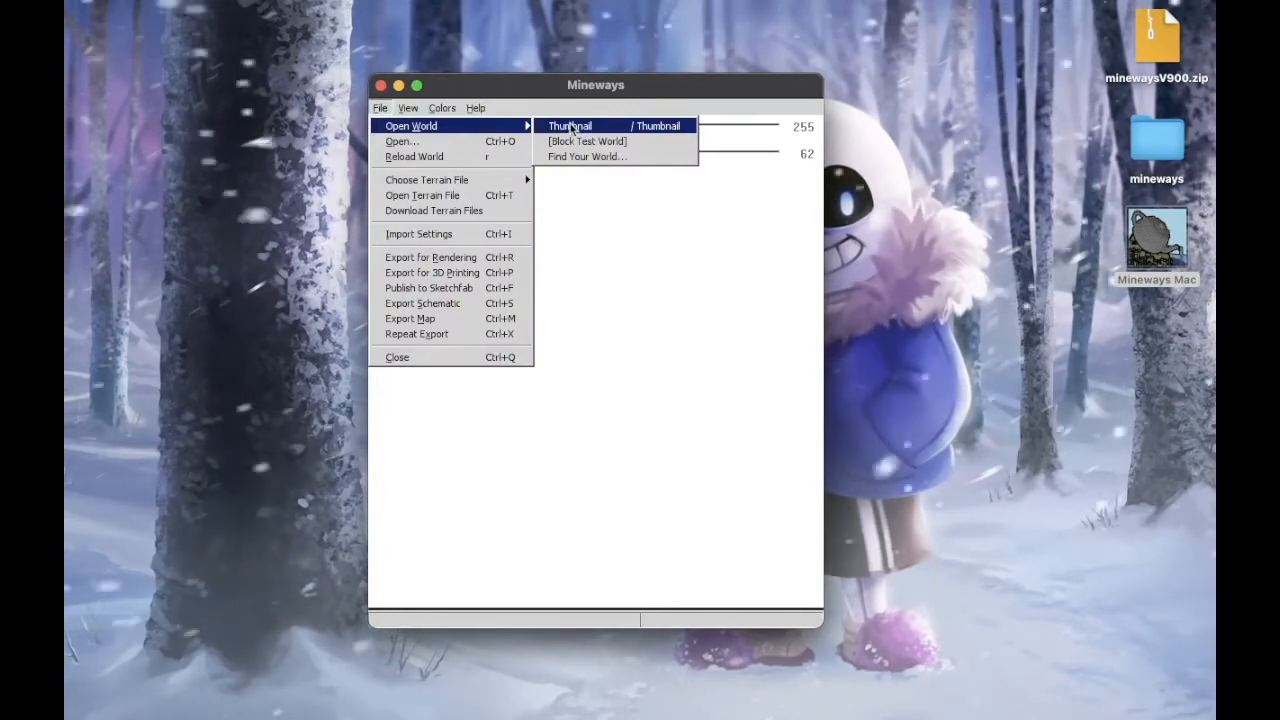
{"action": "left_click", "coordinate": [570, 124]}
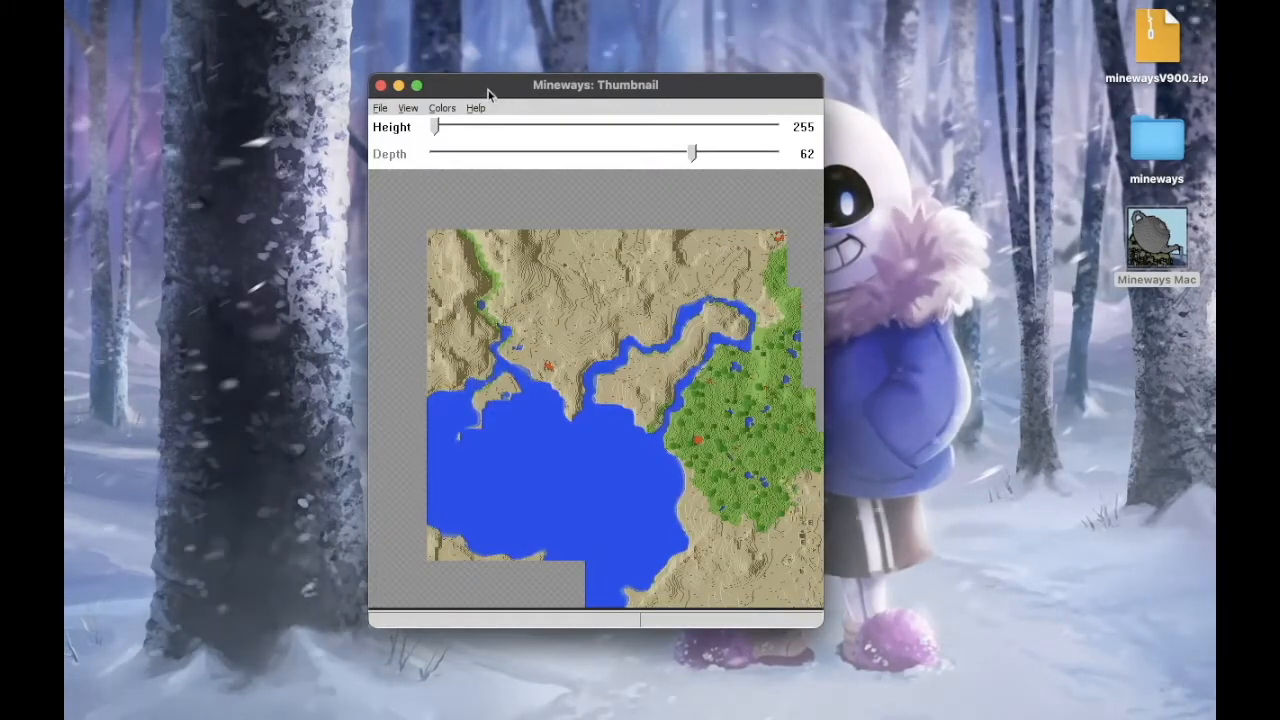
{"action": "left_click_drag", "start_coordinate": [596, 84], "coordinate": [676, 70]}
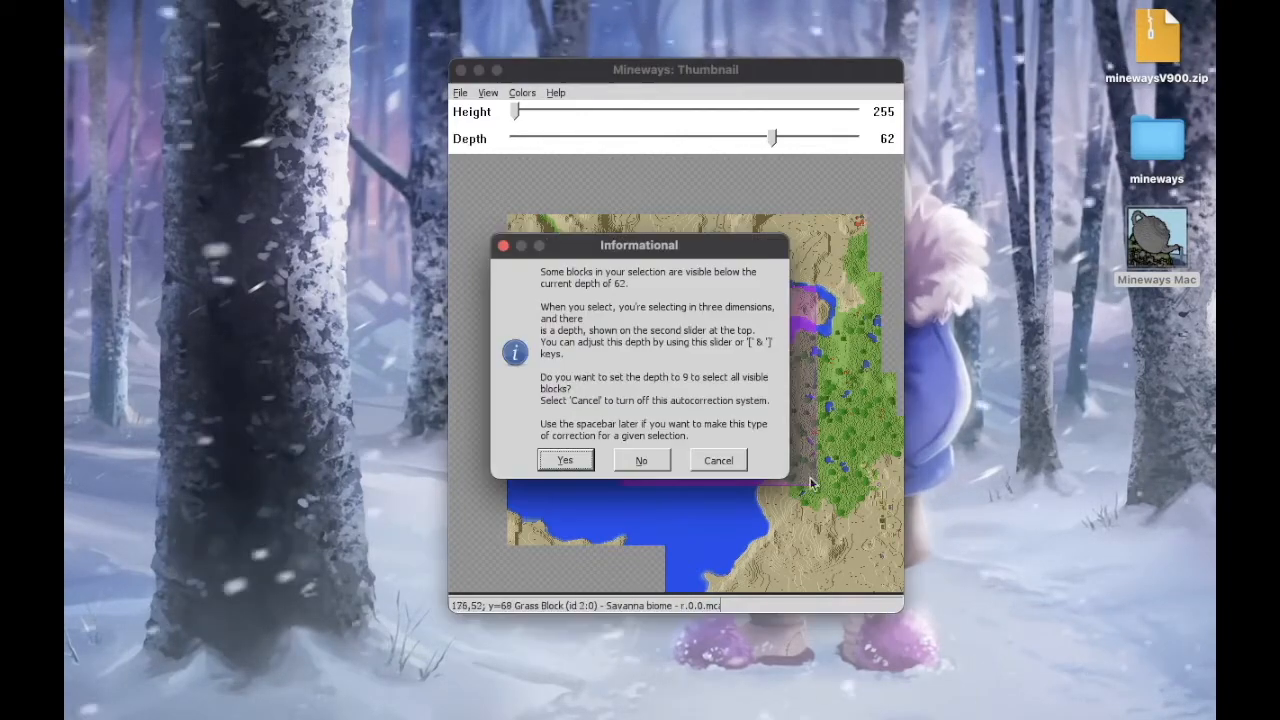
{"action": "left_click", "coordinate": [564, 460]}
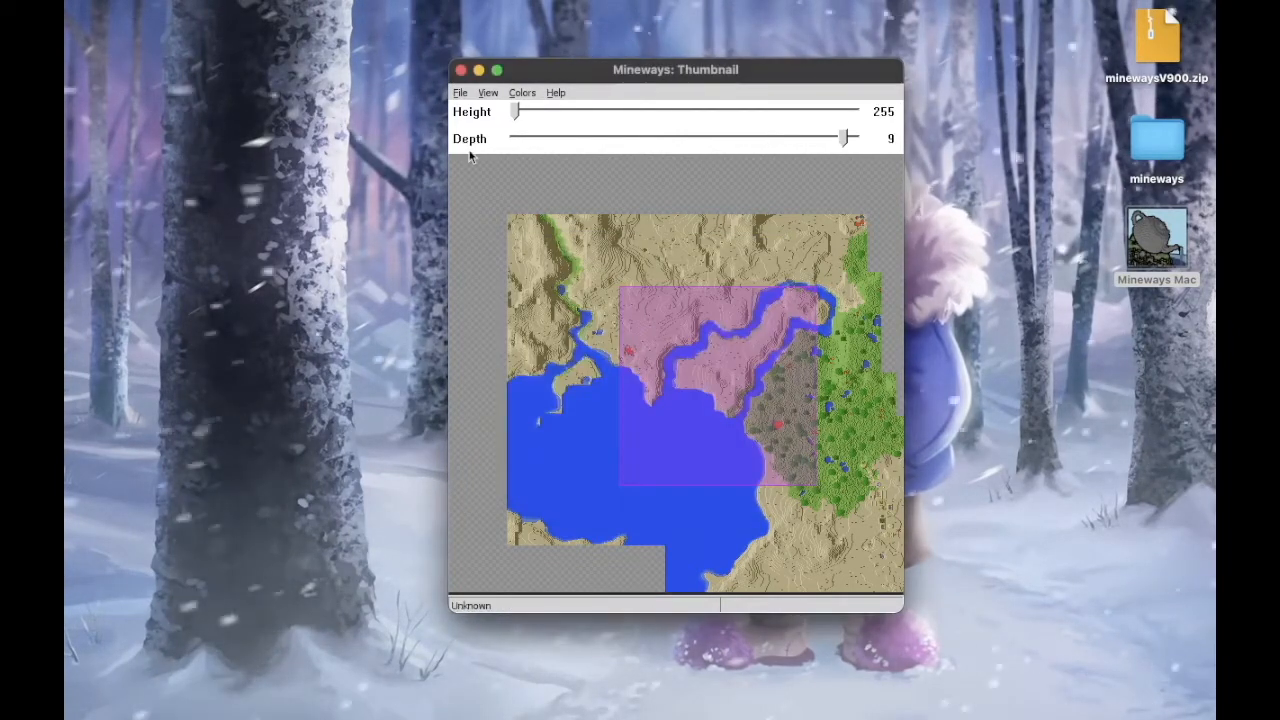
- Dismiss the File menu and close Mineways
{"action": "left_click", "coordinate": [460, 92]}
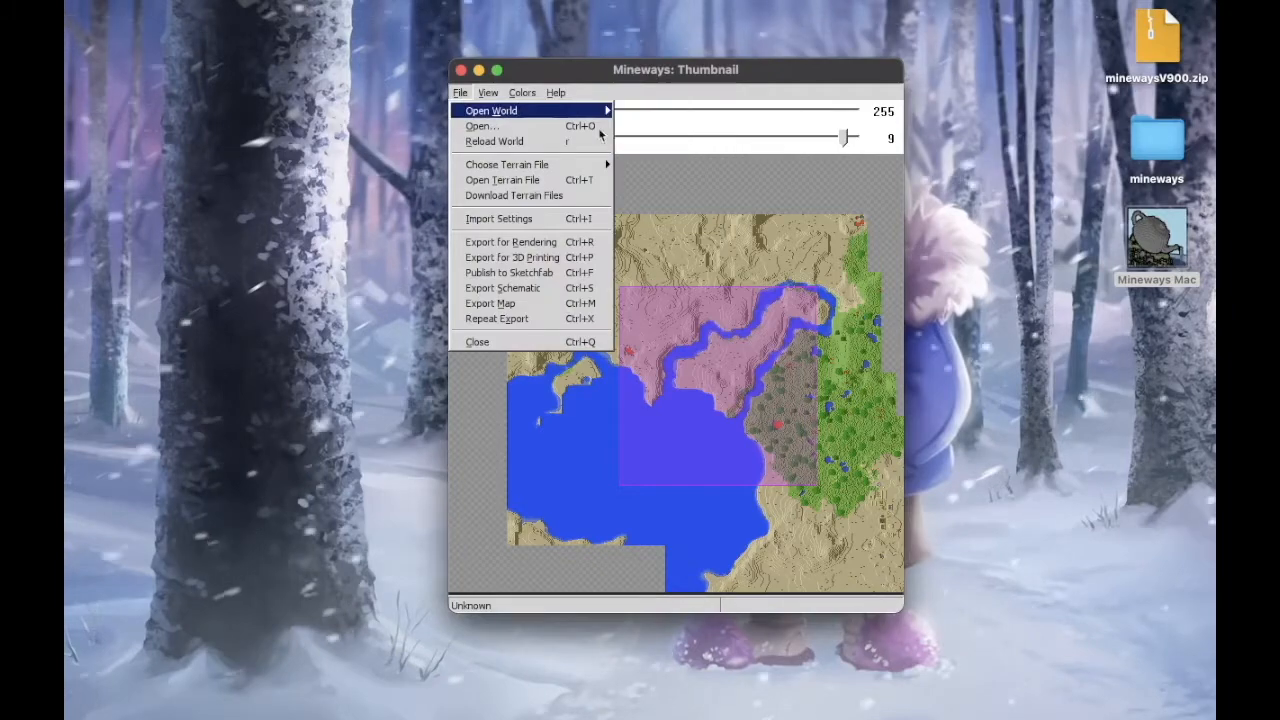
{"action": "left_click", "coordinate": [522, 92]}
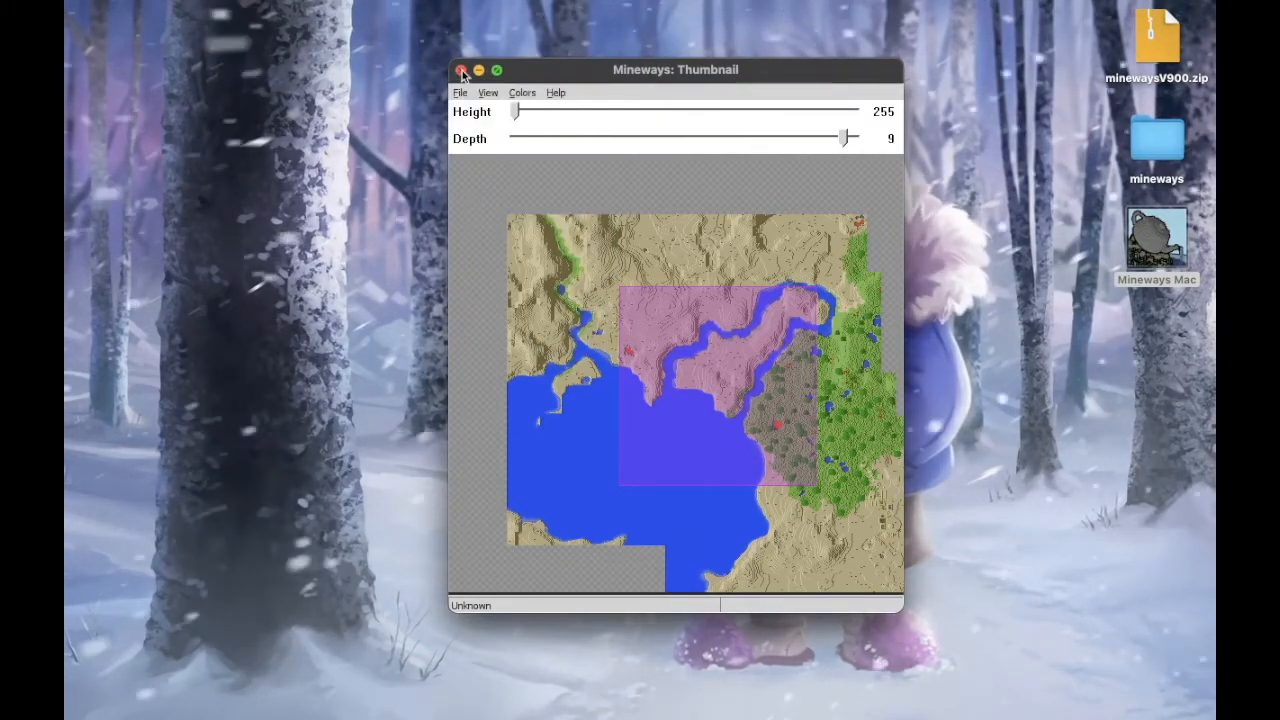
{"action": "left_click", "coordinate": [460, 68]}
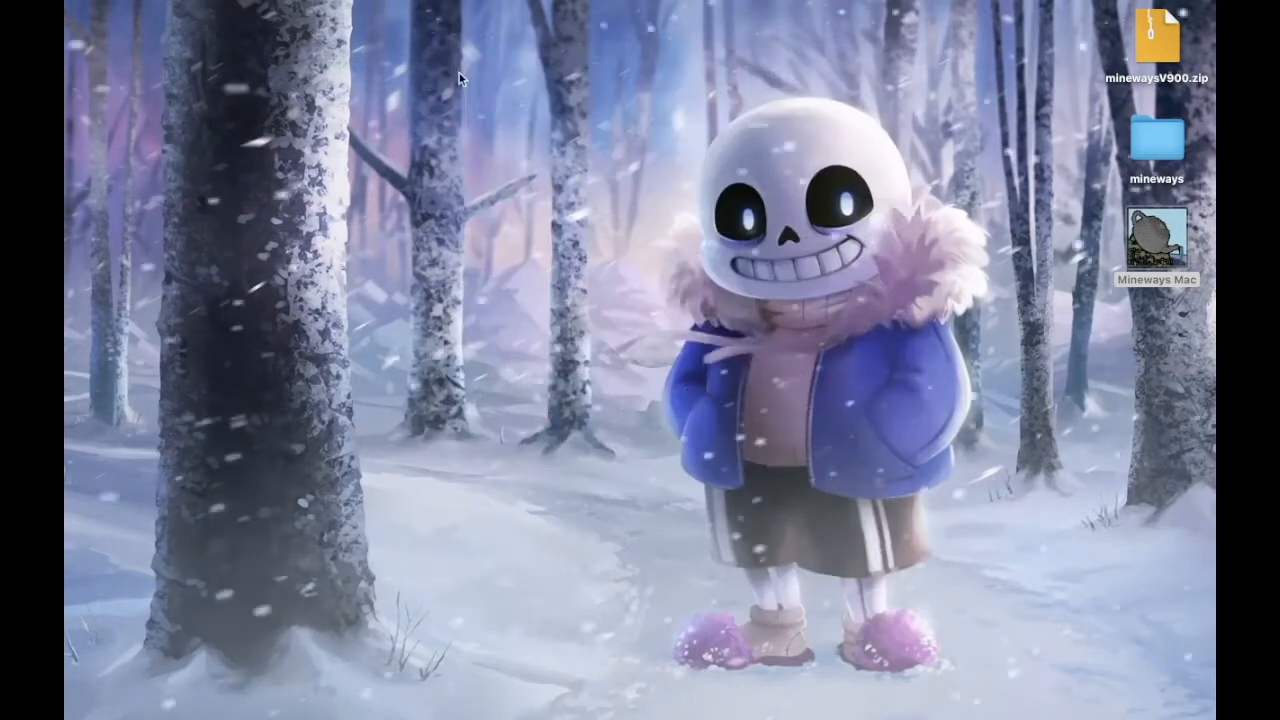